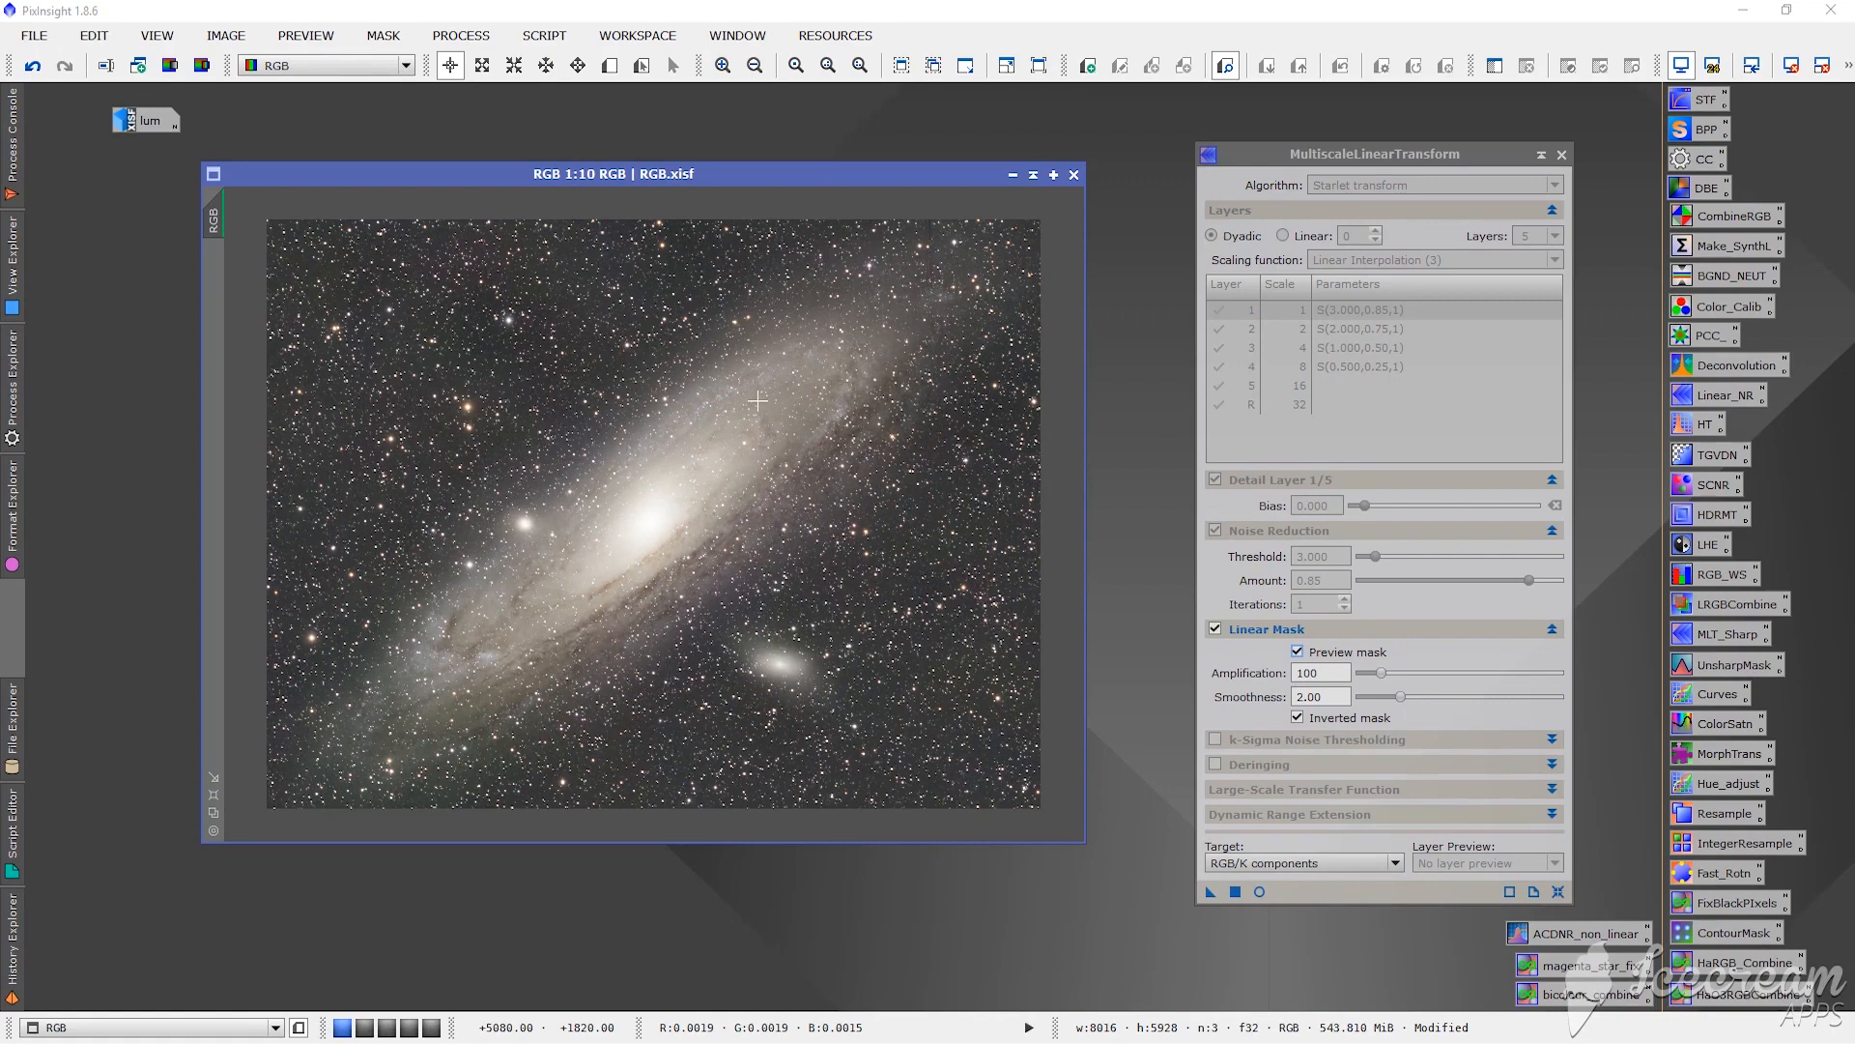
mouse_move(346, 292)
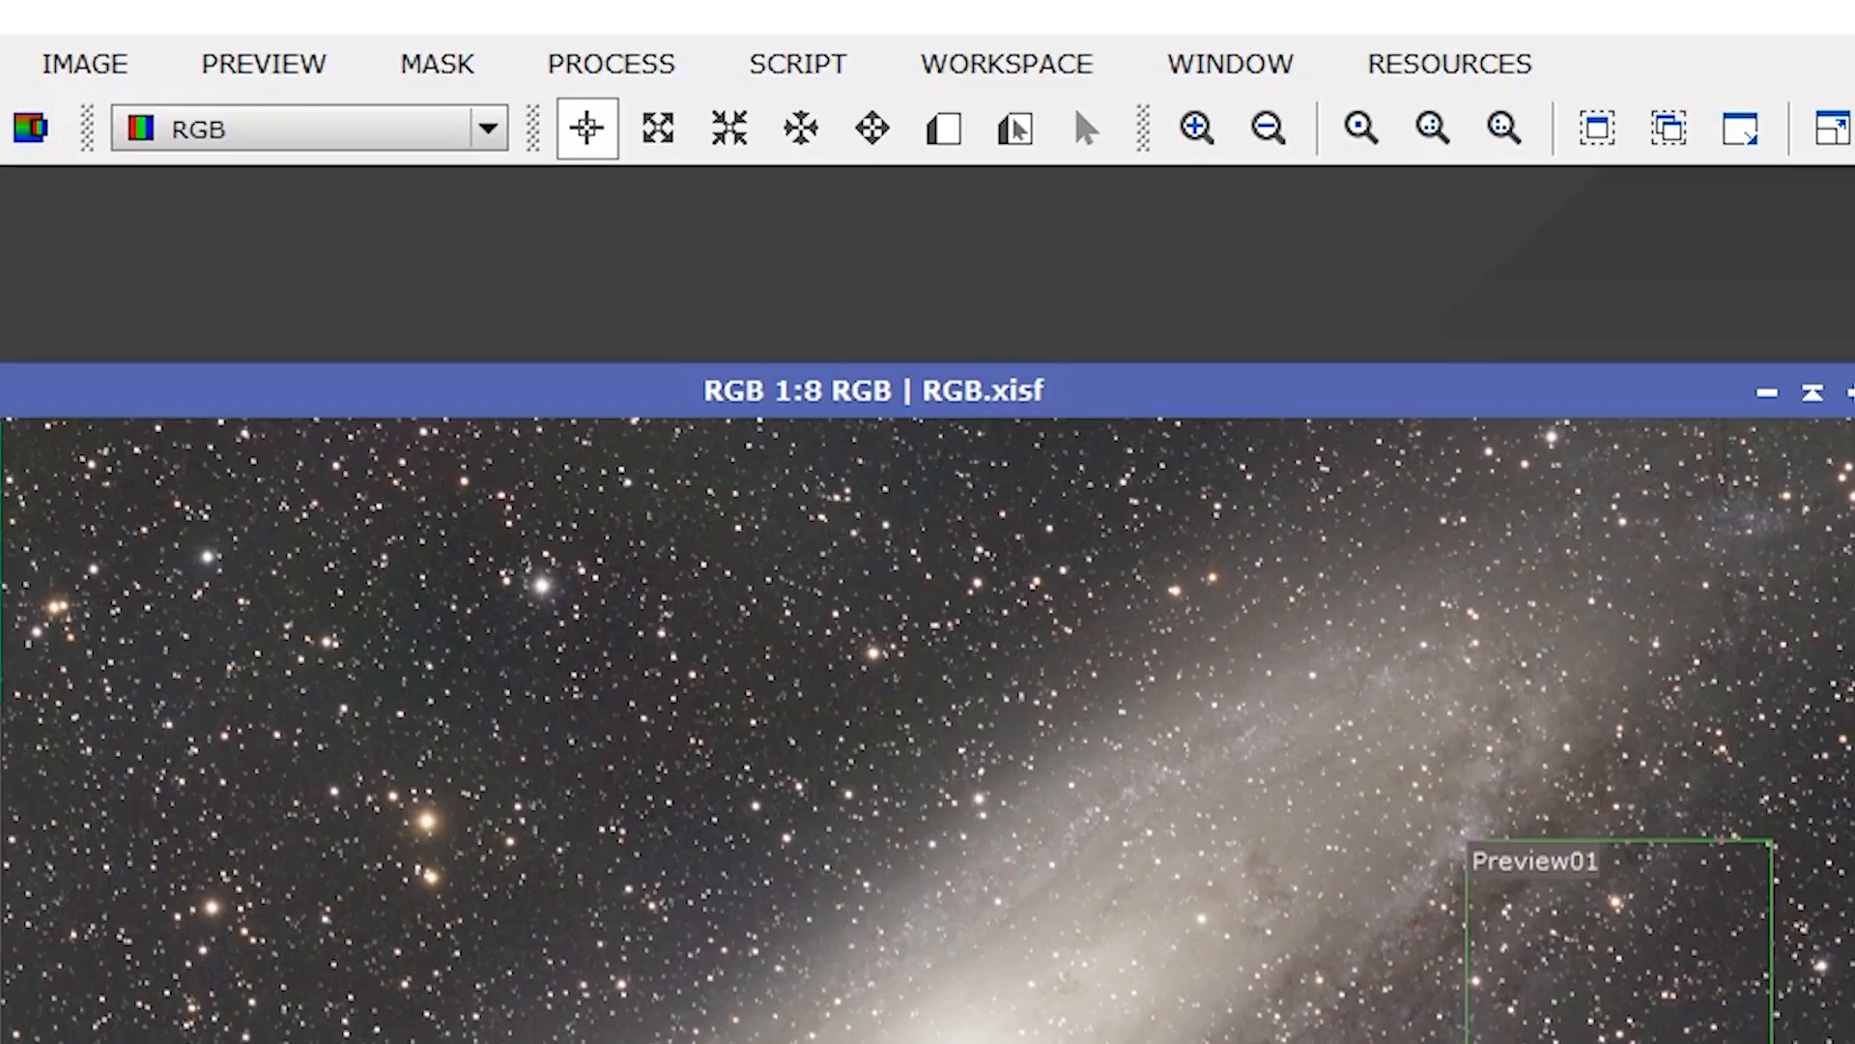
Step: Launch MultiscaleLinearTransform from the MultiscaleProcessing category
click(609, 62)
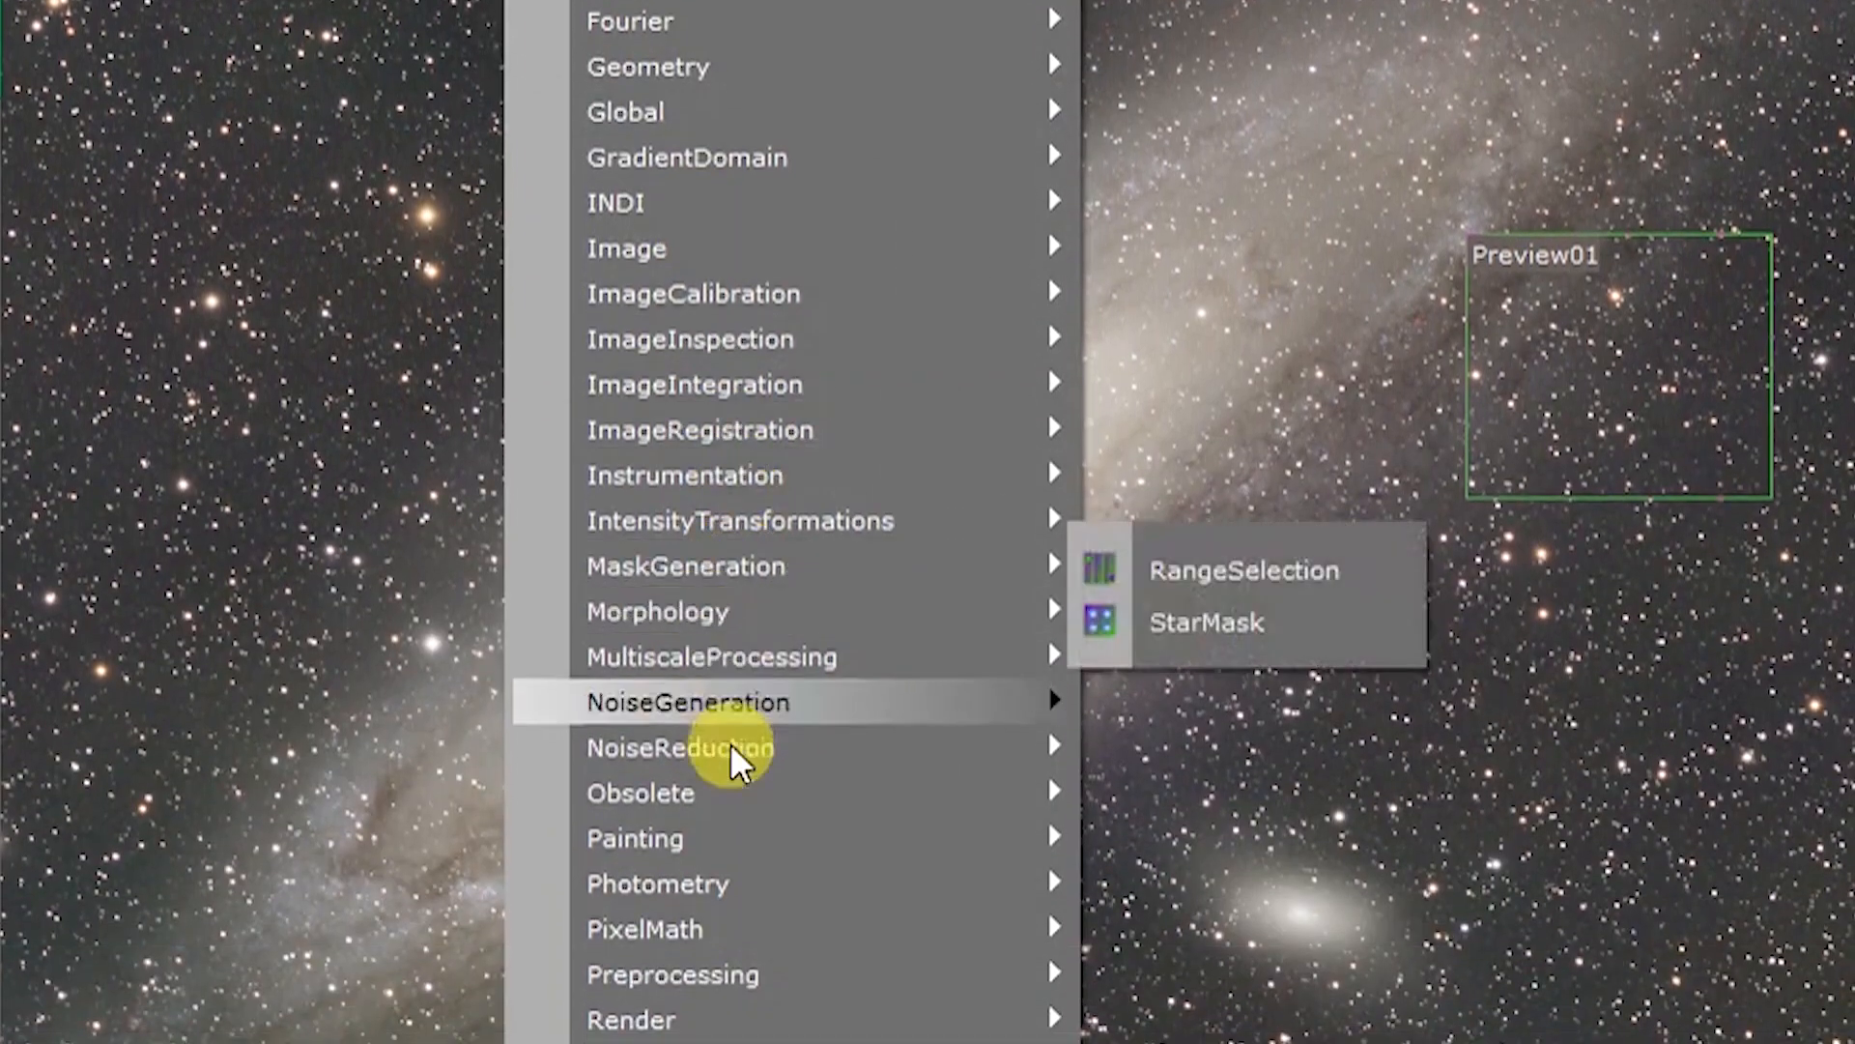
mouse_move(710, 658)
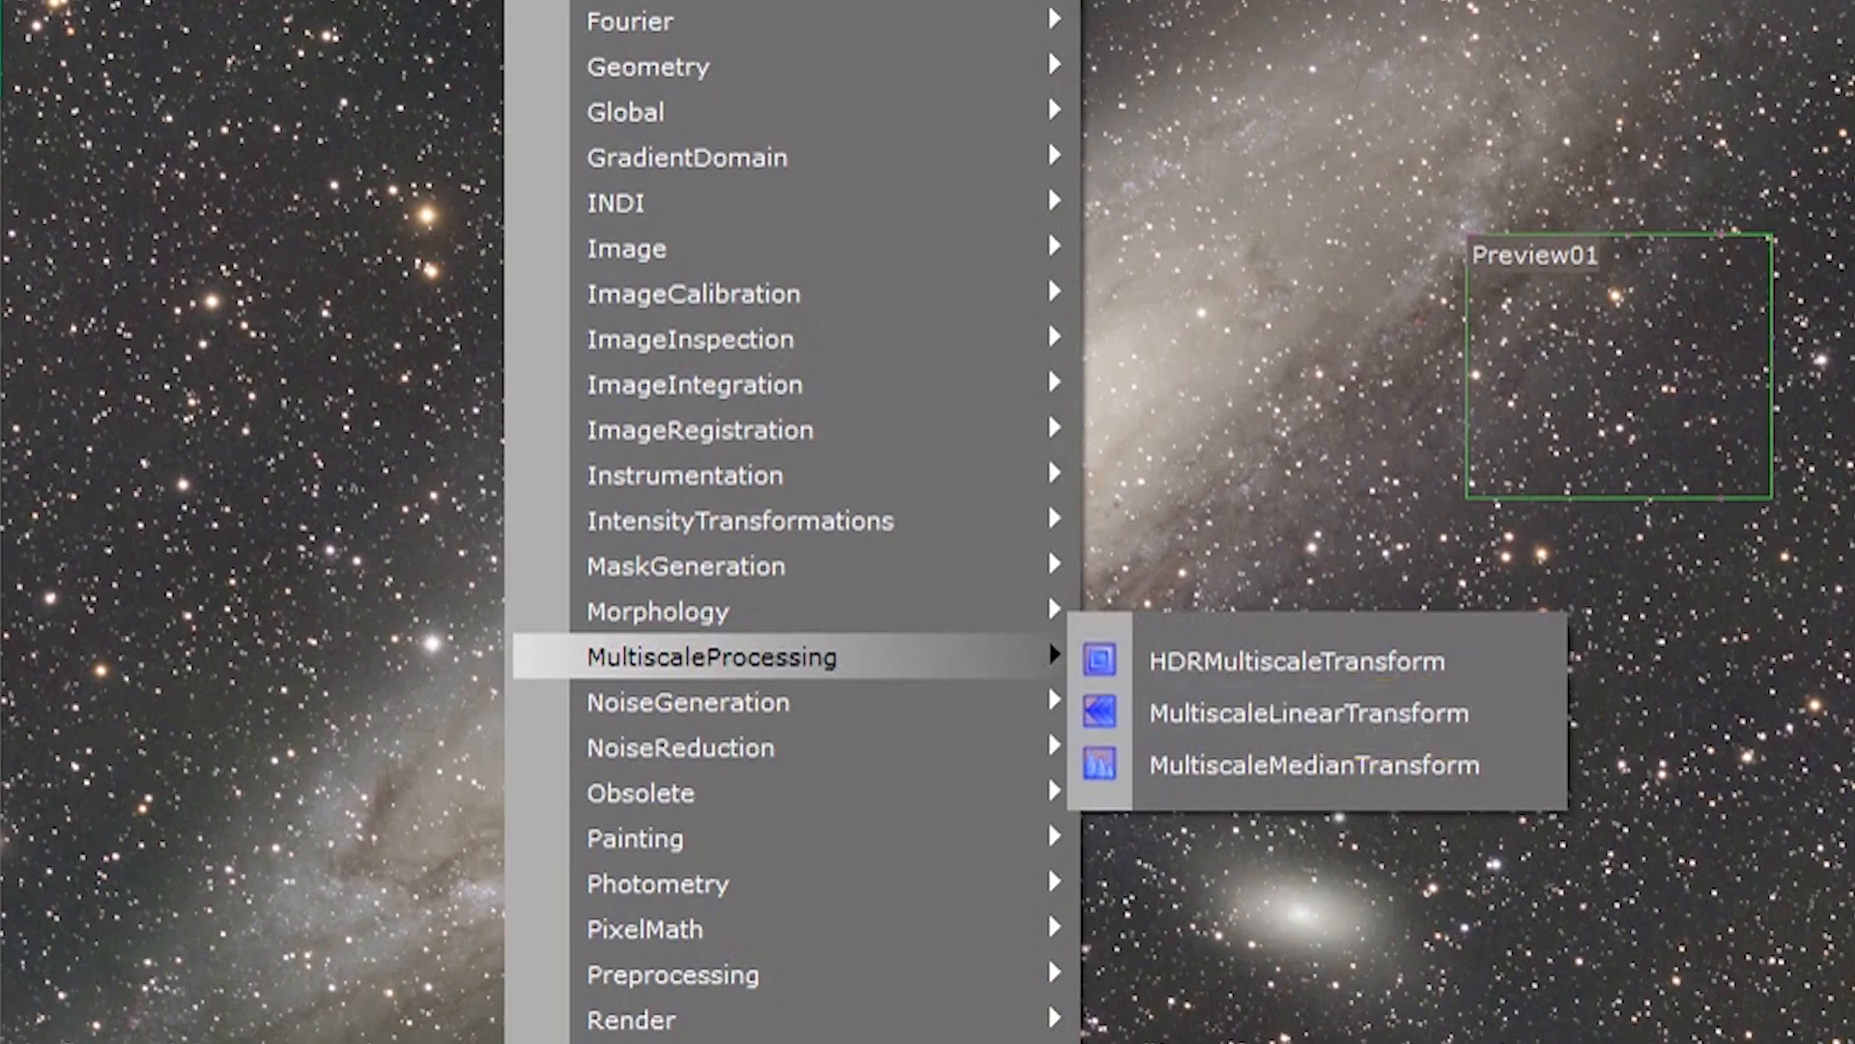
click(1314, 713)
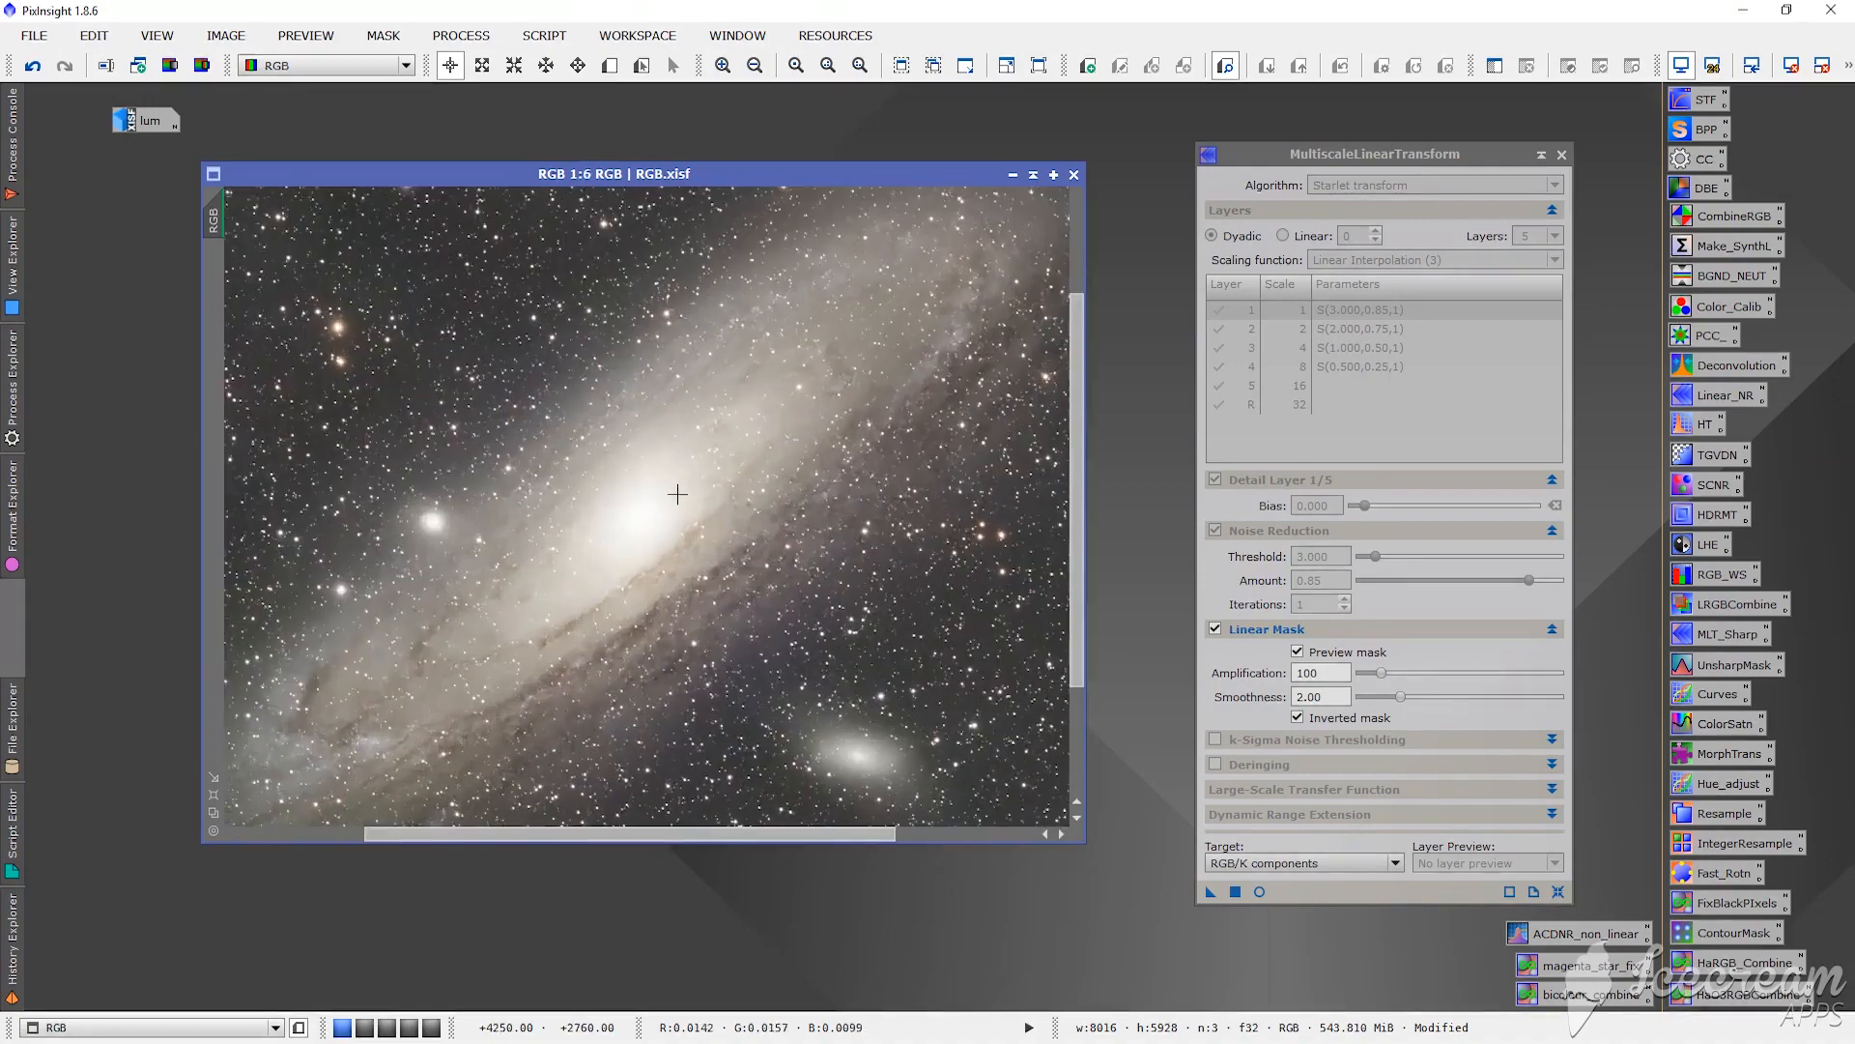
Step: Magnify the M31 image and pan to the background sky beyond the outer arm
click(795, 66)
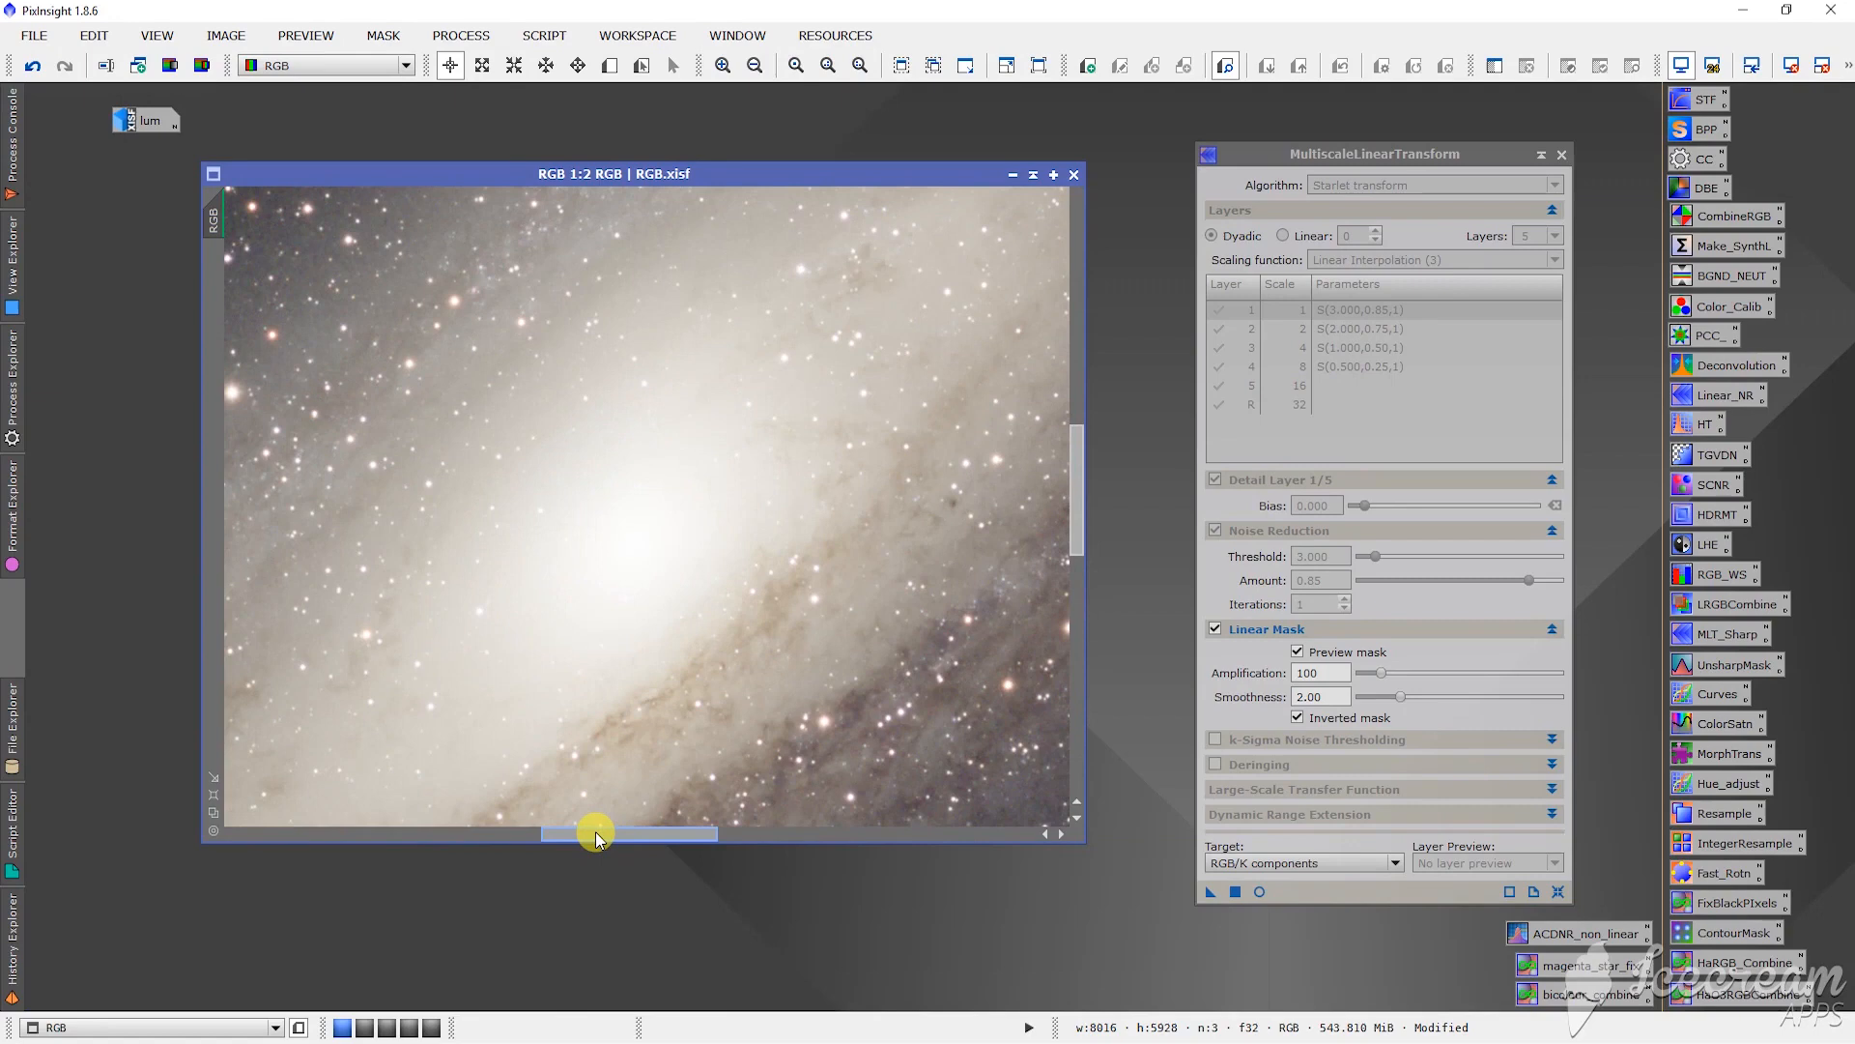
drag(591, 831, 650, 831)
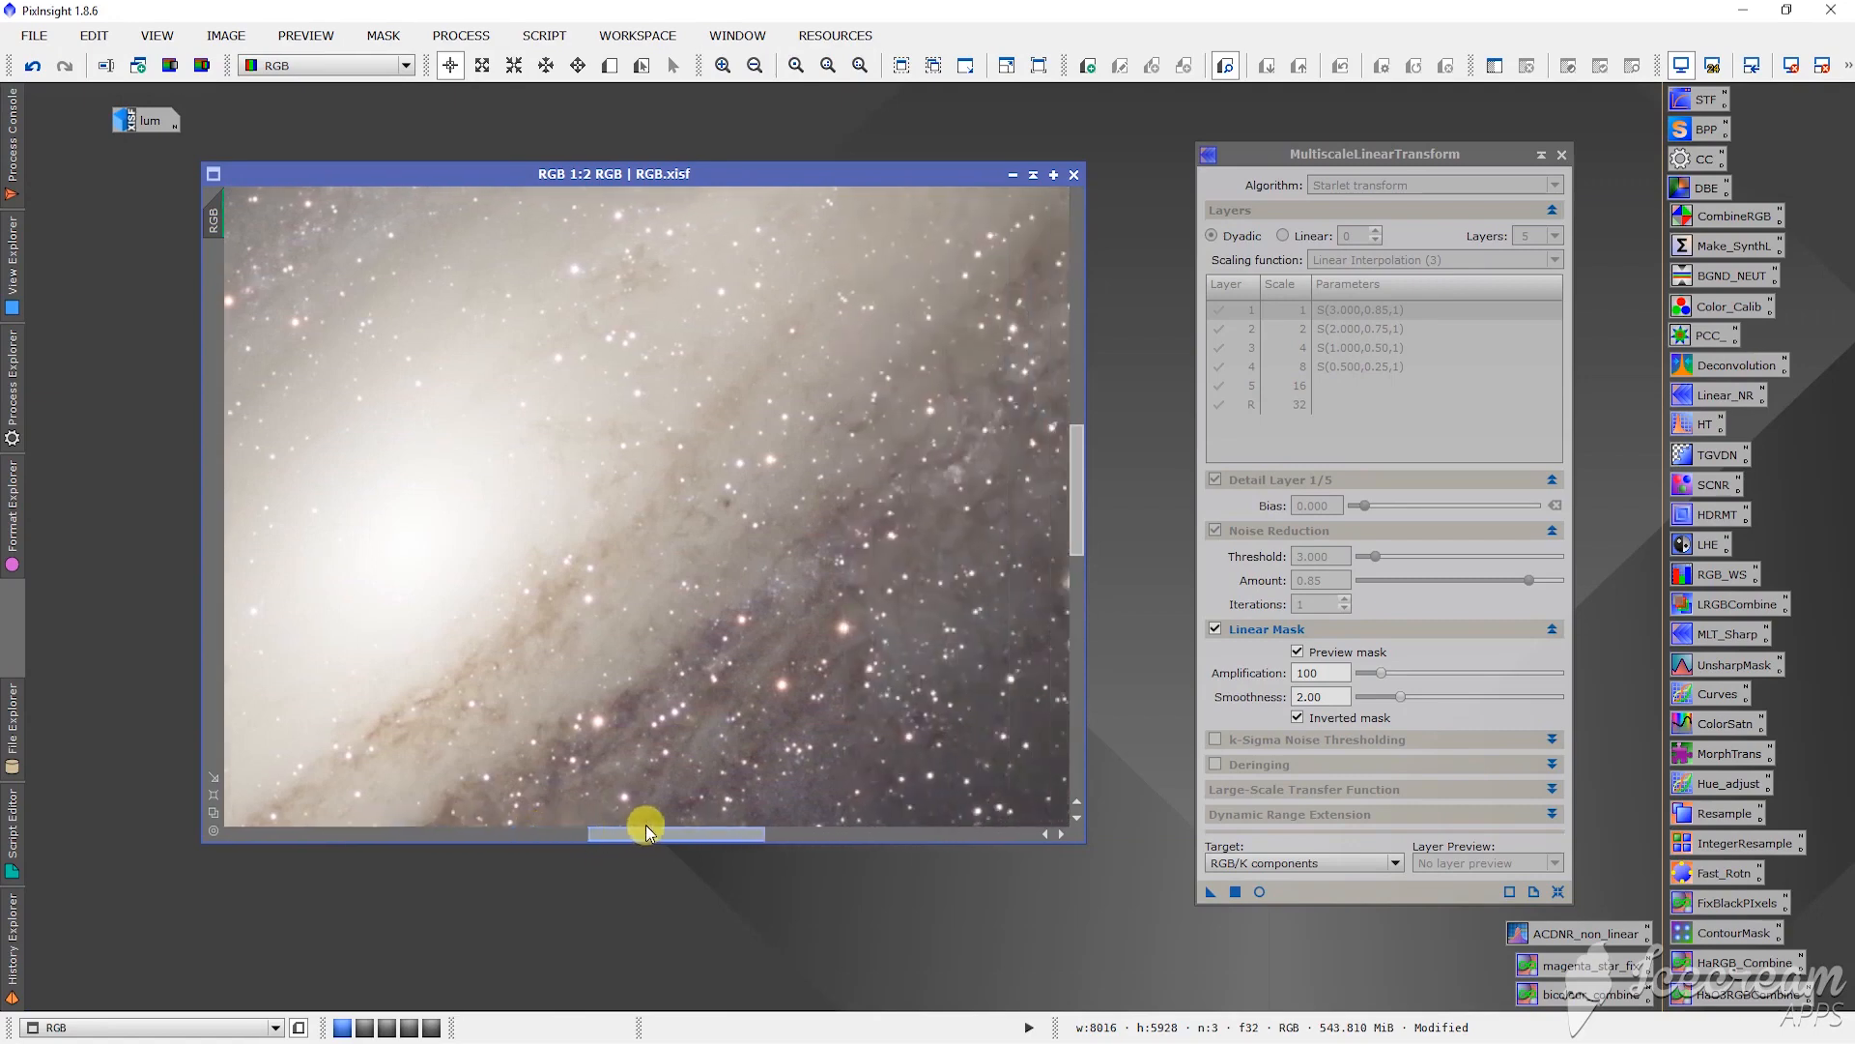
drag(645, 831, 715, 831)
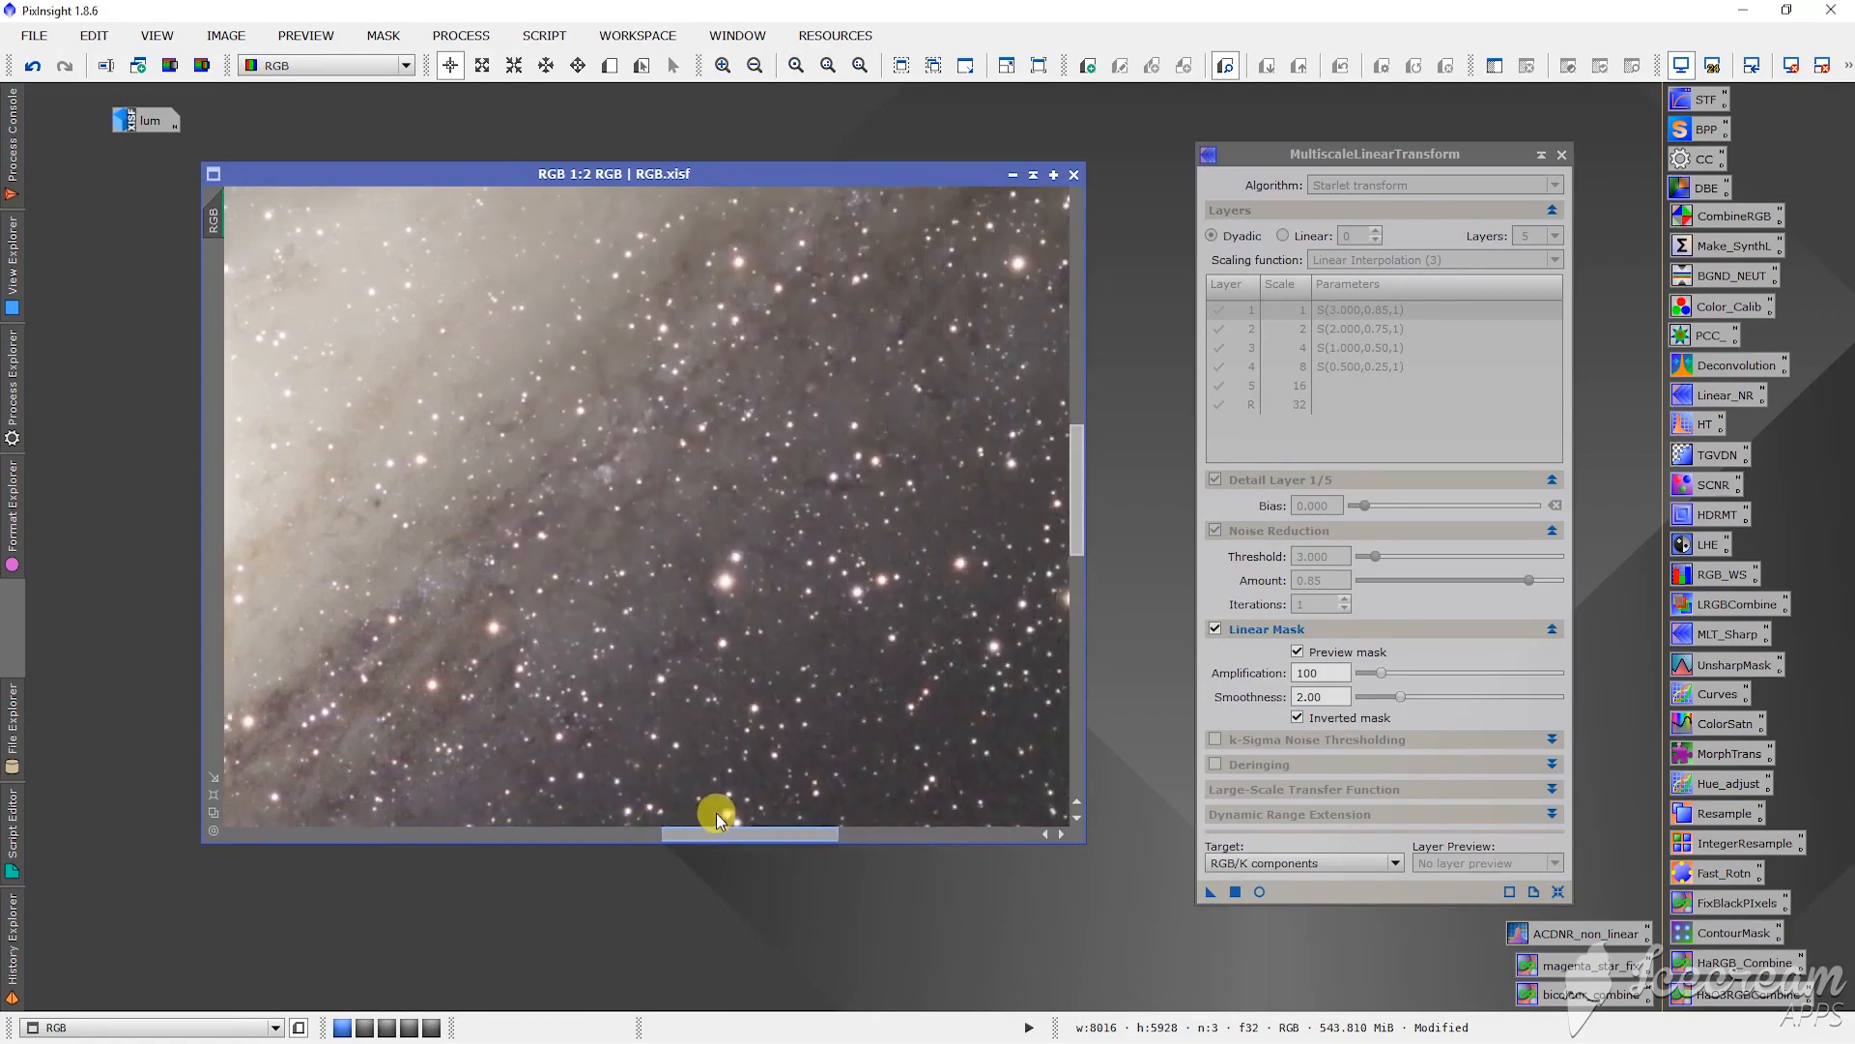
drag(715, 816, 941, 815)
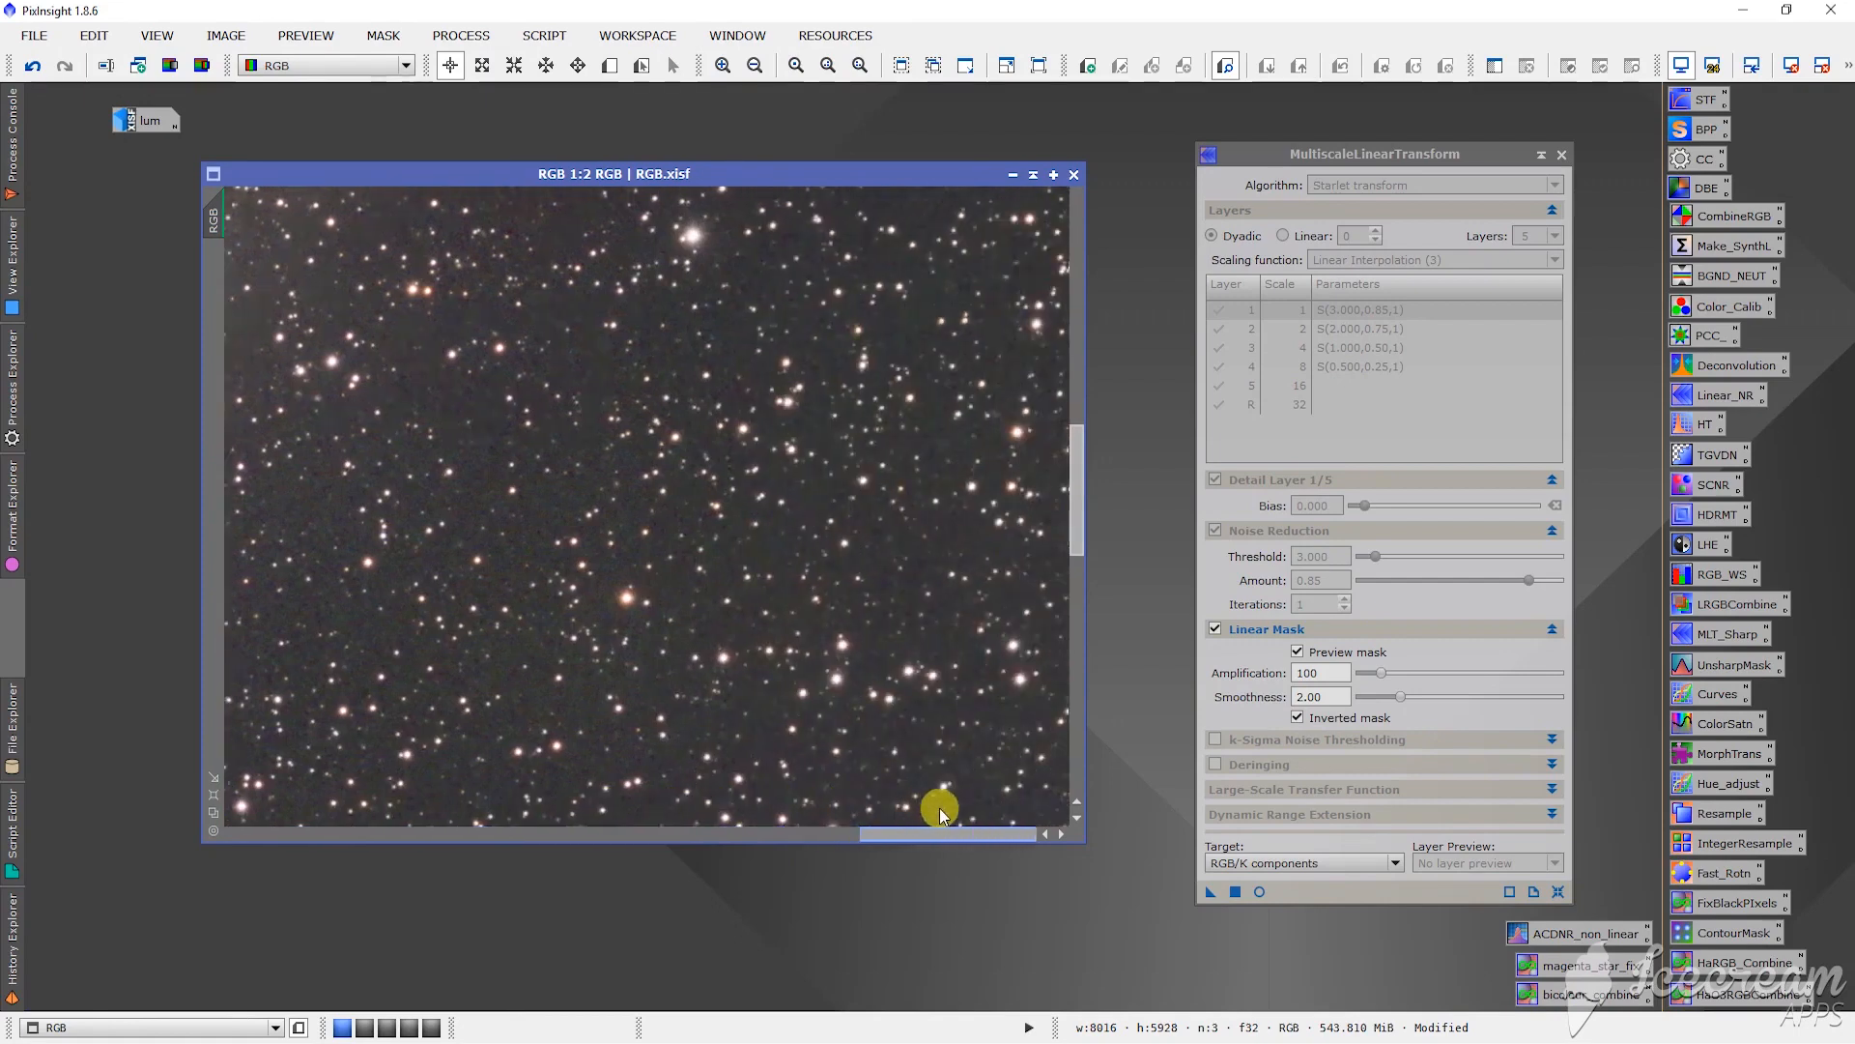
mouse_move(508, 443)
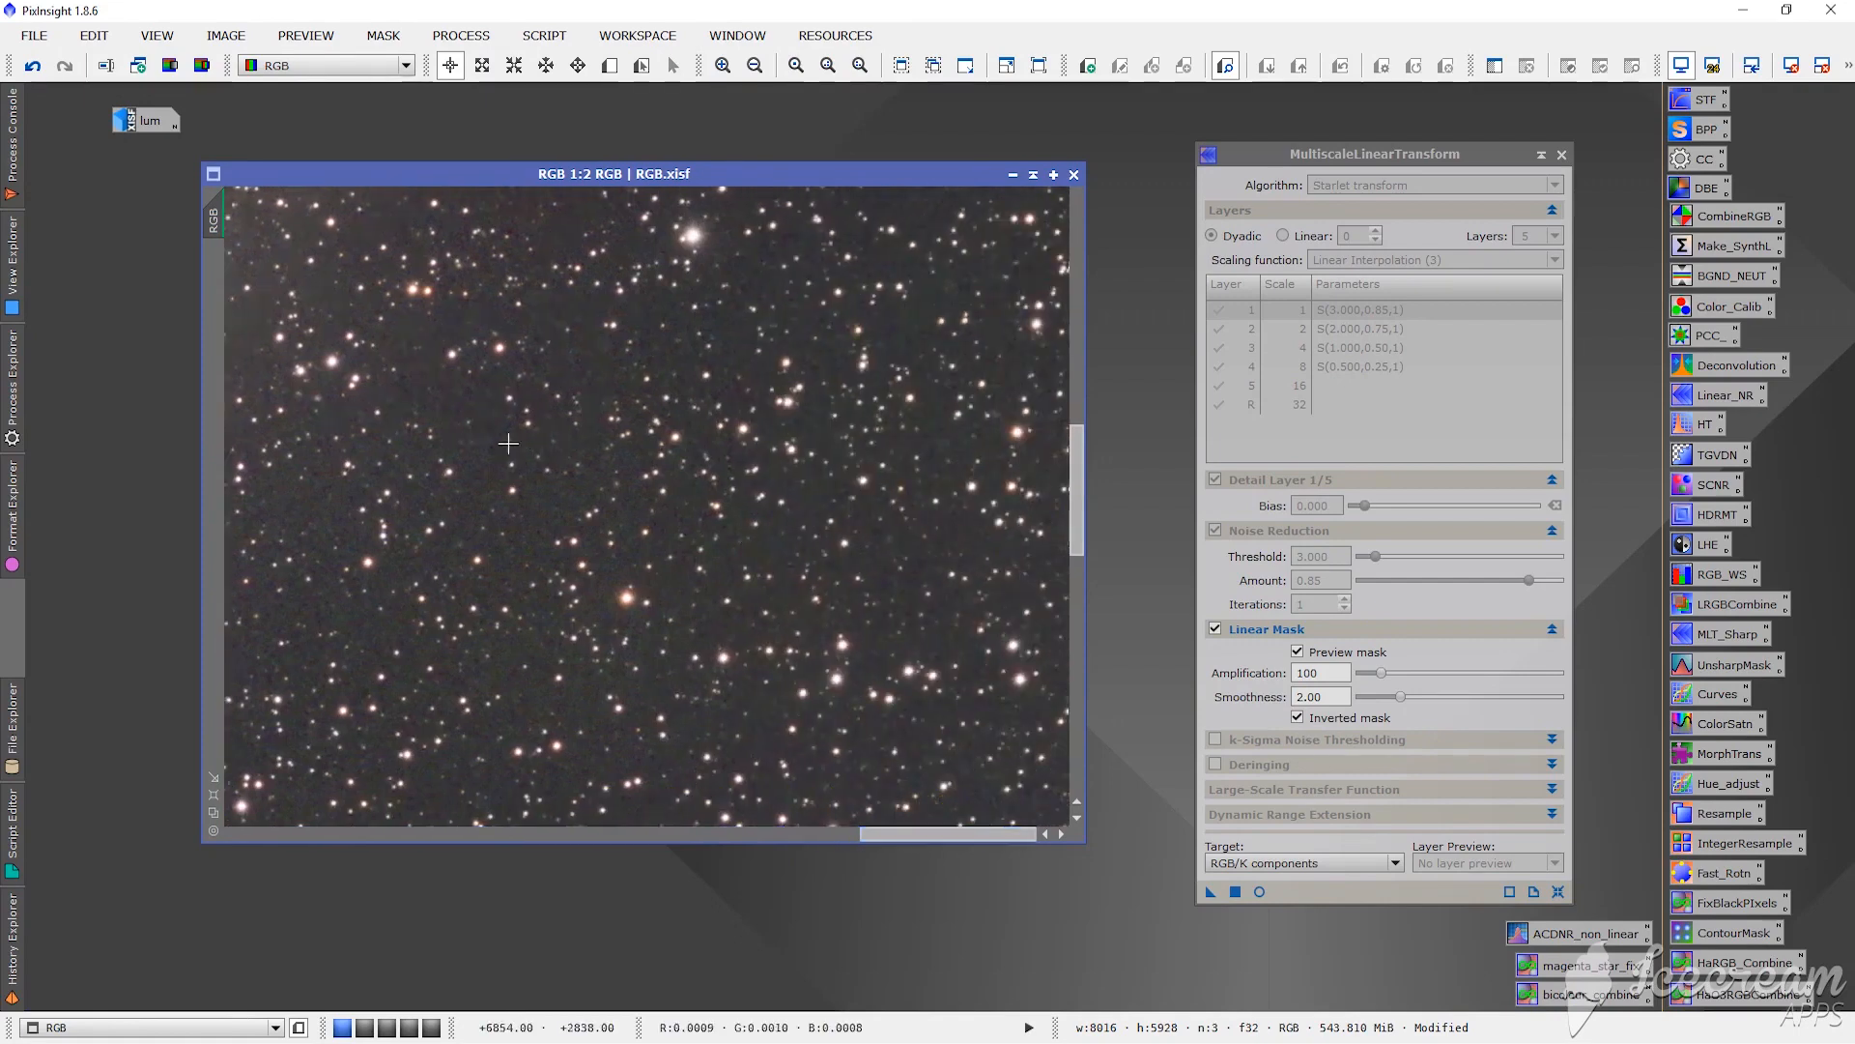
mouse_move(595, 398)
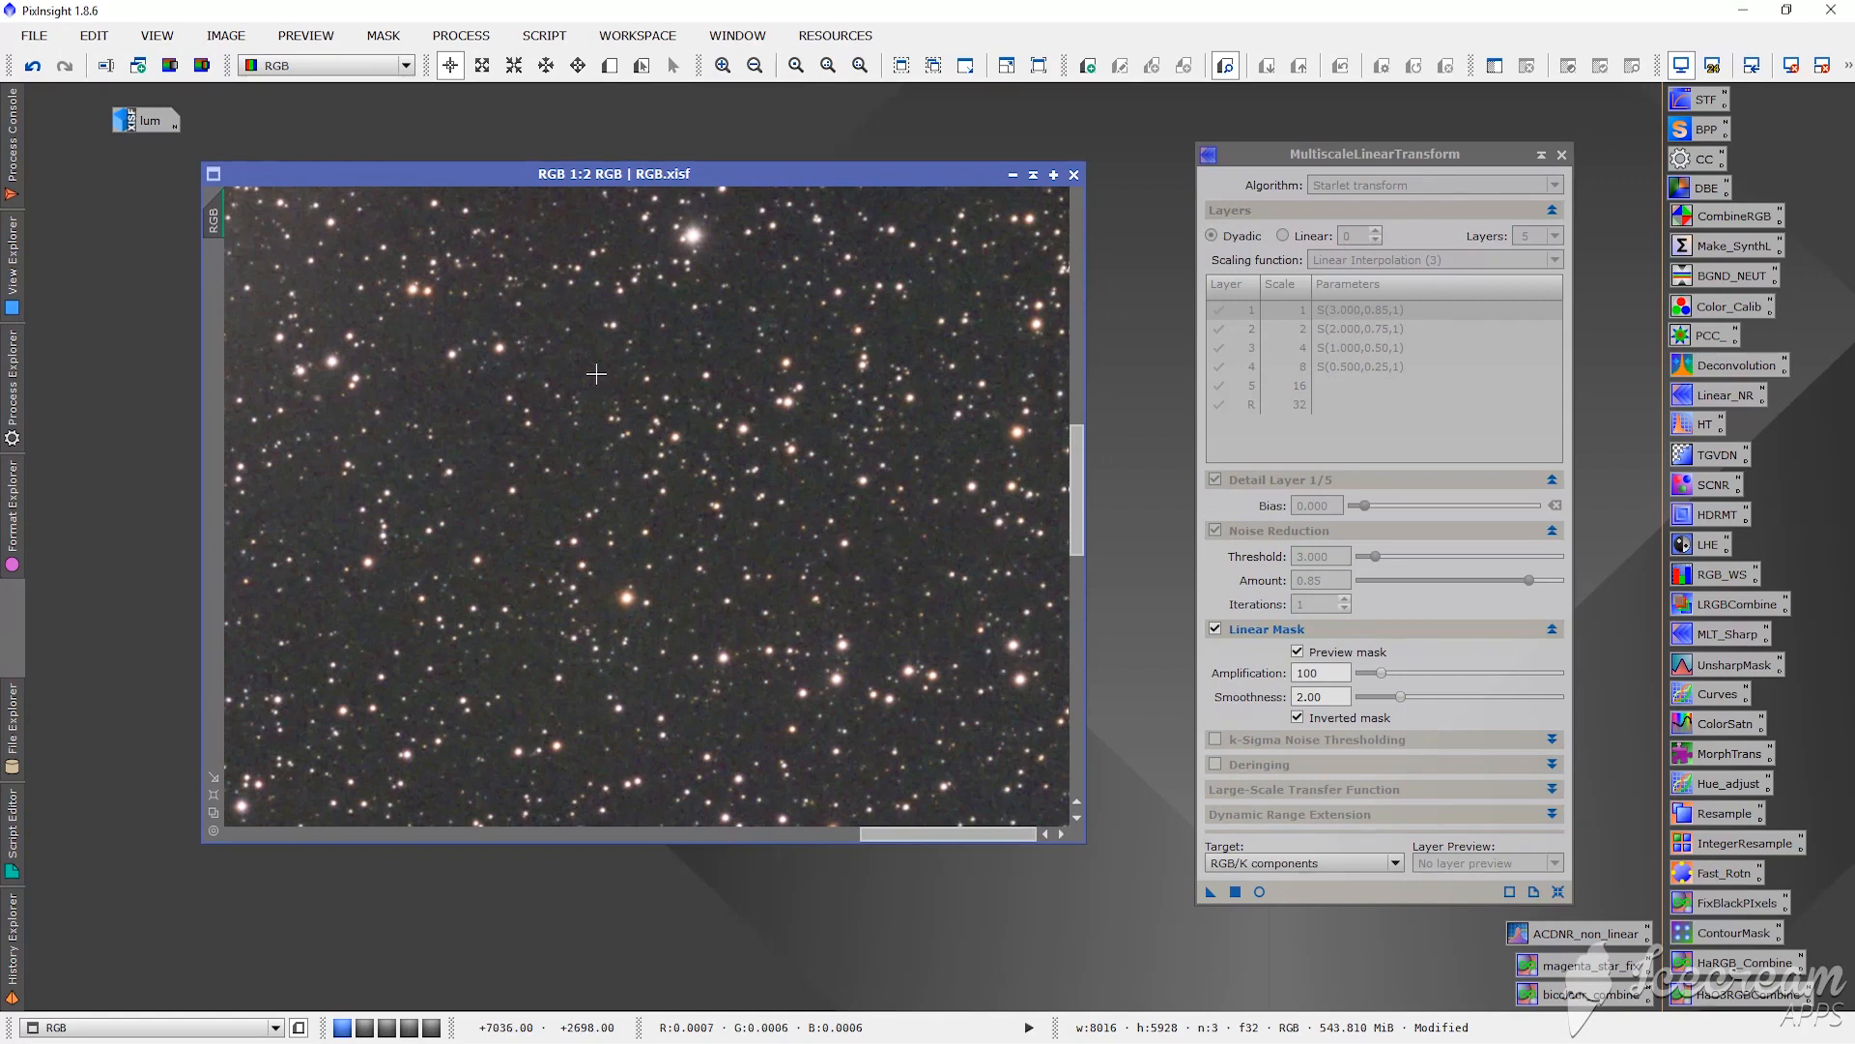
mouse_move(877, 613)
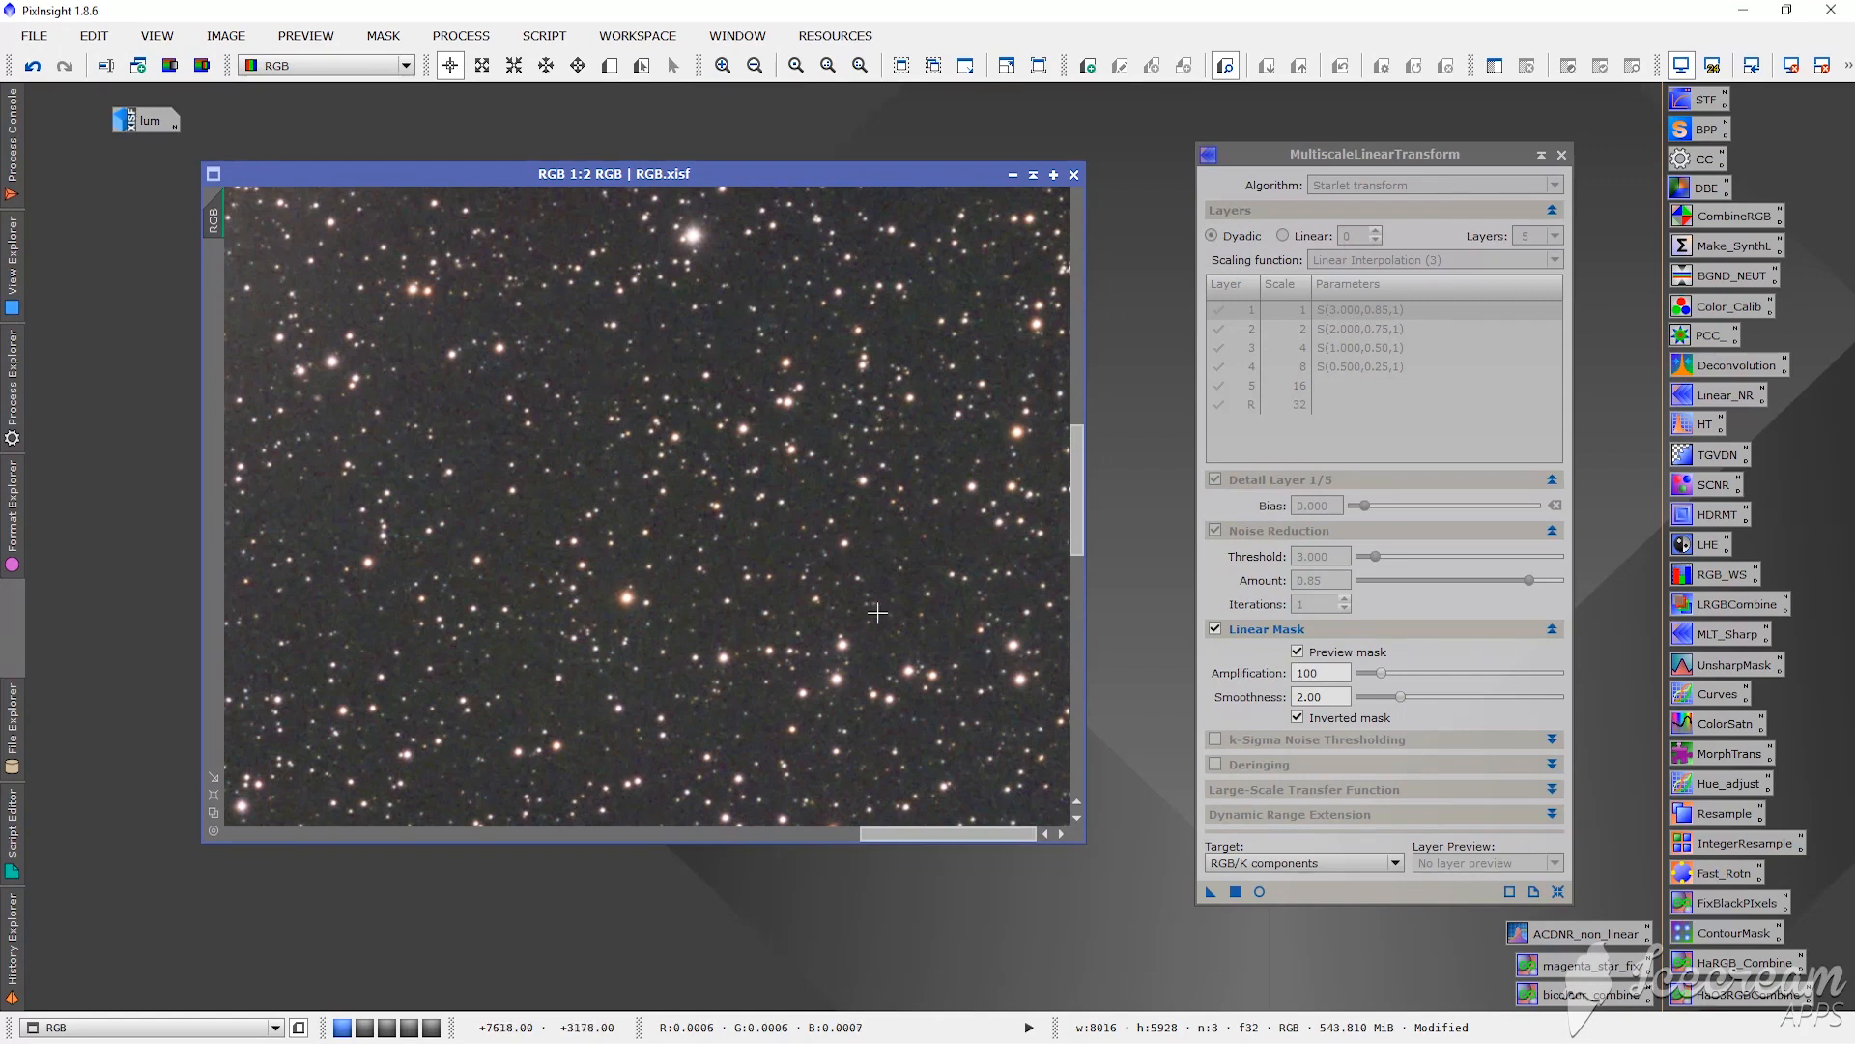
drag(947, 835, 823, 835)
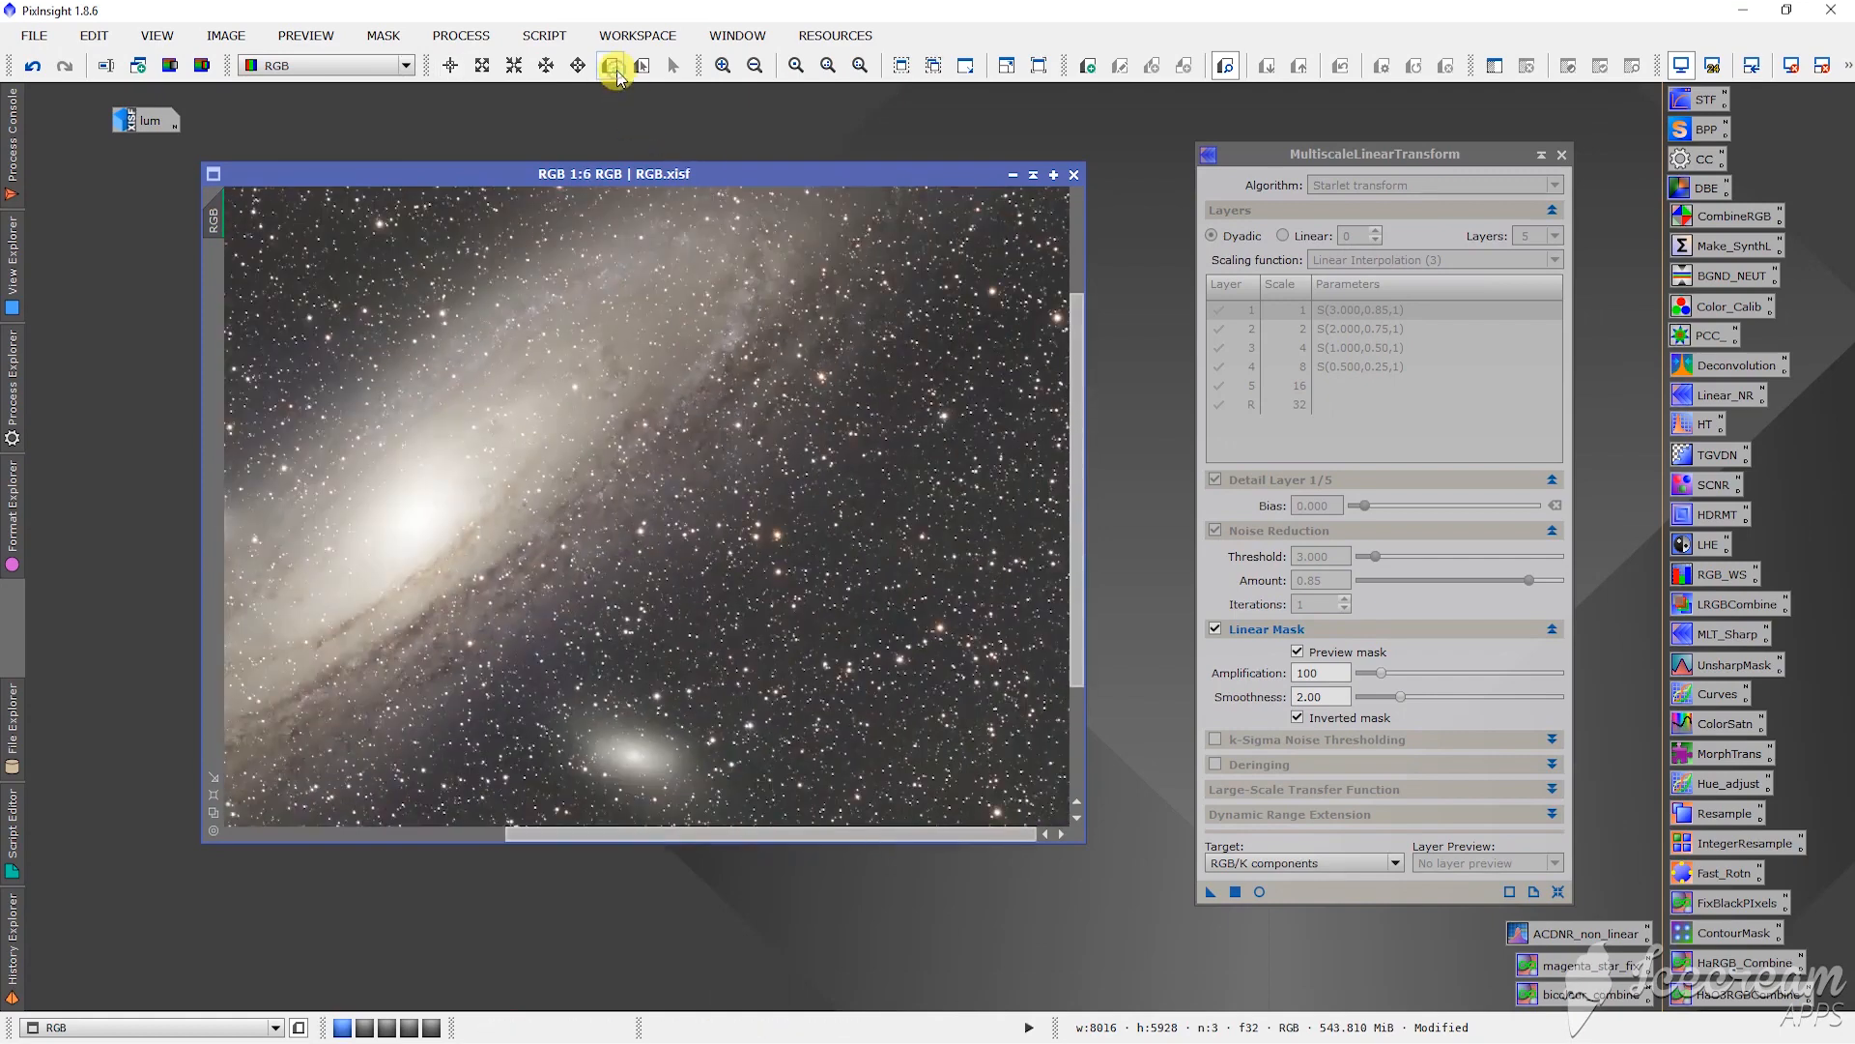
mouse_move(613, 65)
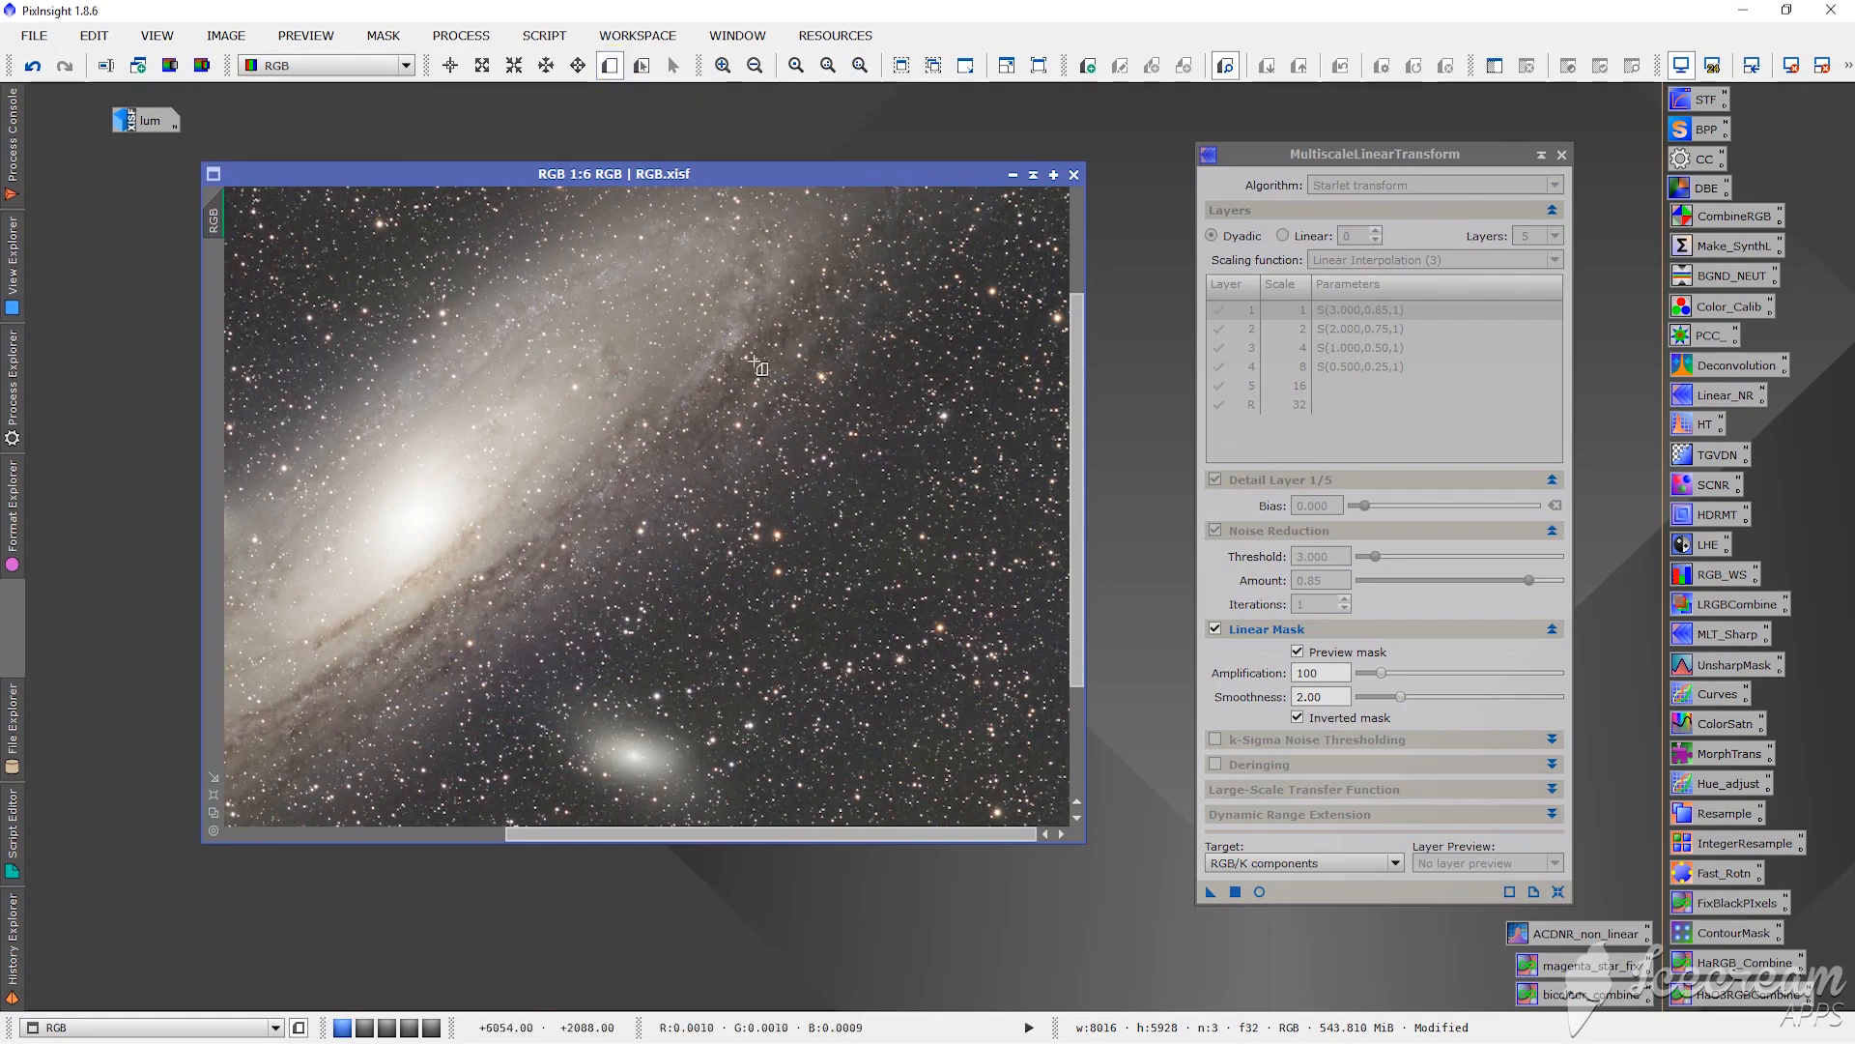
Step: Define Preview01 over a starry background patch right of the galaxy
drag(752, 360, 933, 541)
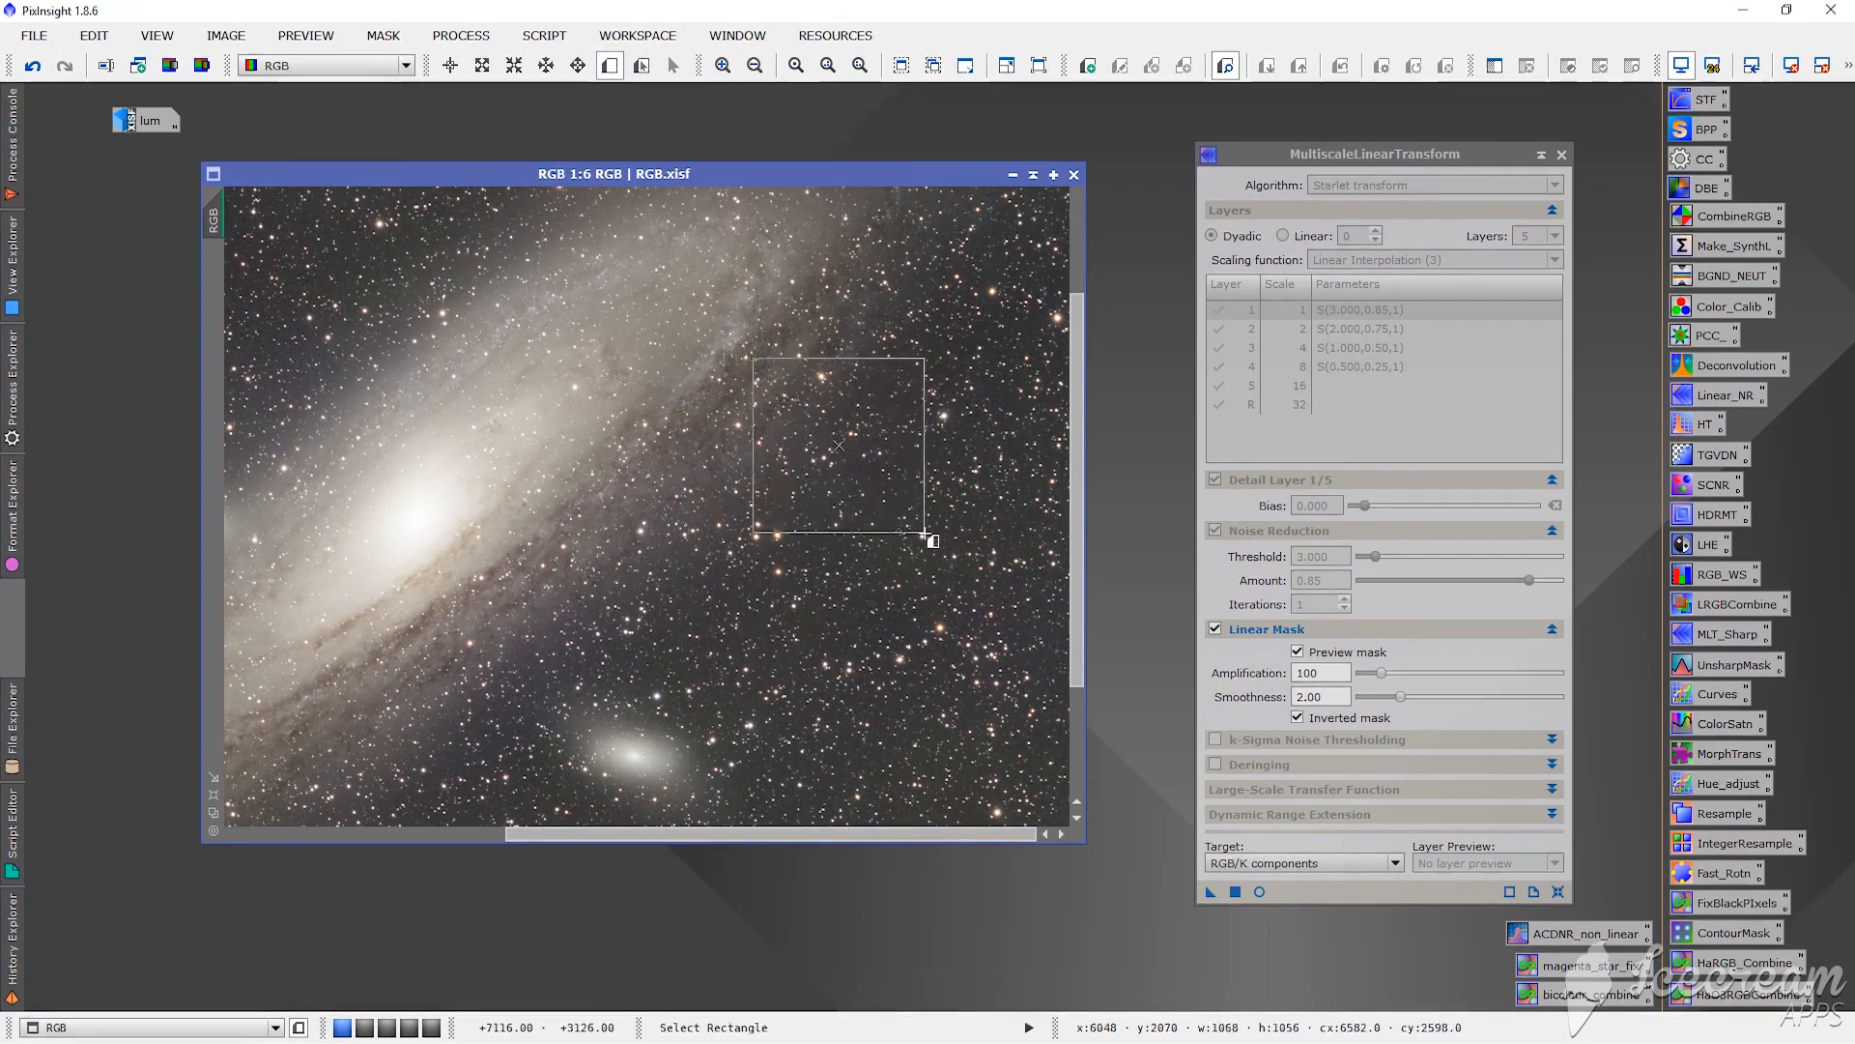
drag(936, 541, 945, 530)
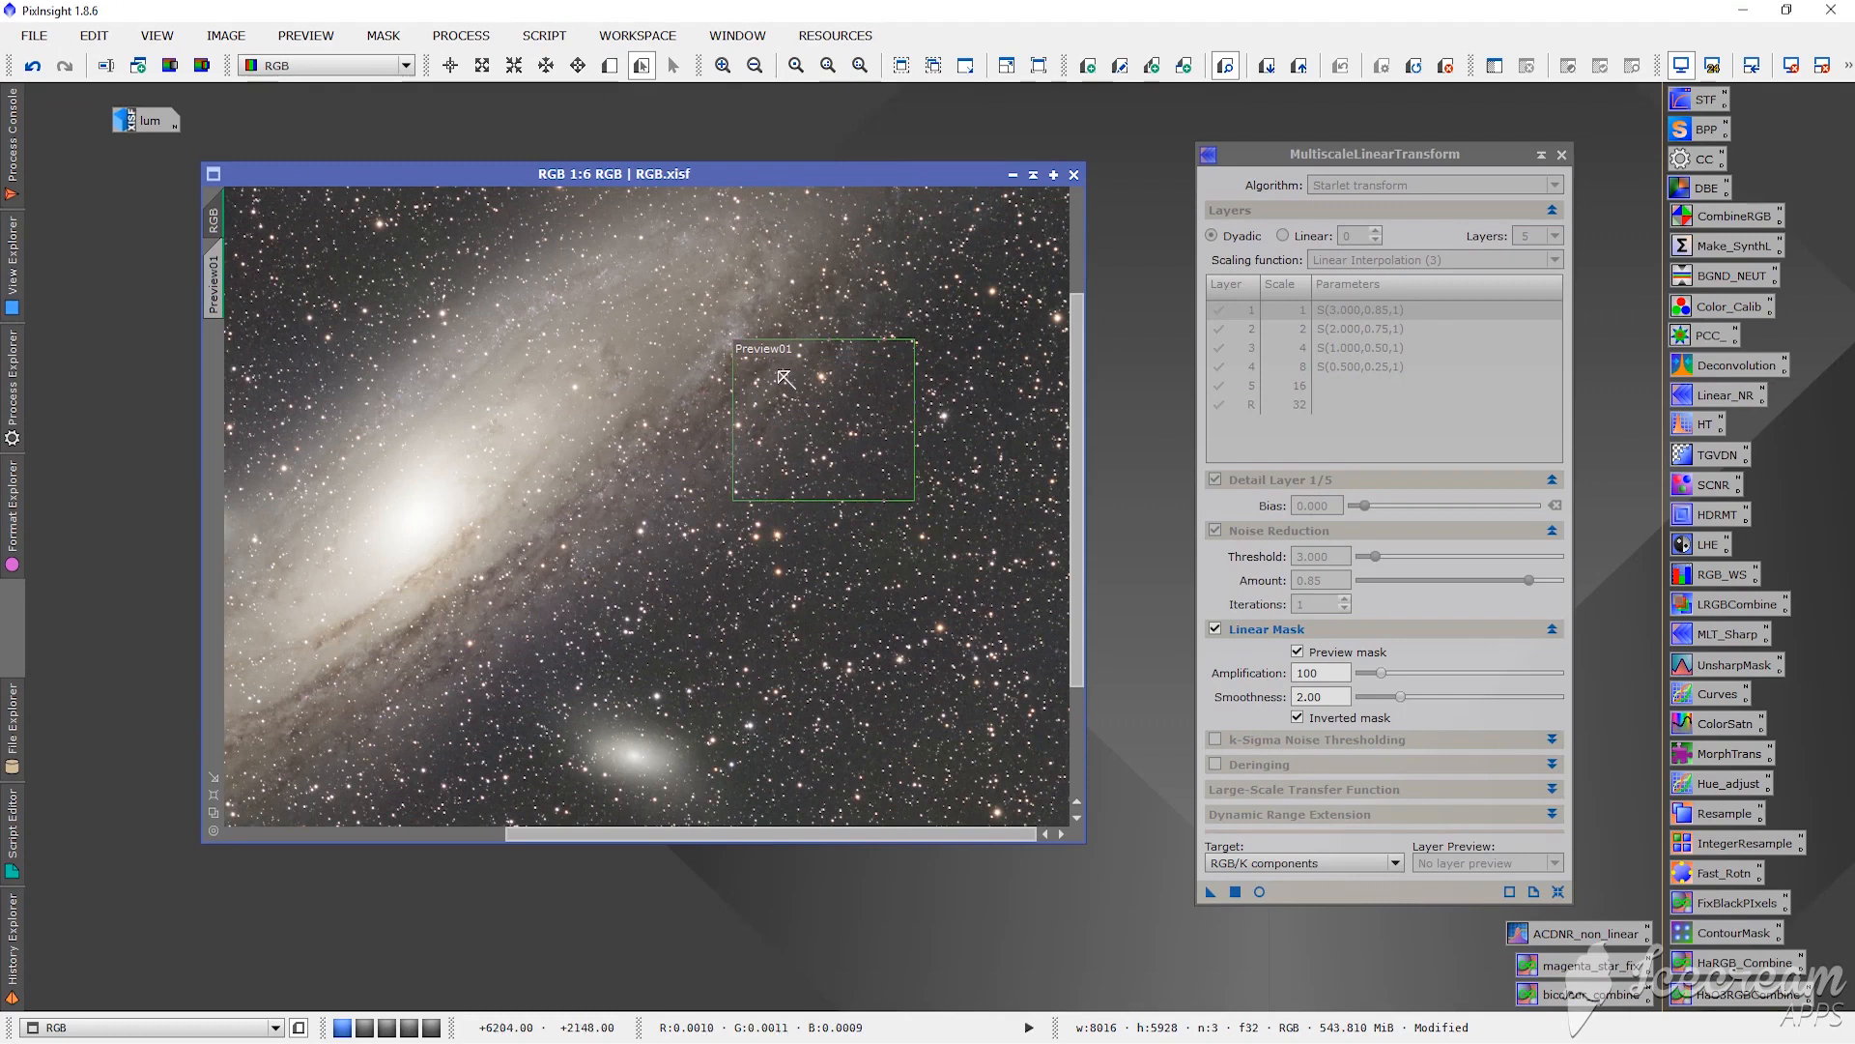
mouse_move(869, 464)
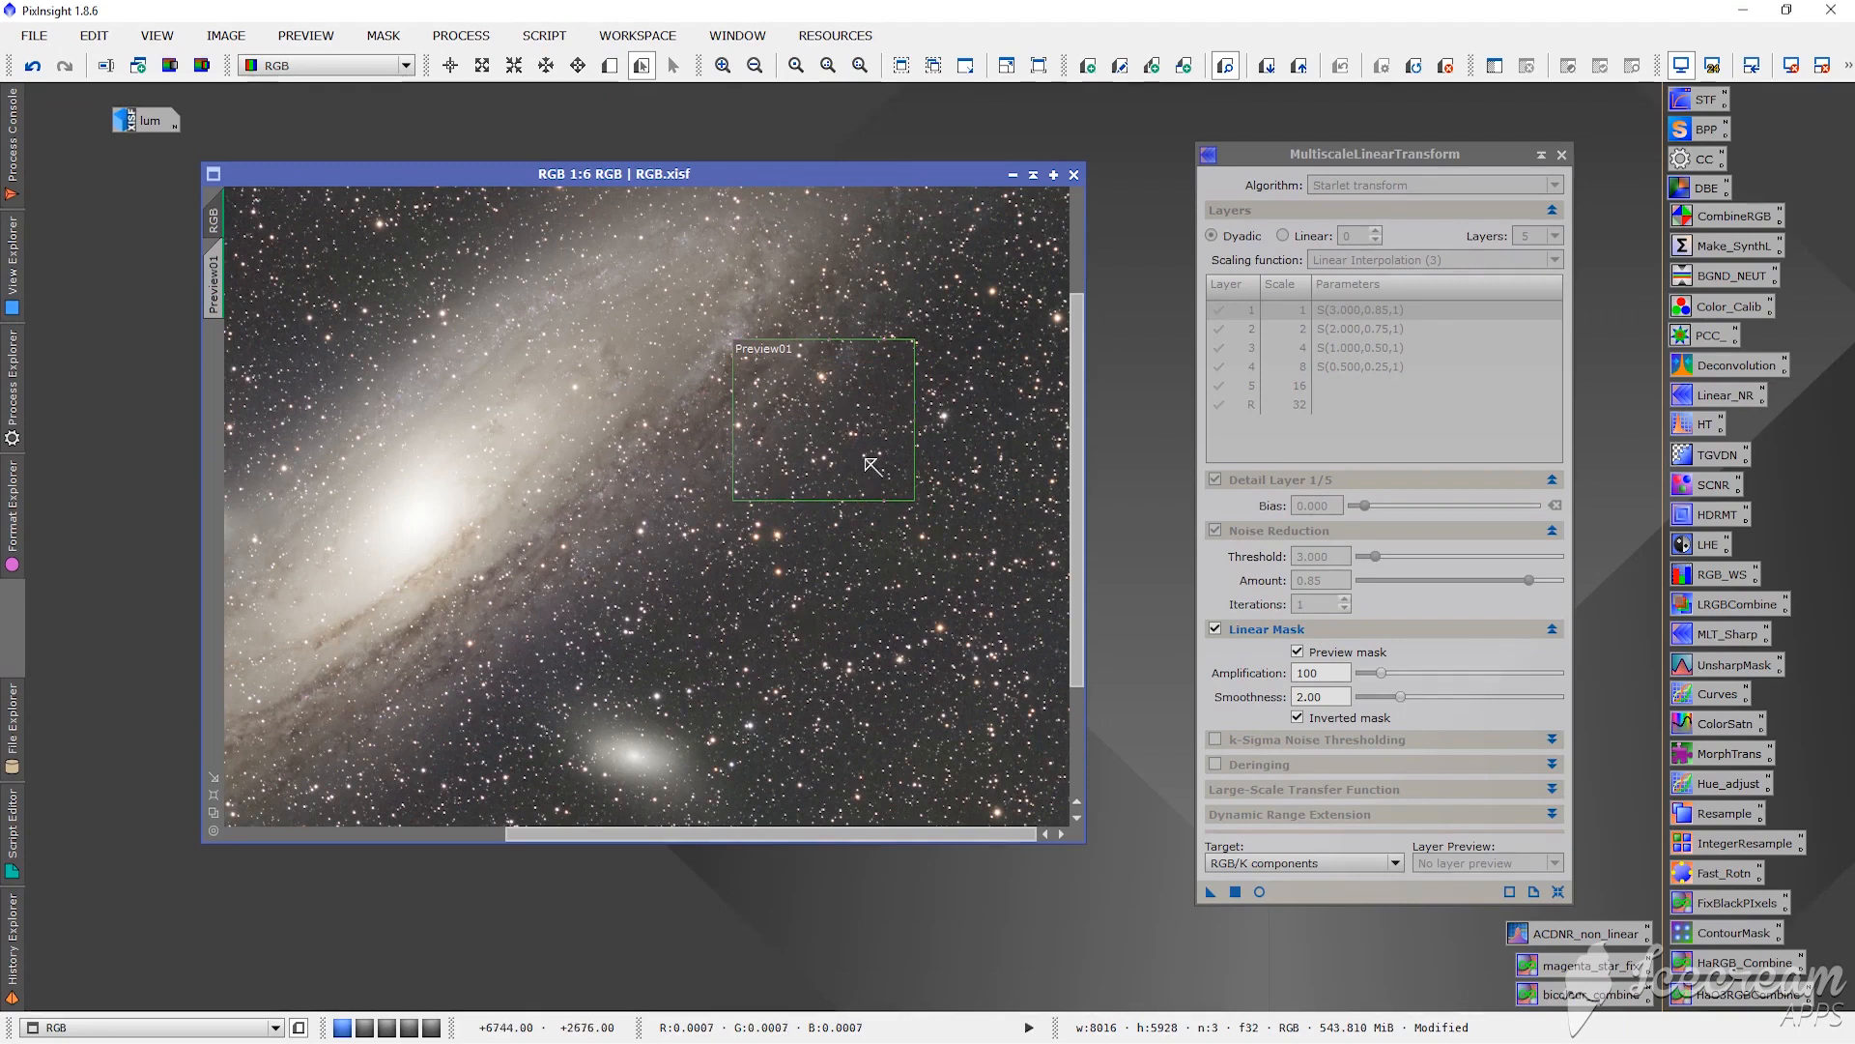
mouse_move(661, 286)
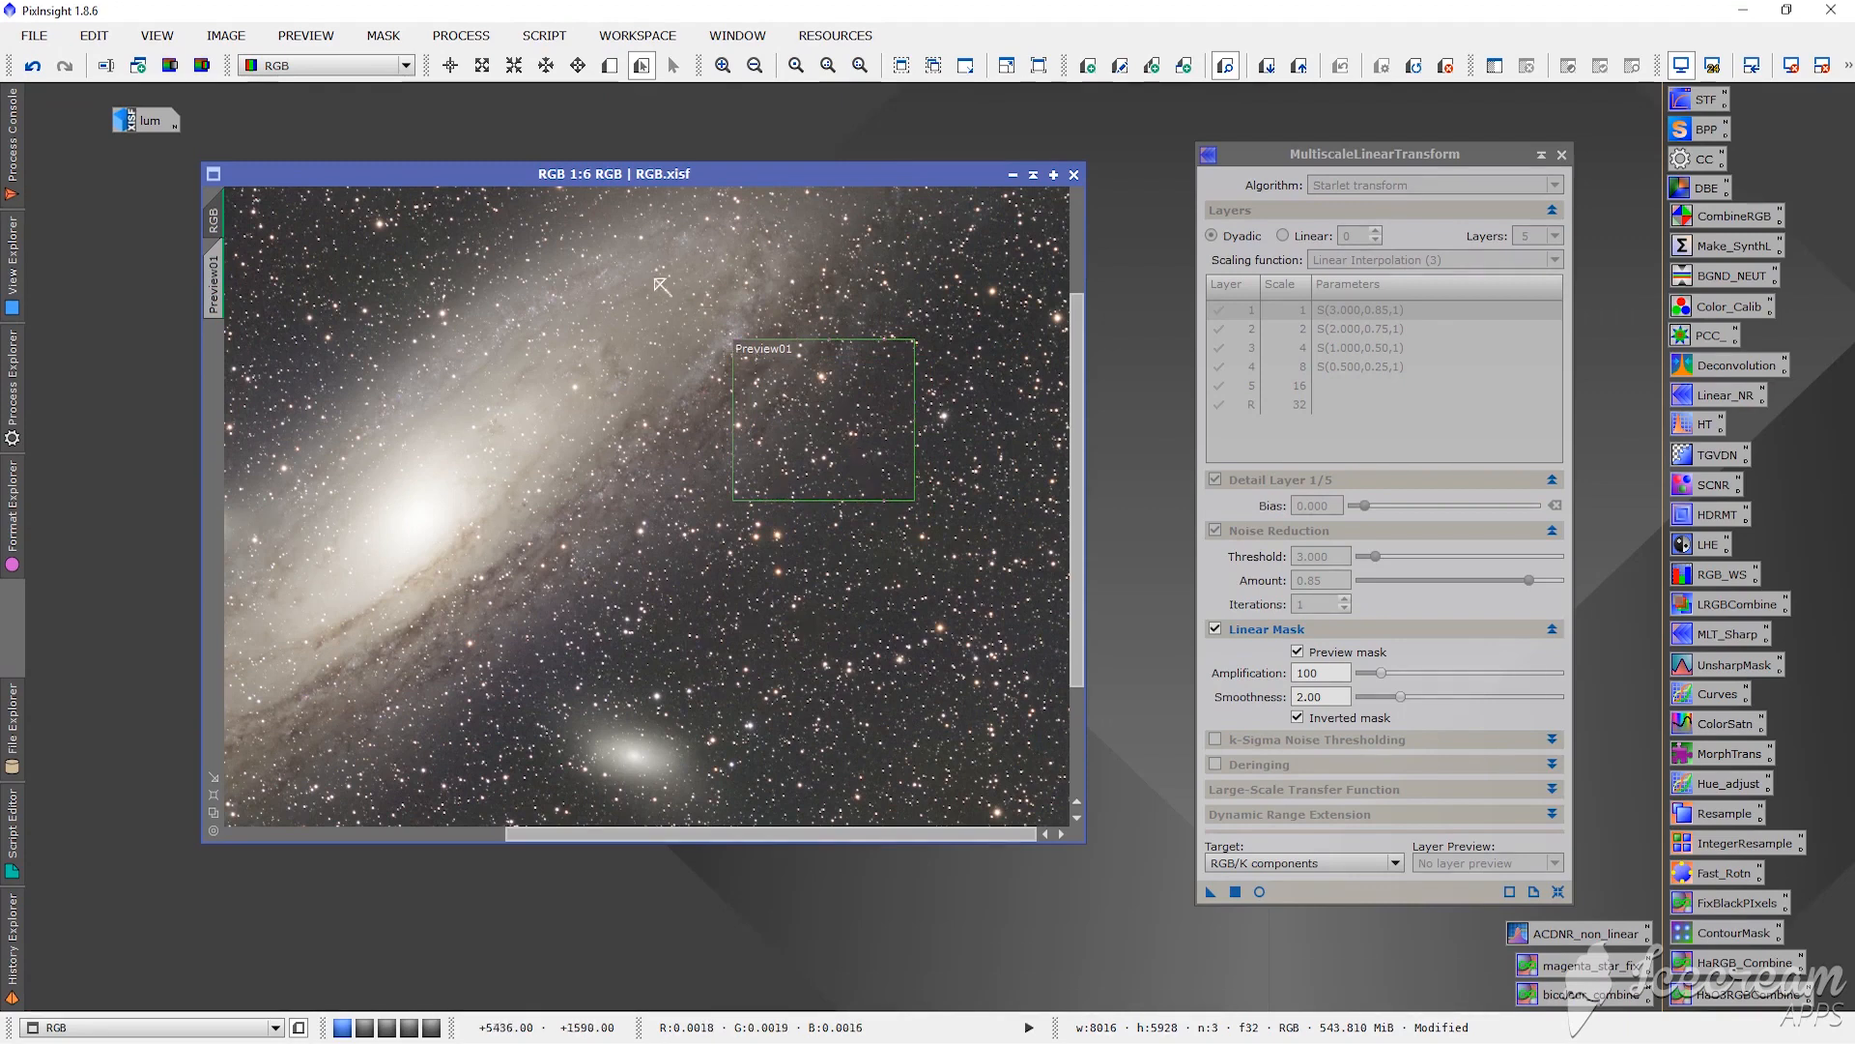
mouse_move(473, 514)
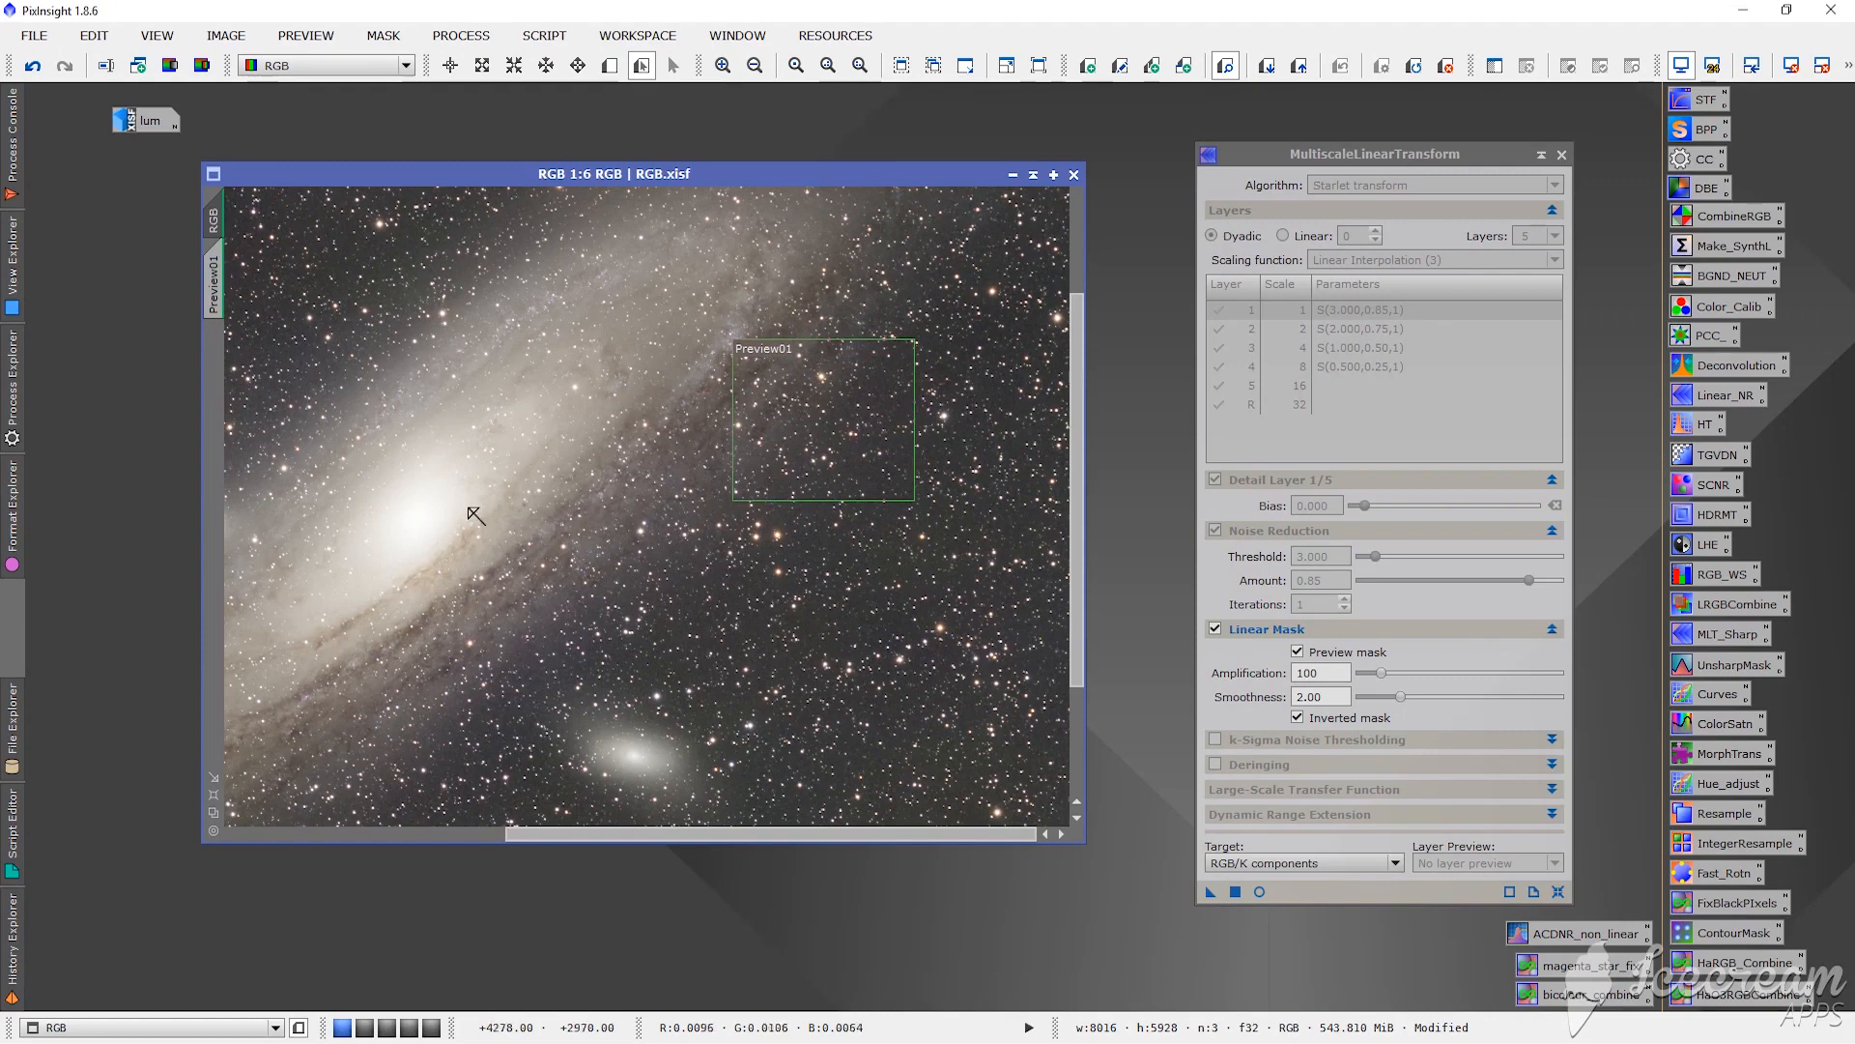
mouse_move(889, 400)
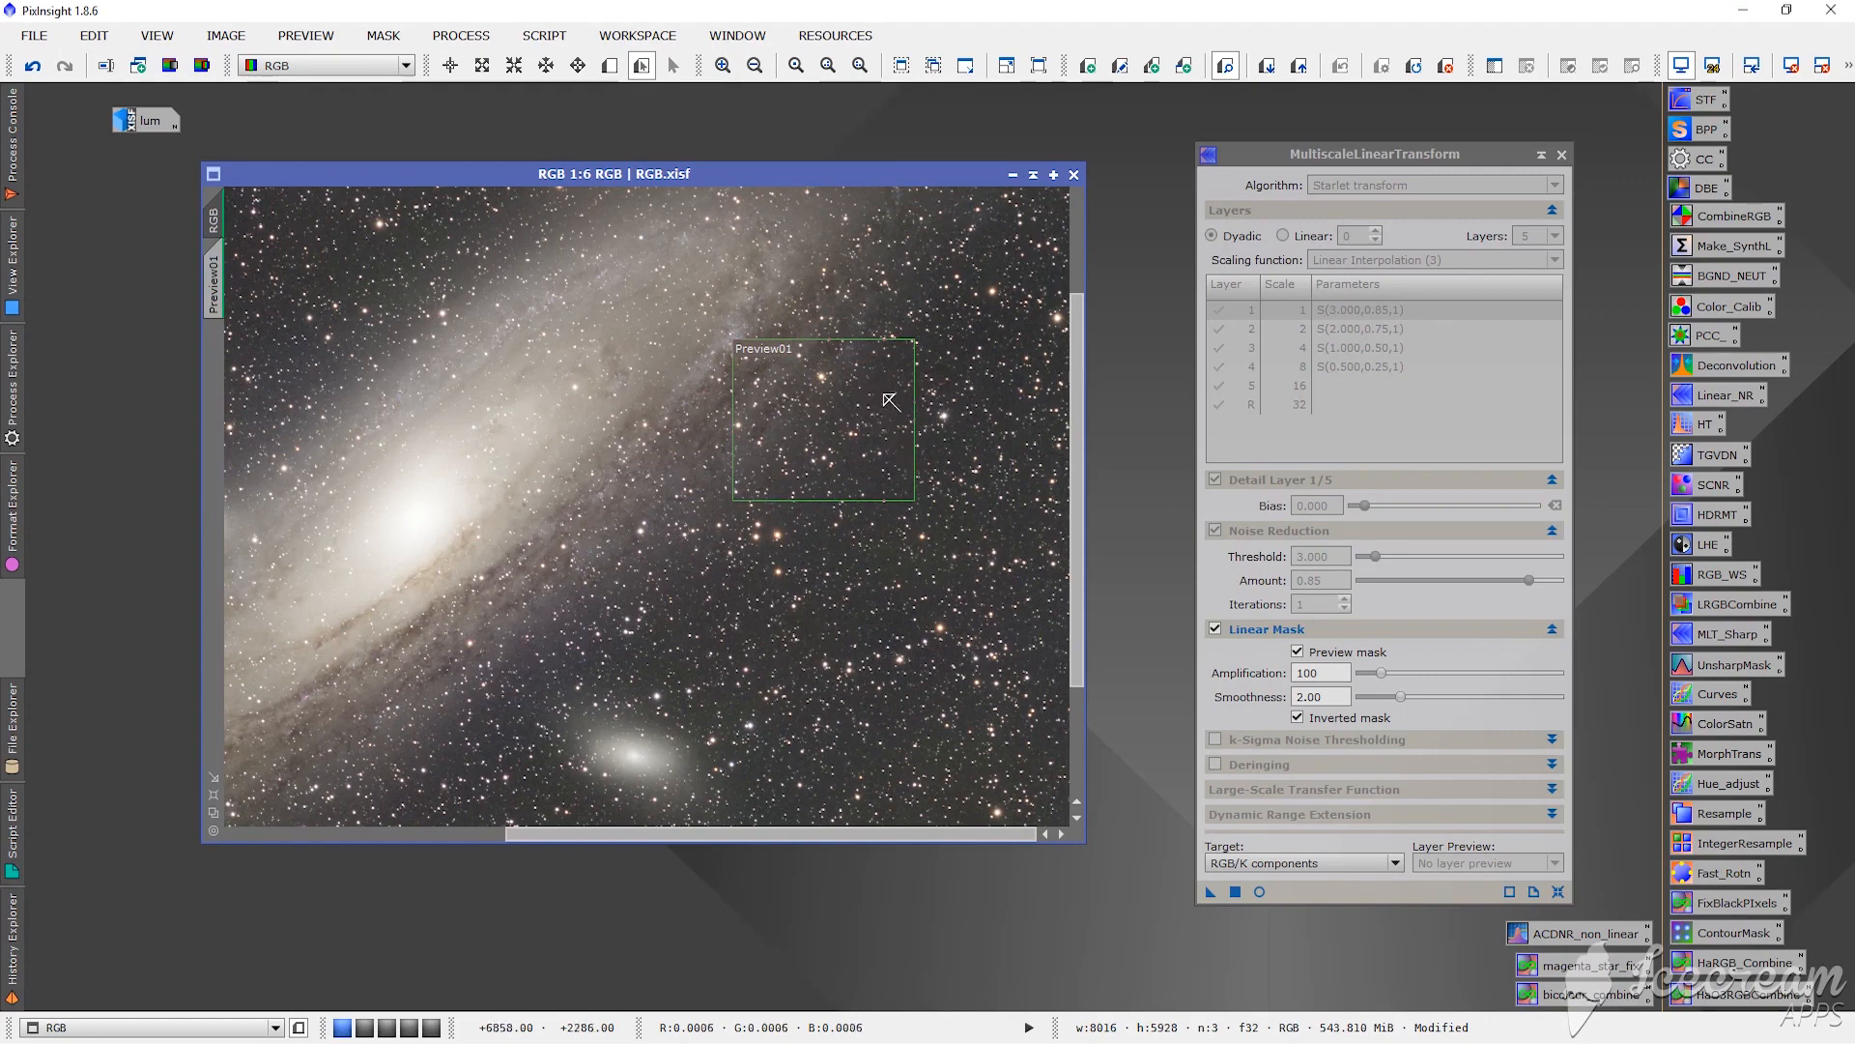
mouse_move(889, 390)
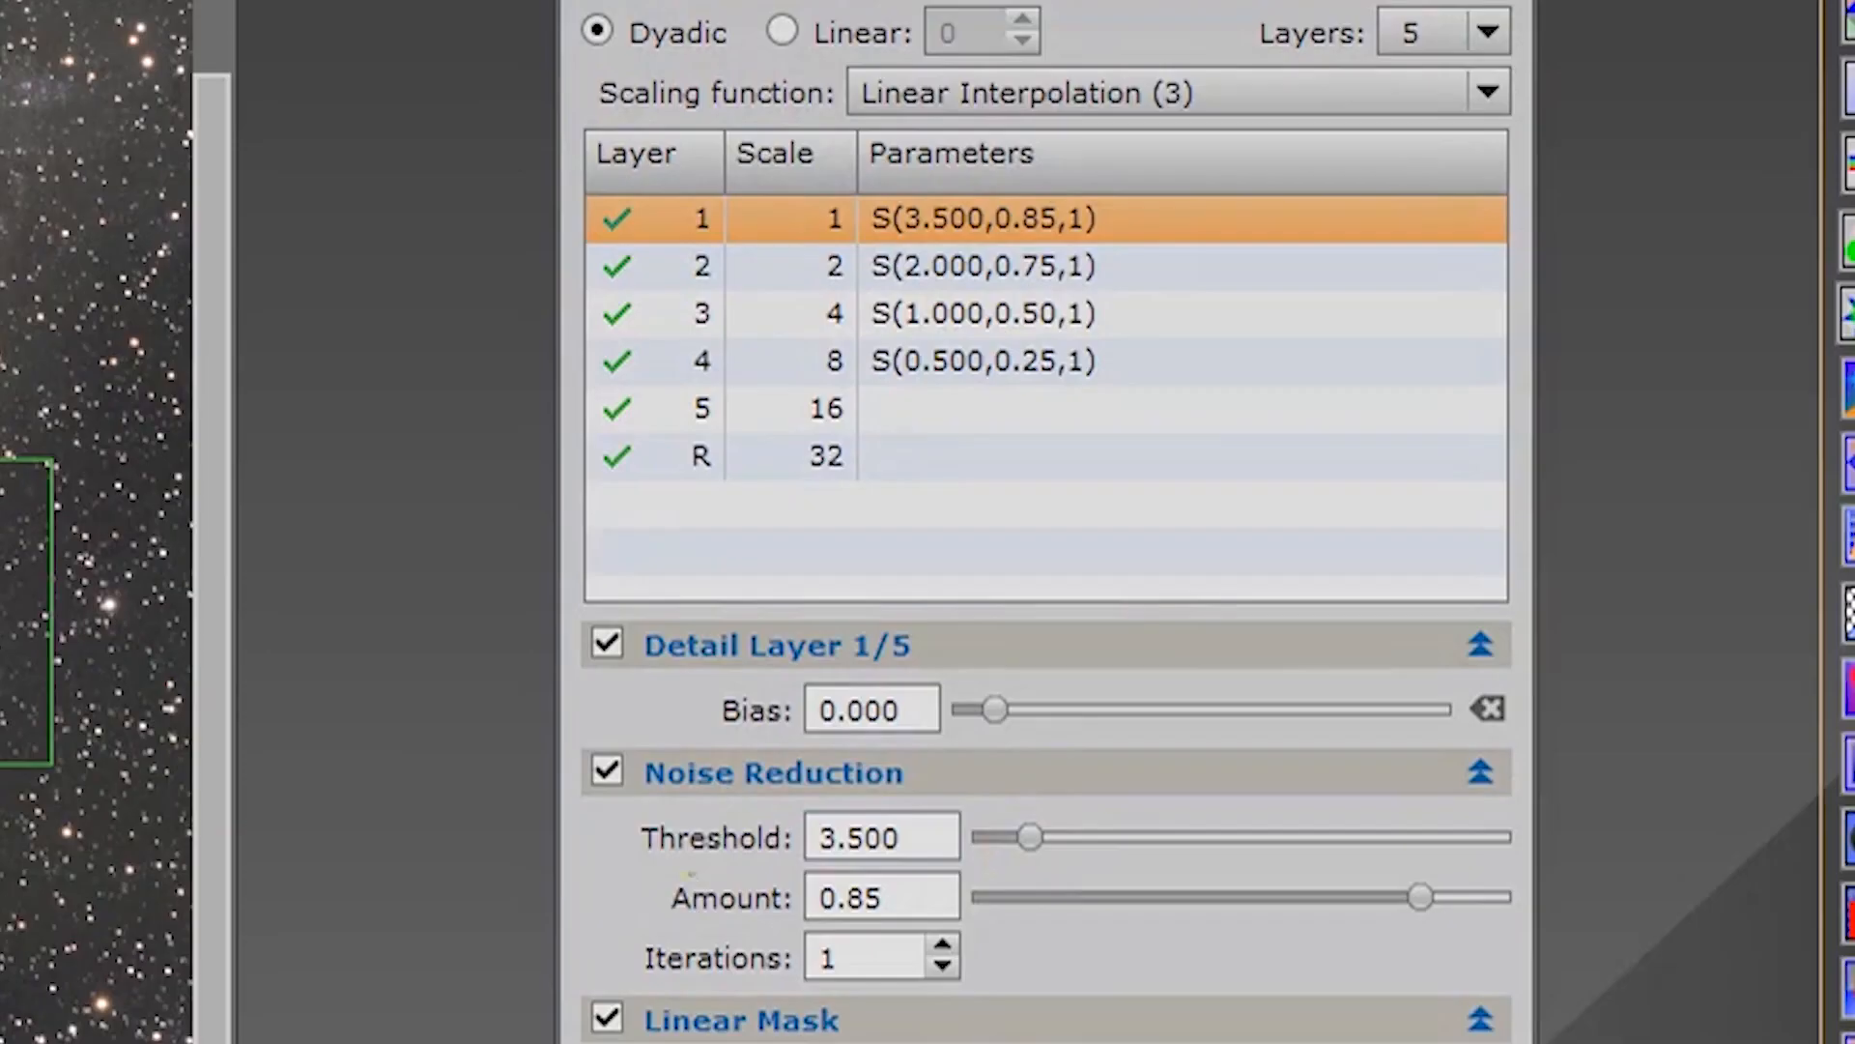
Step: Select wavelet layer 1 and adjust its noise reduction threshold
click(982, 267)
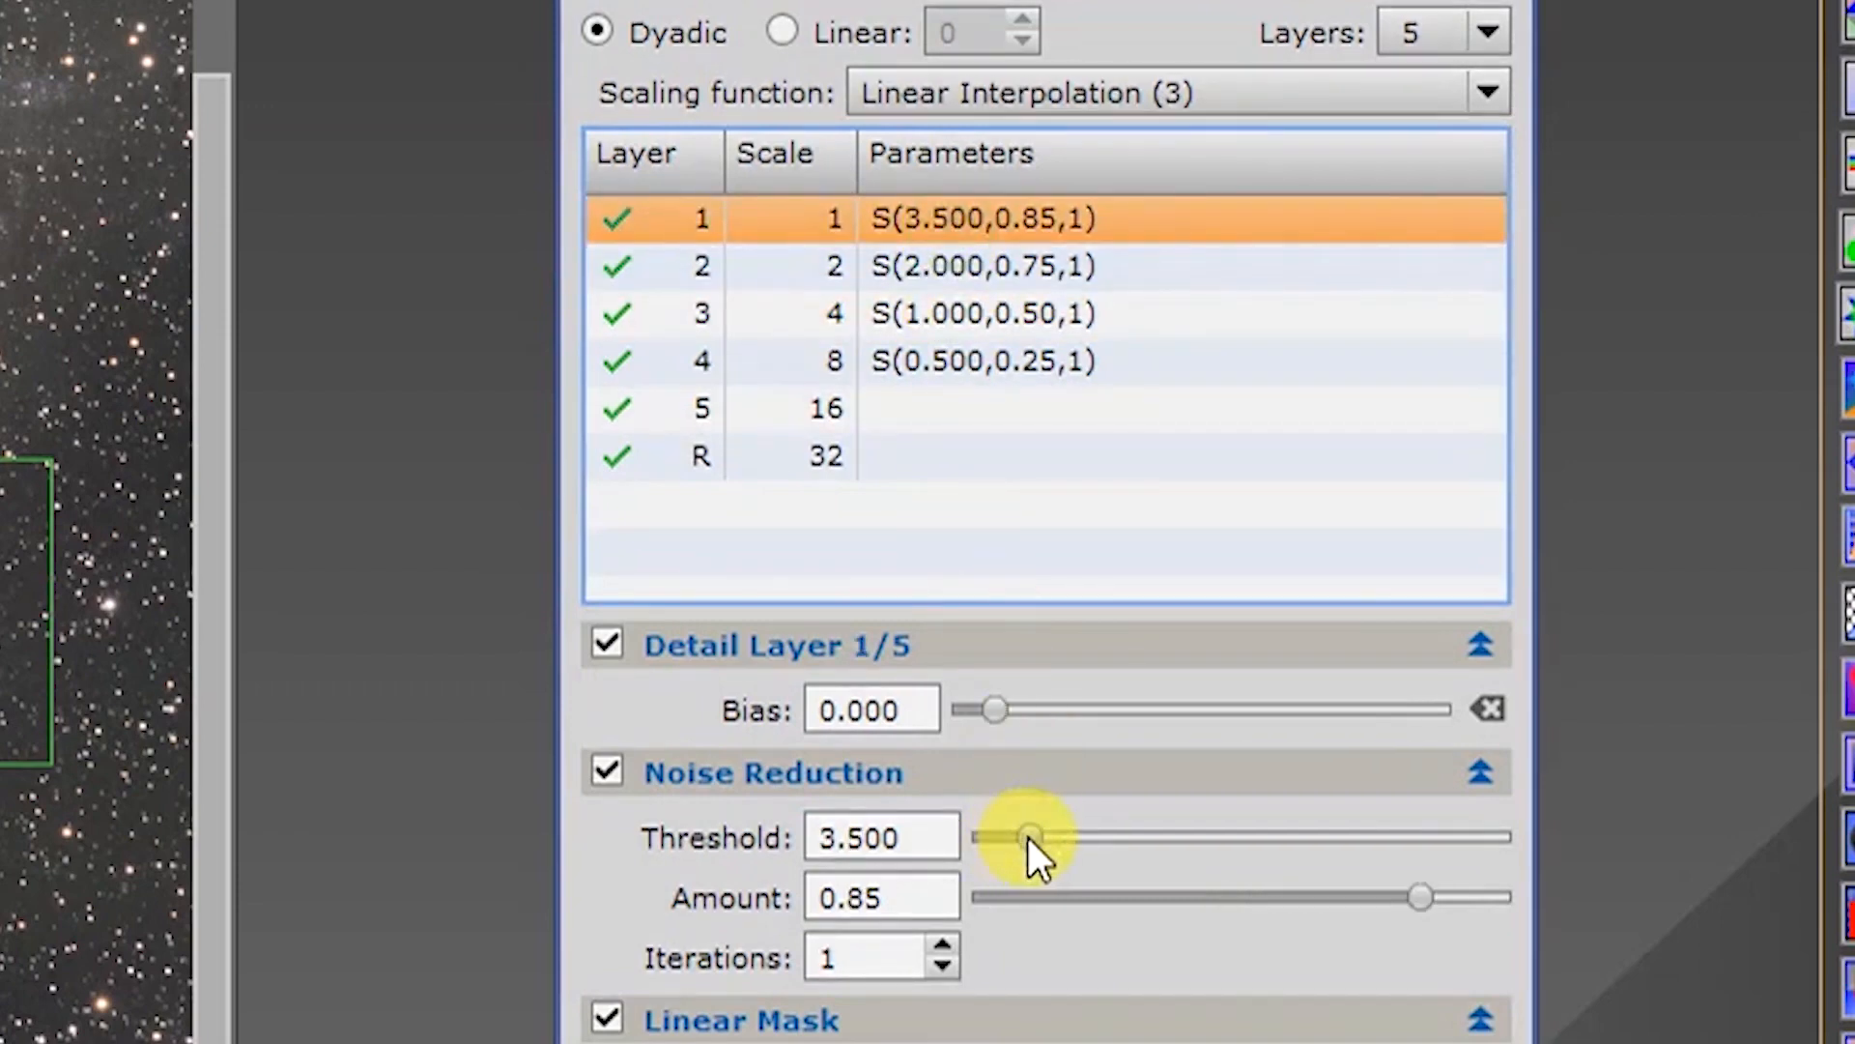
drag(1032, 837, 1020, 837)
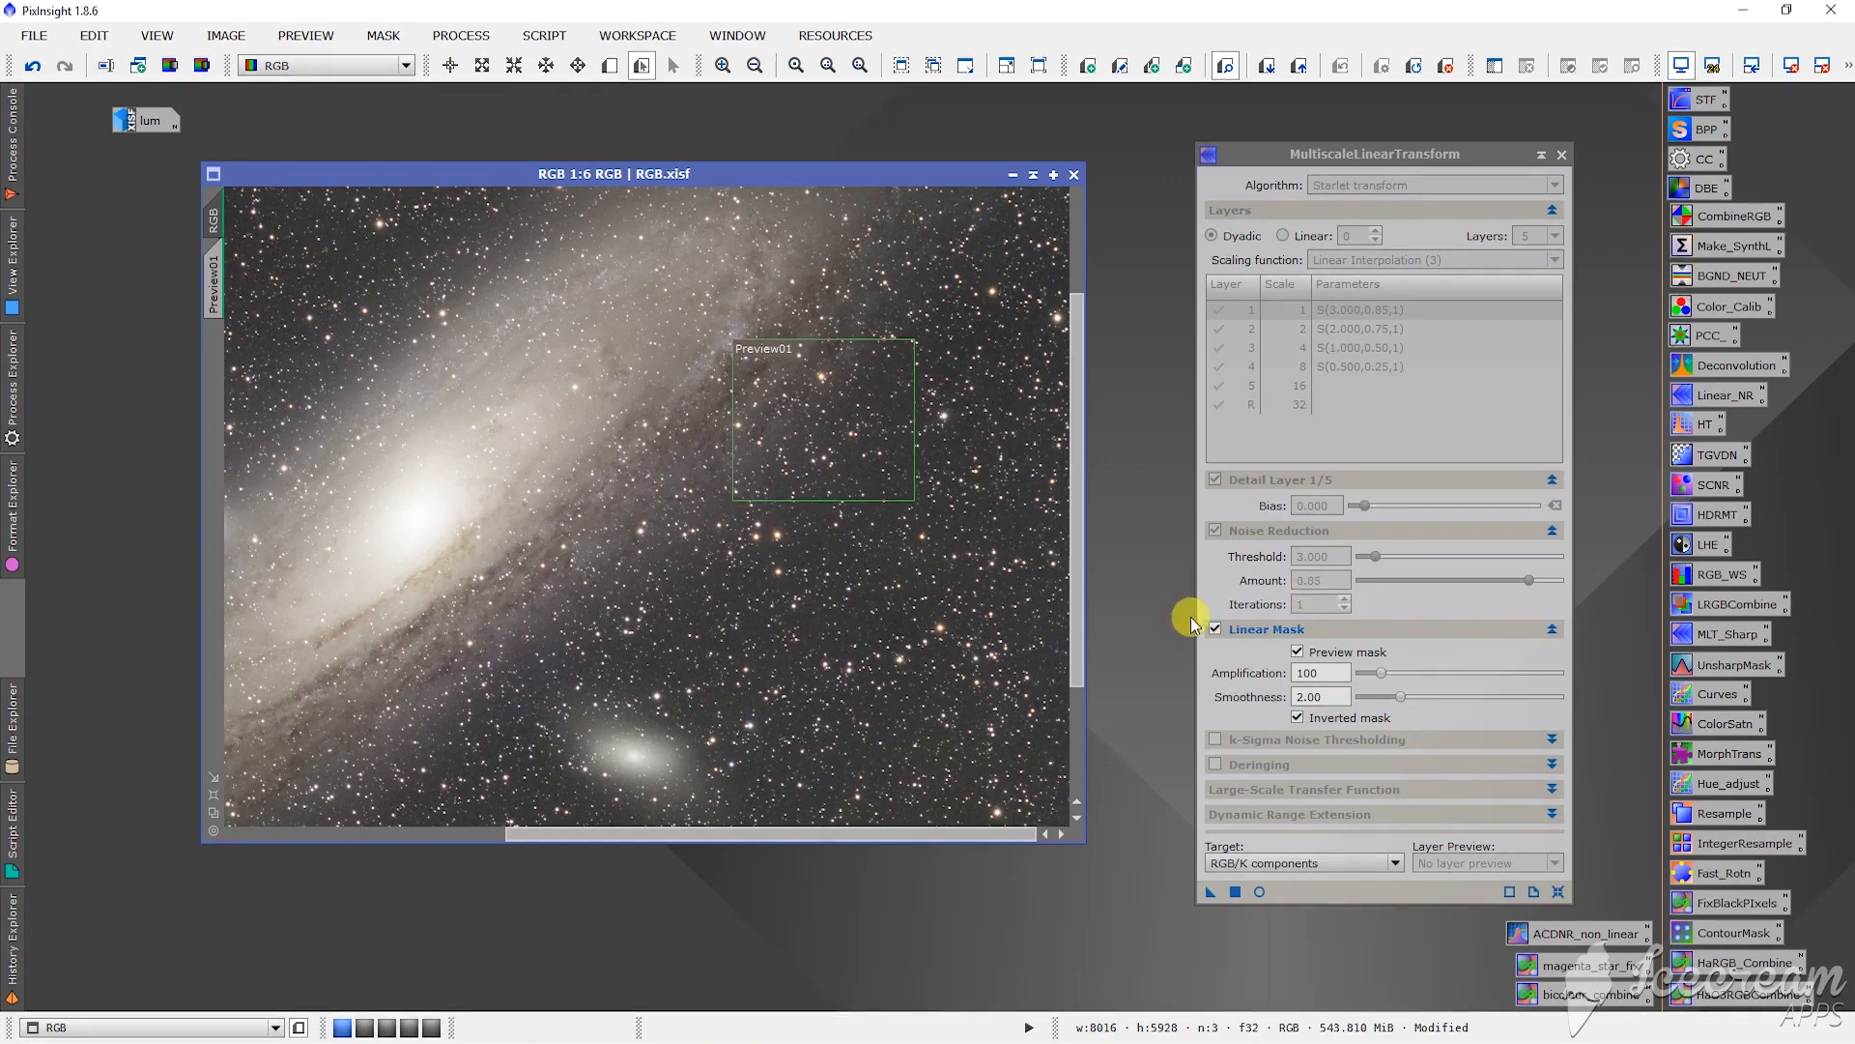
mouse_move(1331, 619)
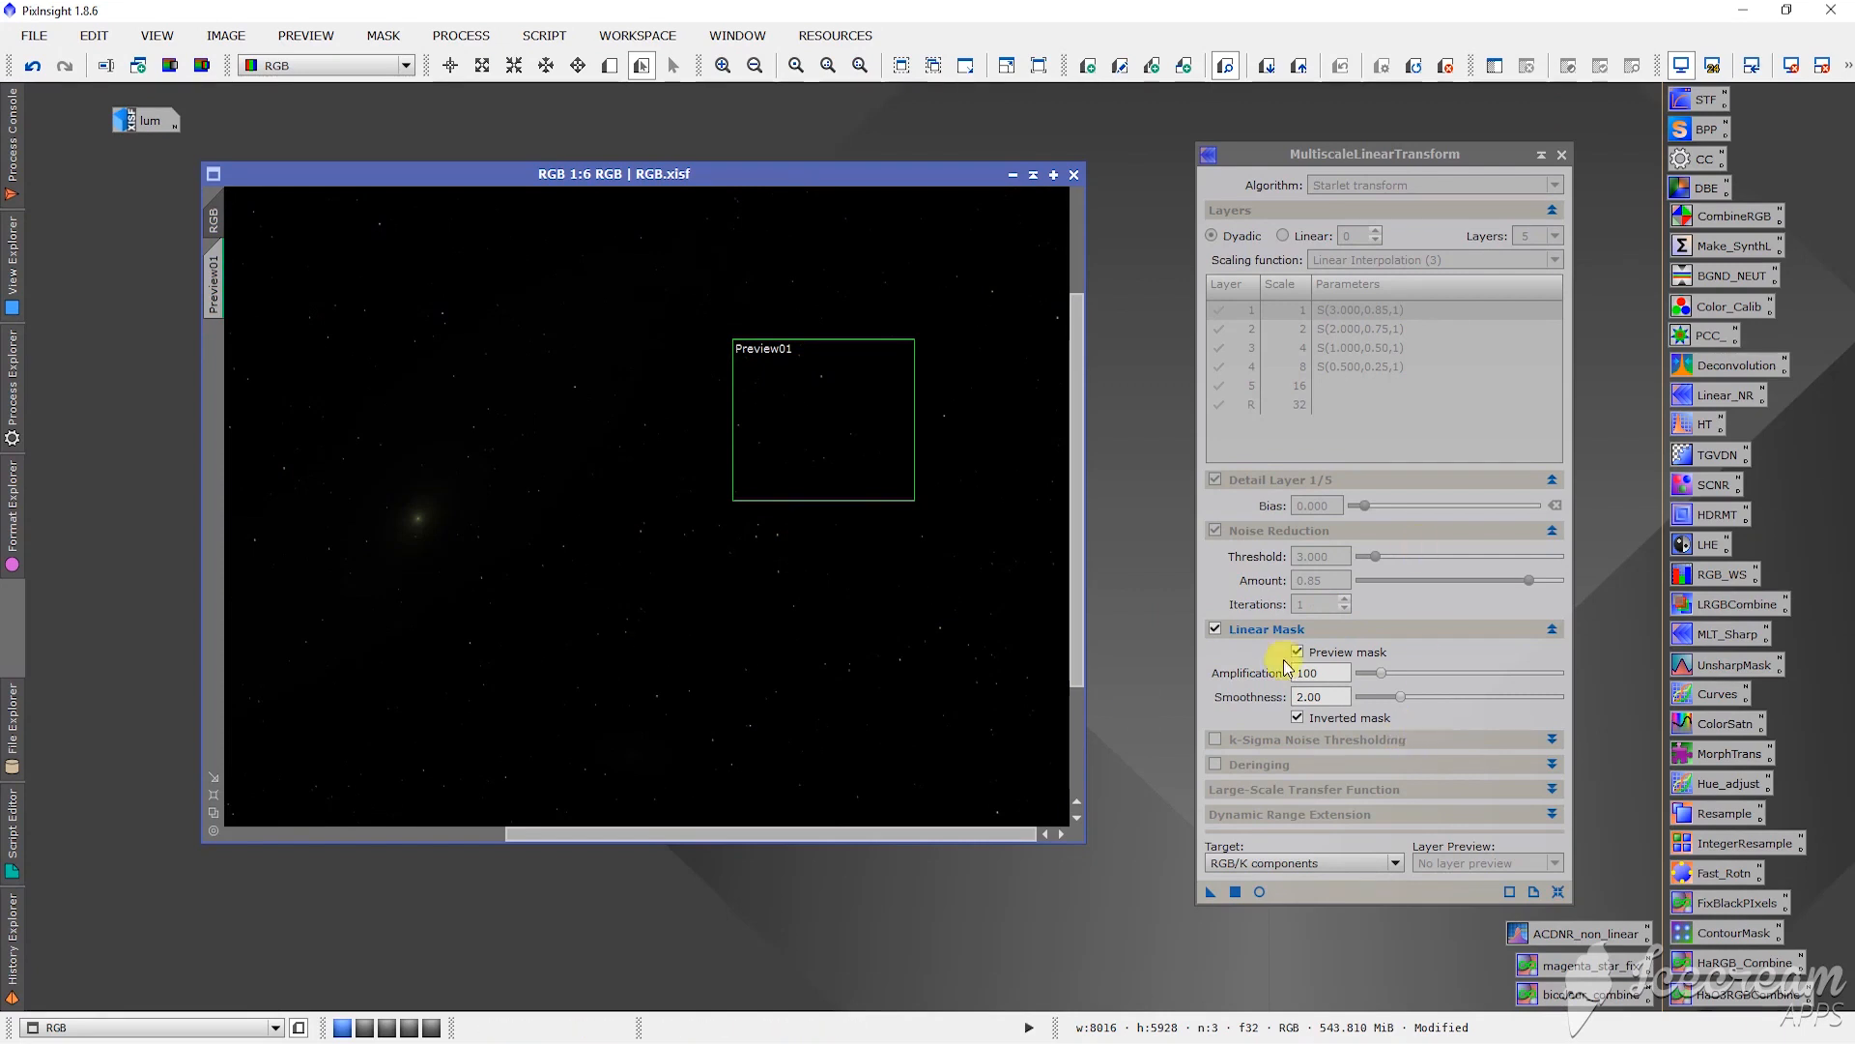
mouse_move(1326, 629)
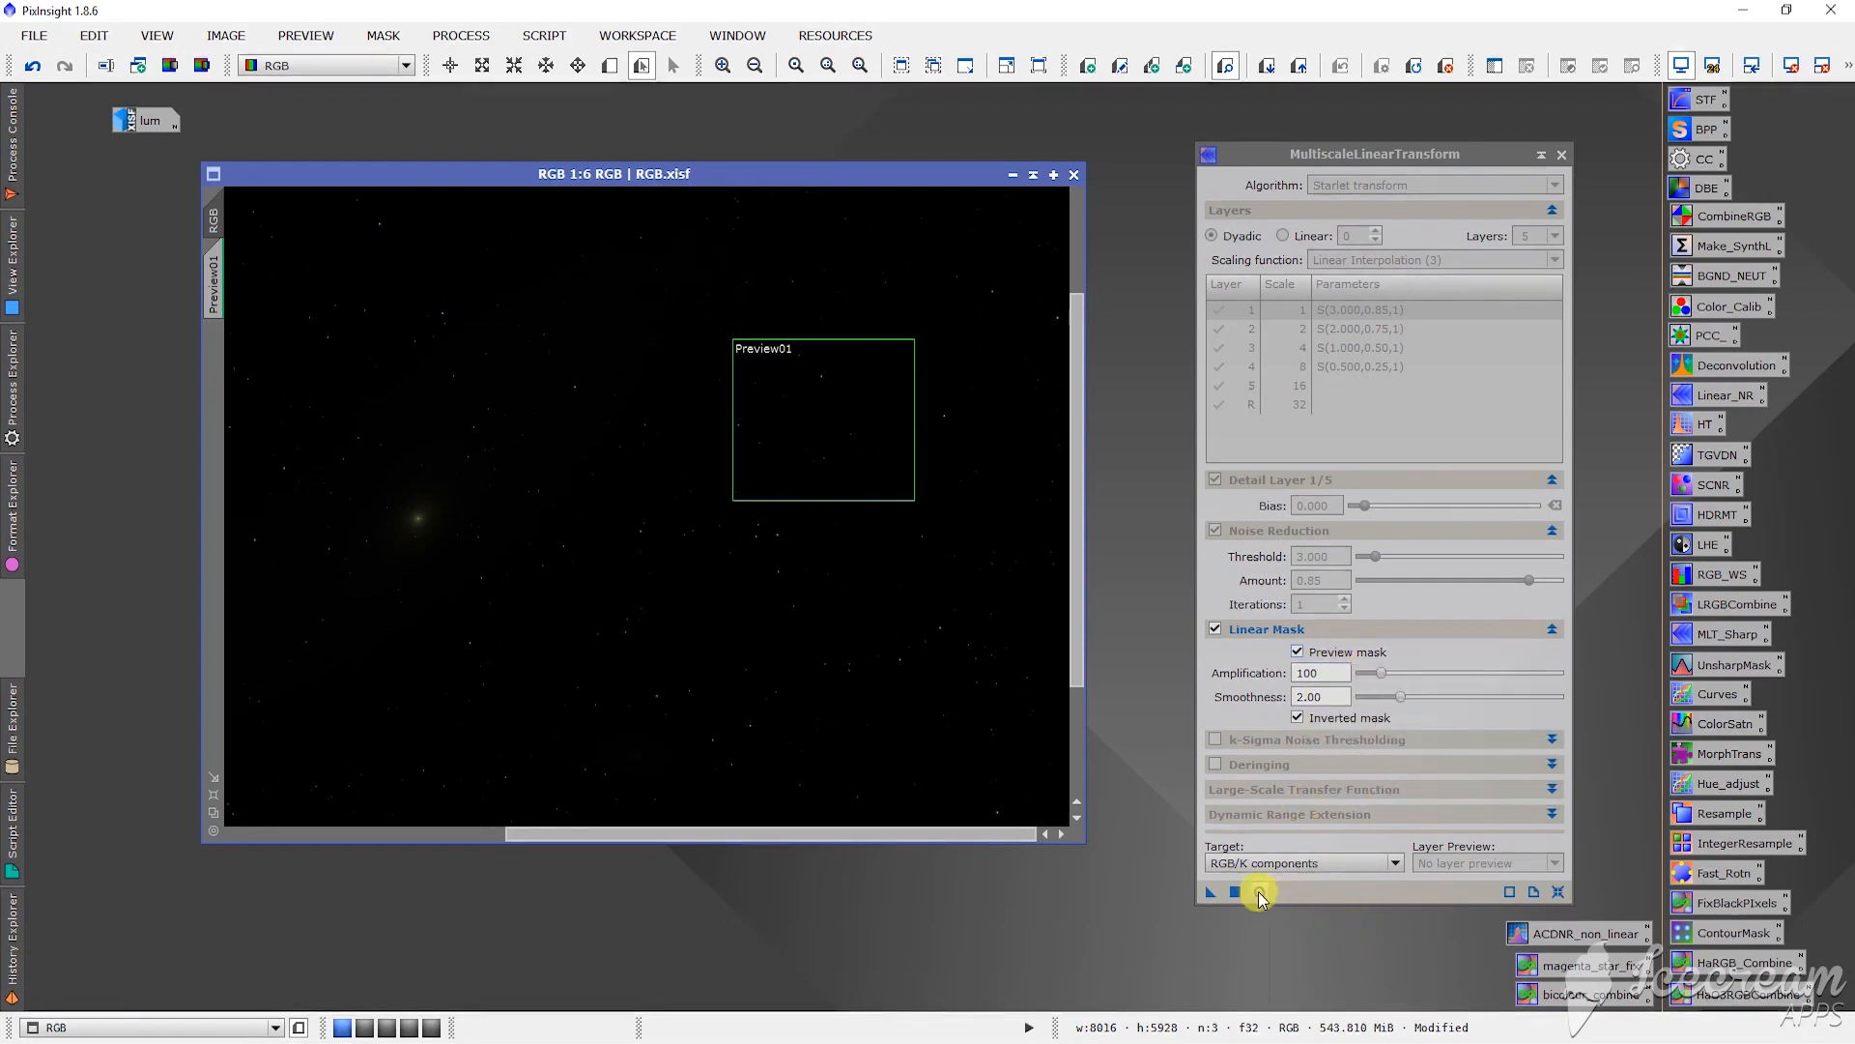
Step: Show the inverted mask in Real-Time Preview and raise its amplification to 200
click(1258, 891)
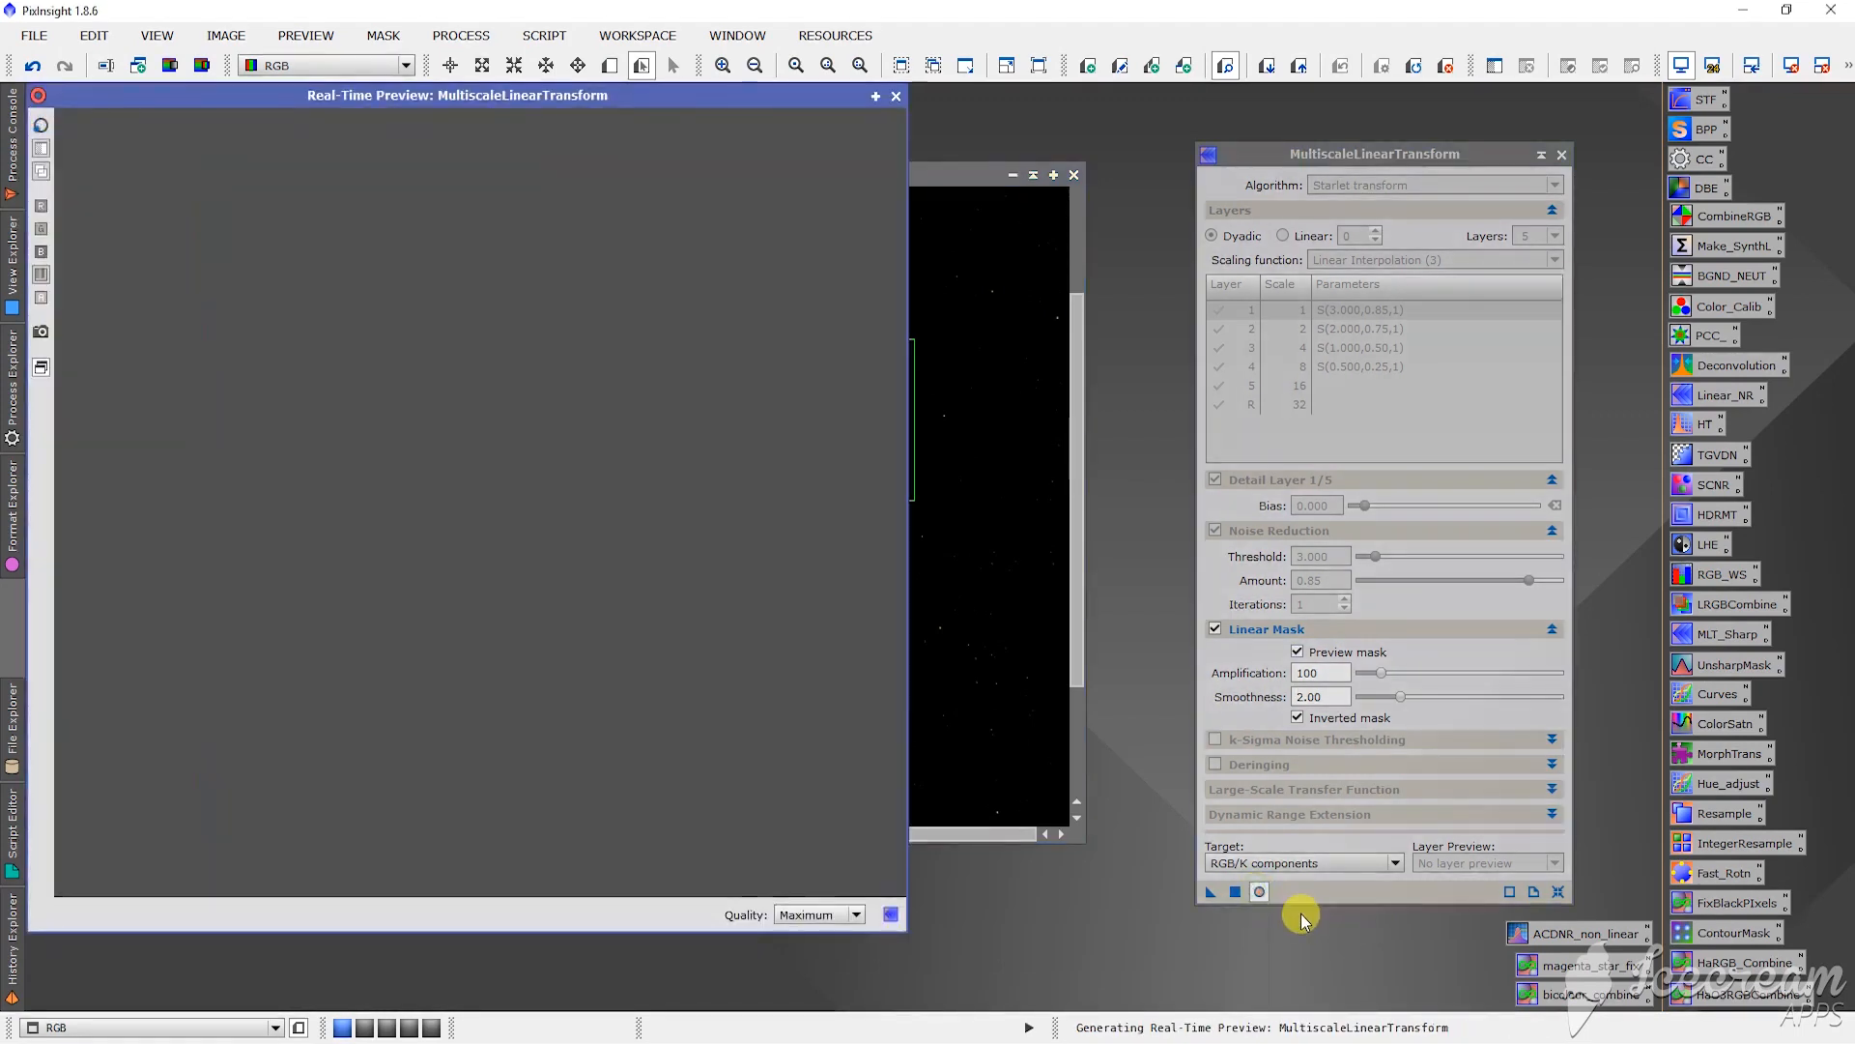
mouse_move(1337, 652)
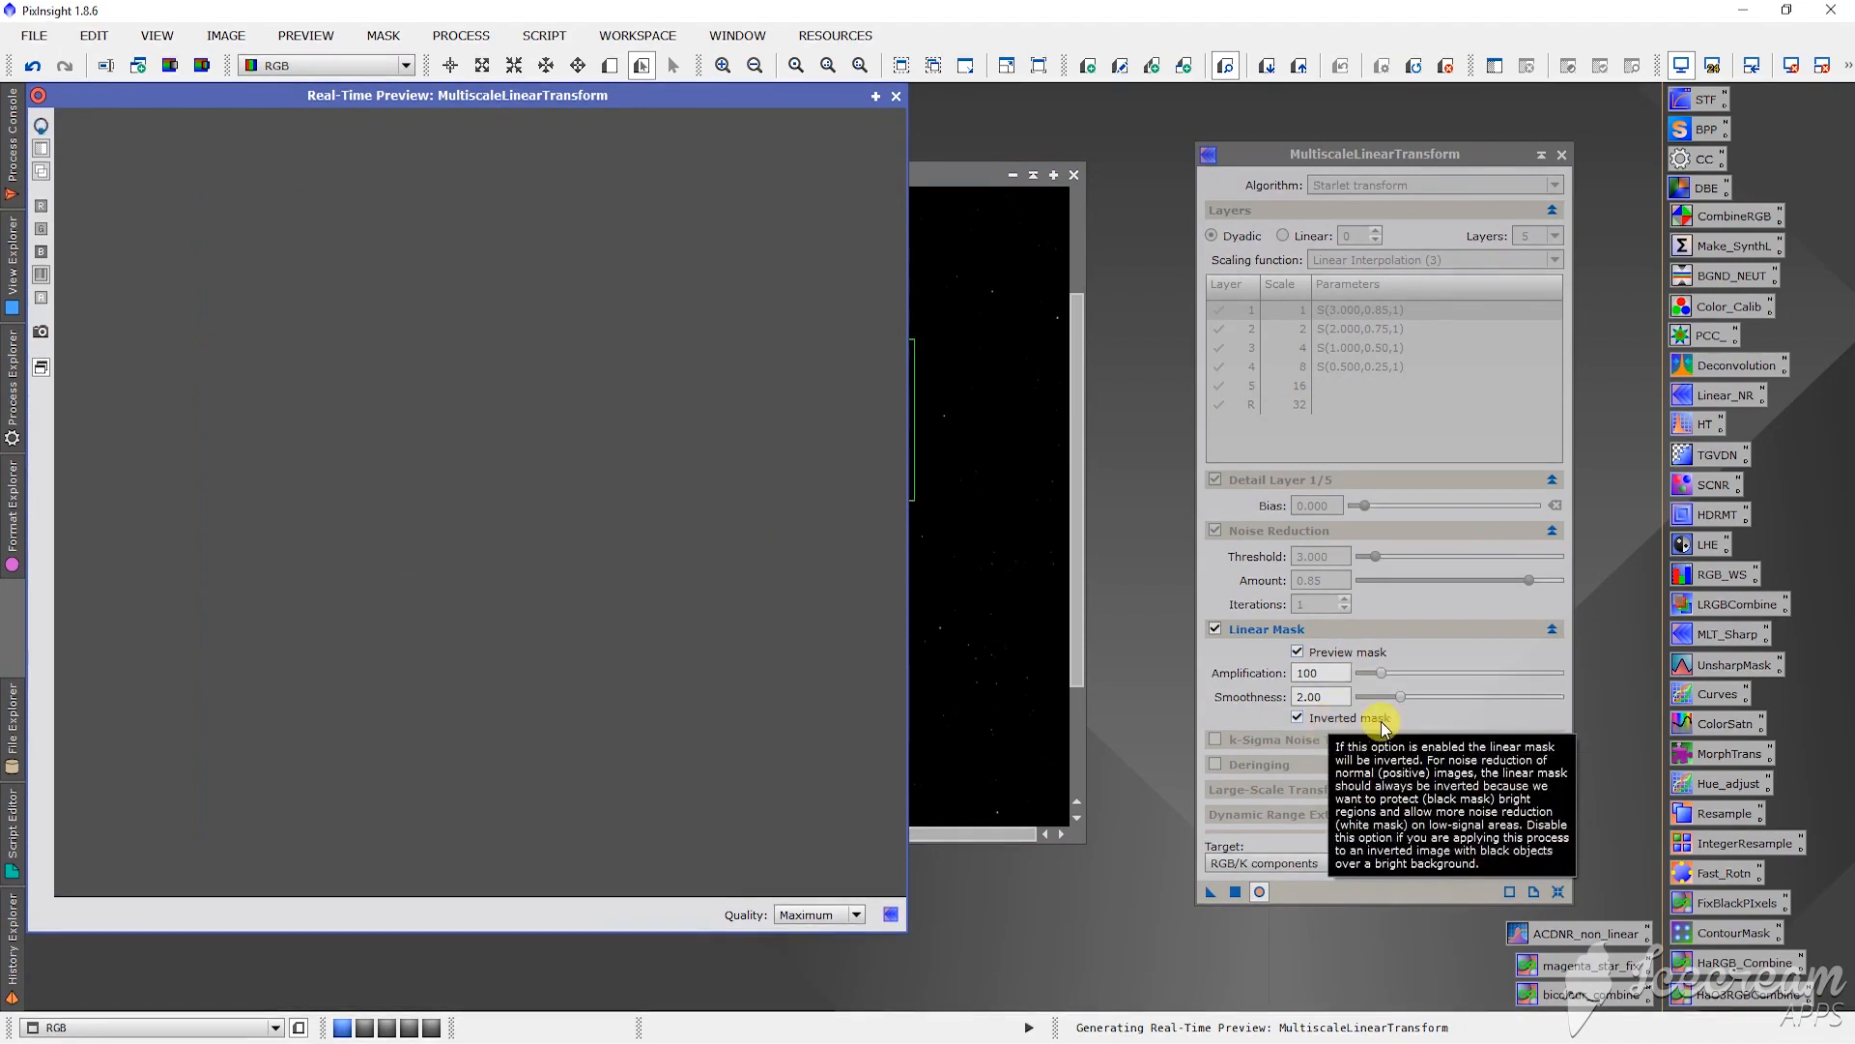
mouse_move(1260, 673)
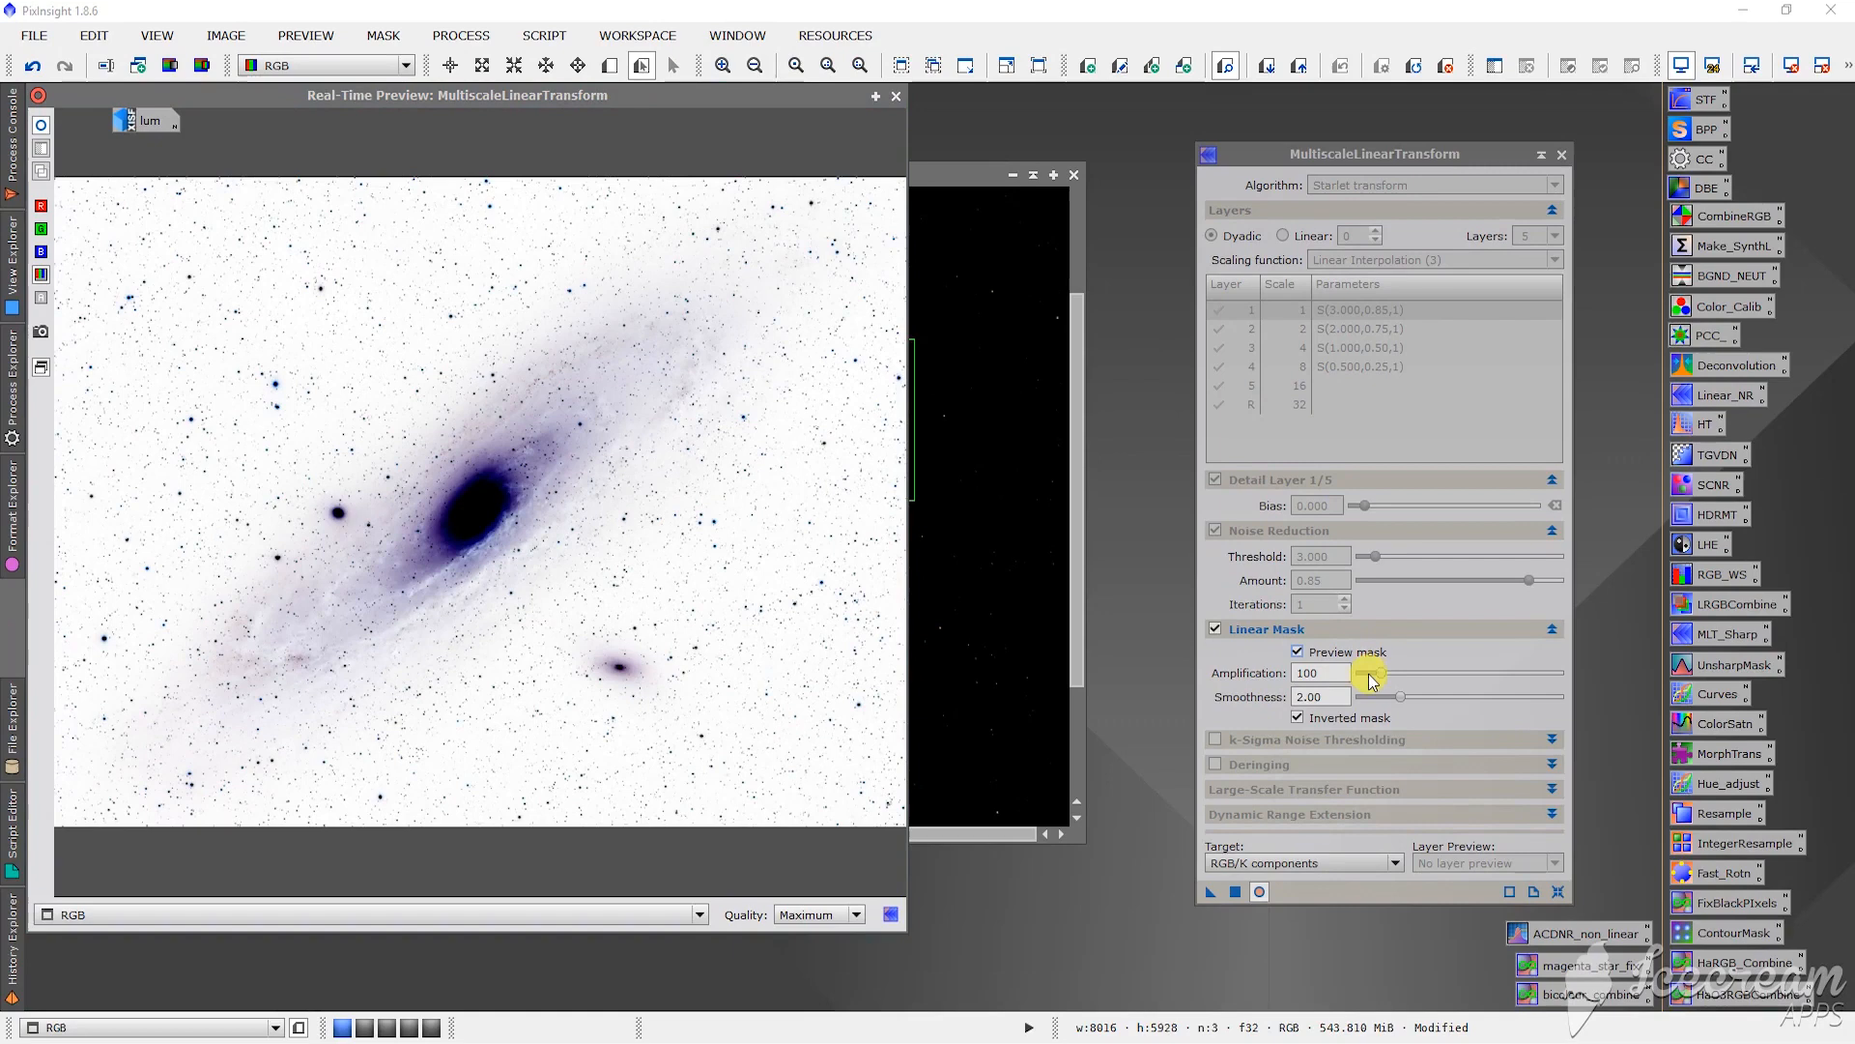
mouse_move(1343, 673)
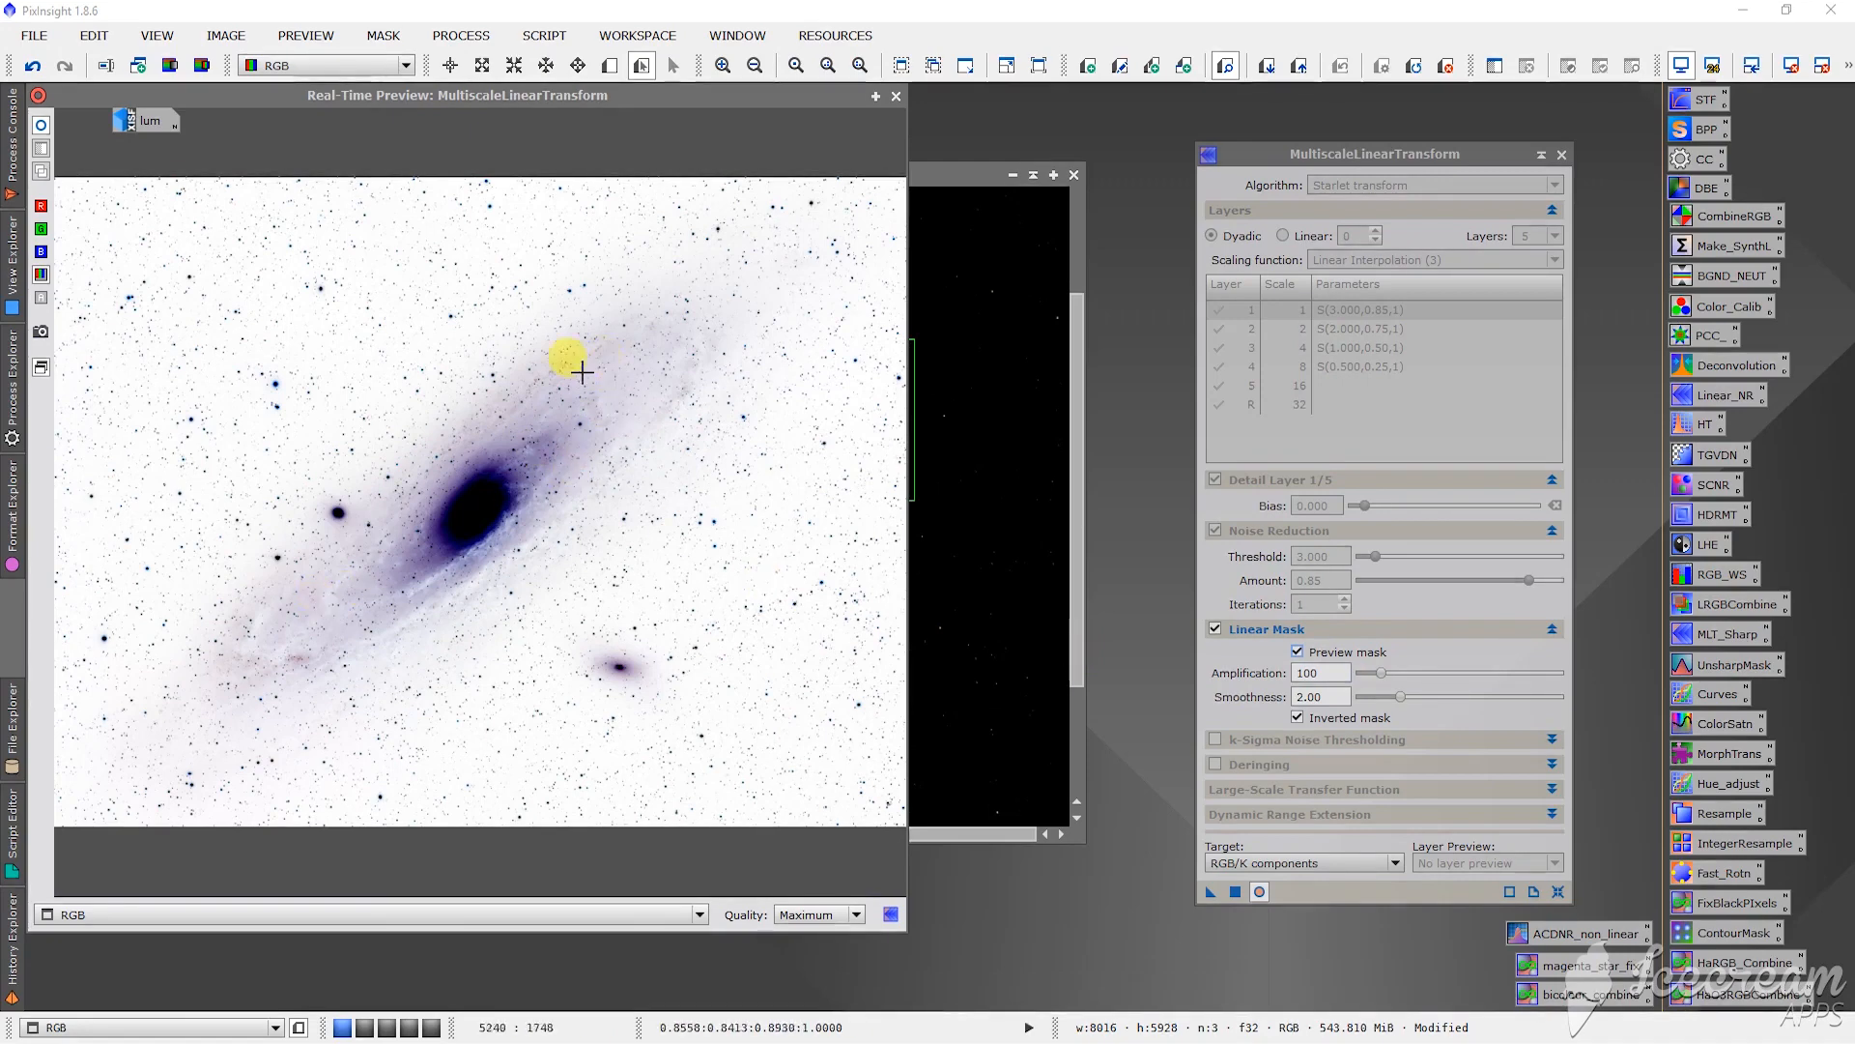
drag(1378, 673, 1403, 673)
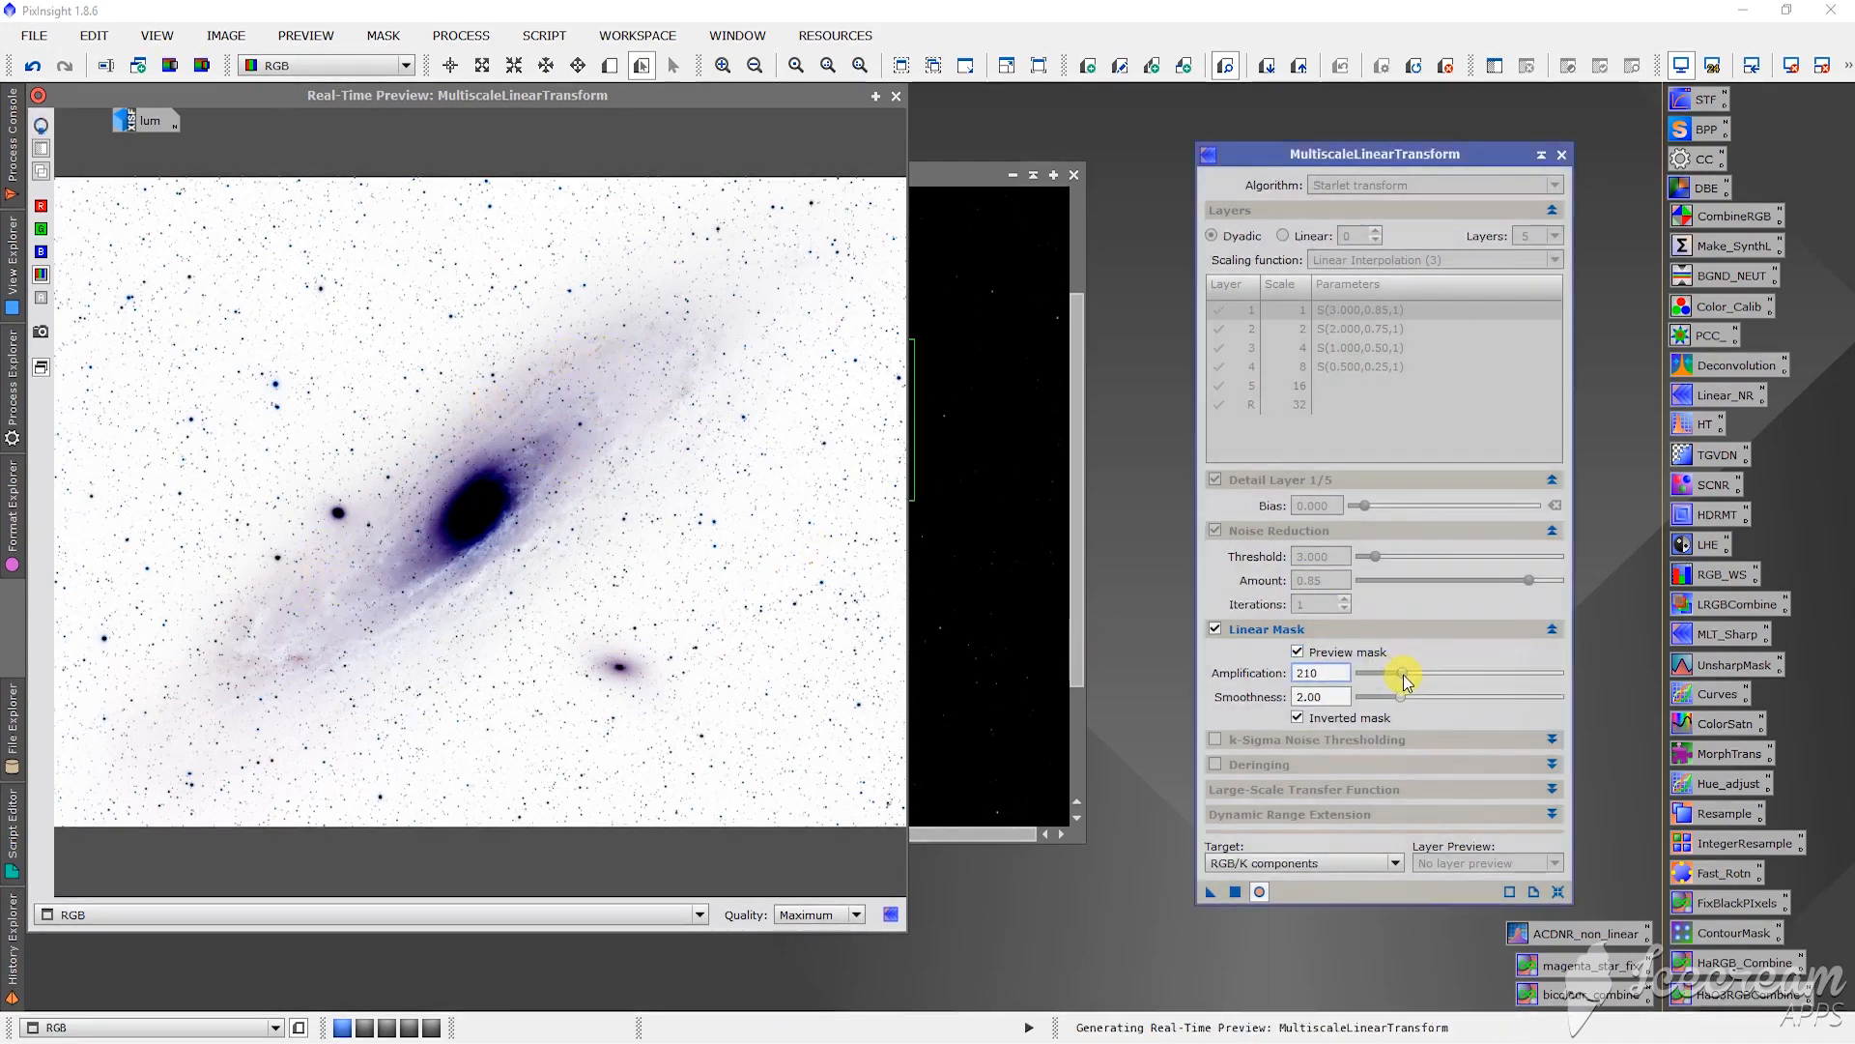
drag(1405, 672, 1395, 673)
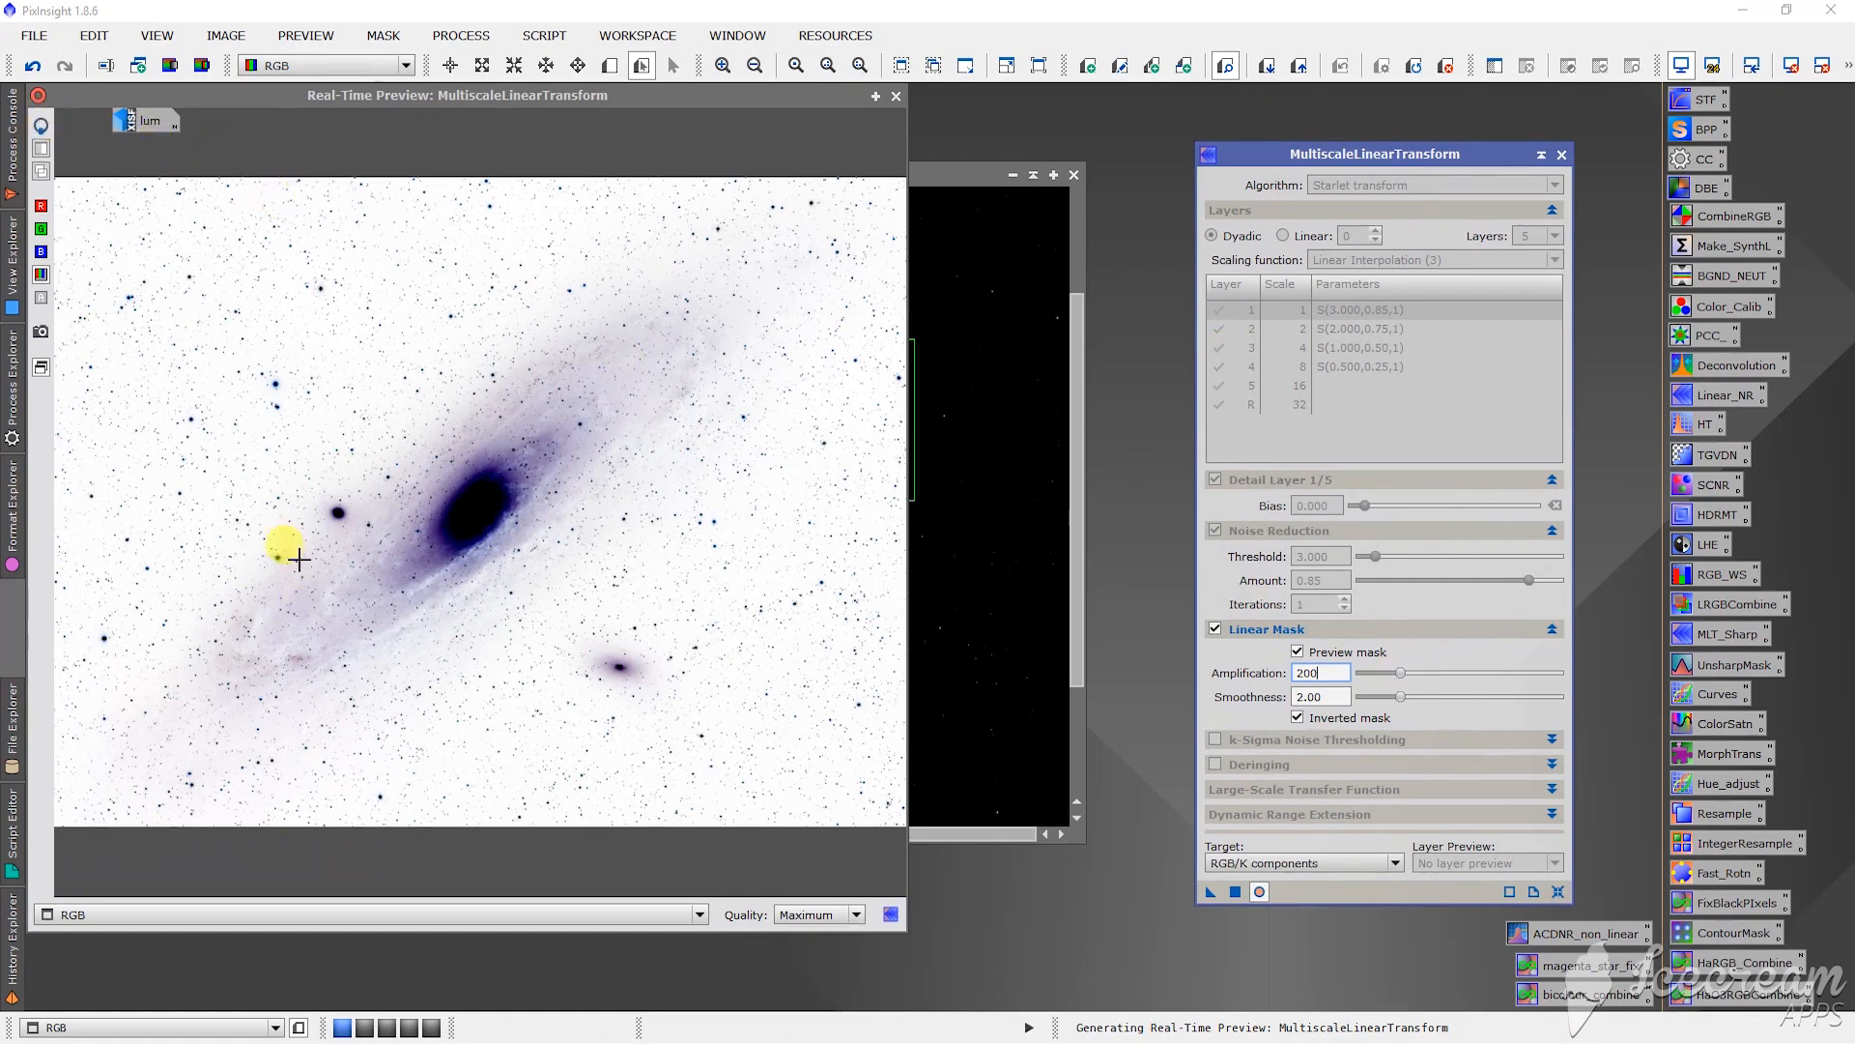
drag(283, 543, 563, 344)
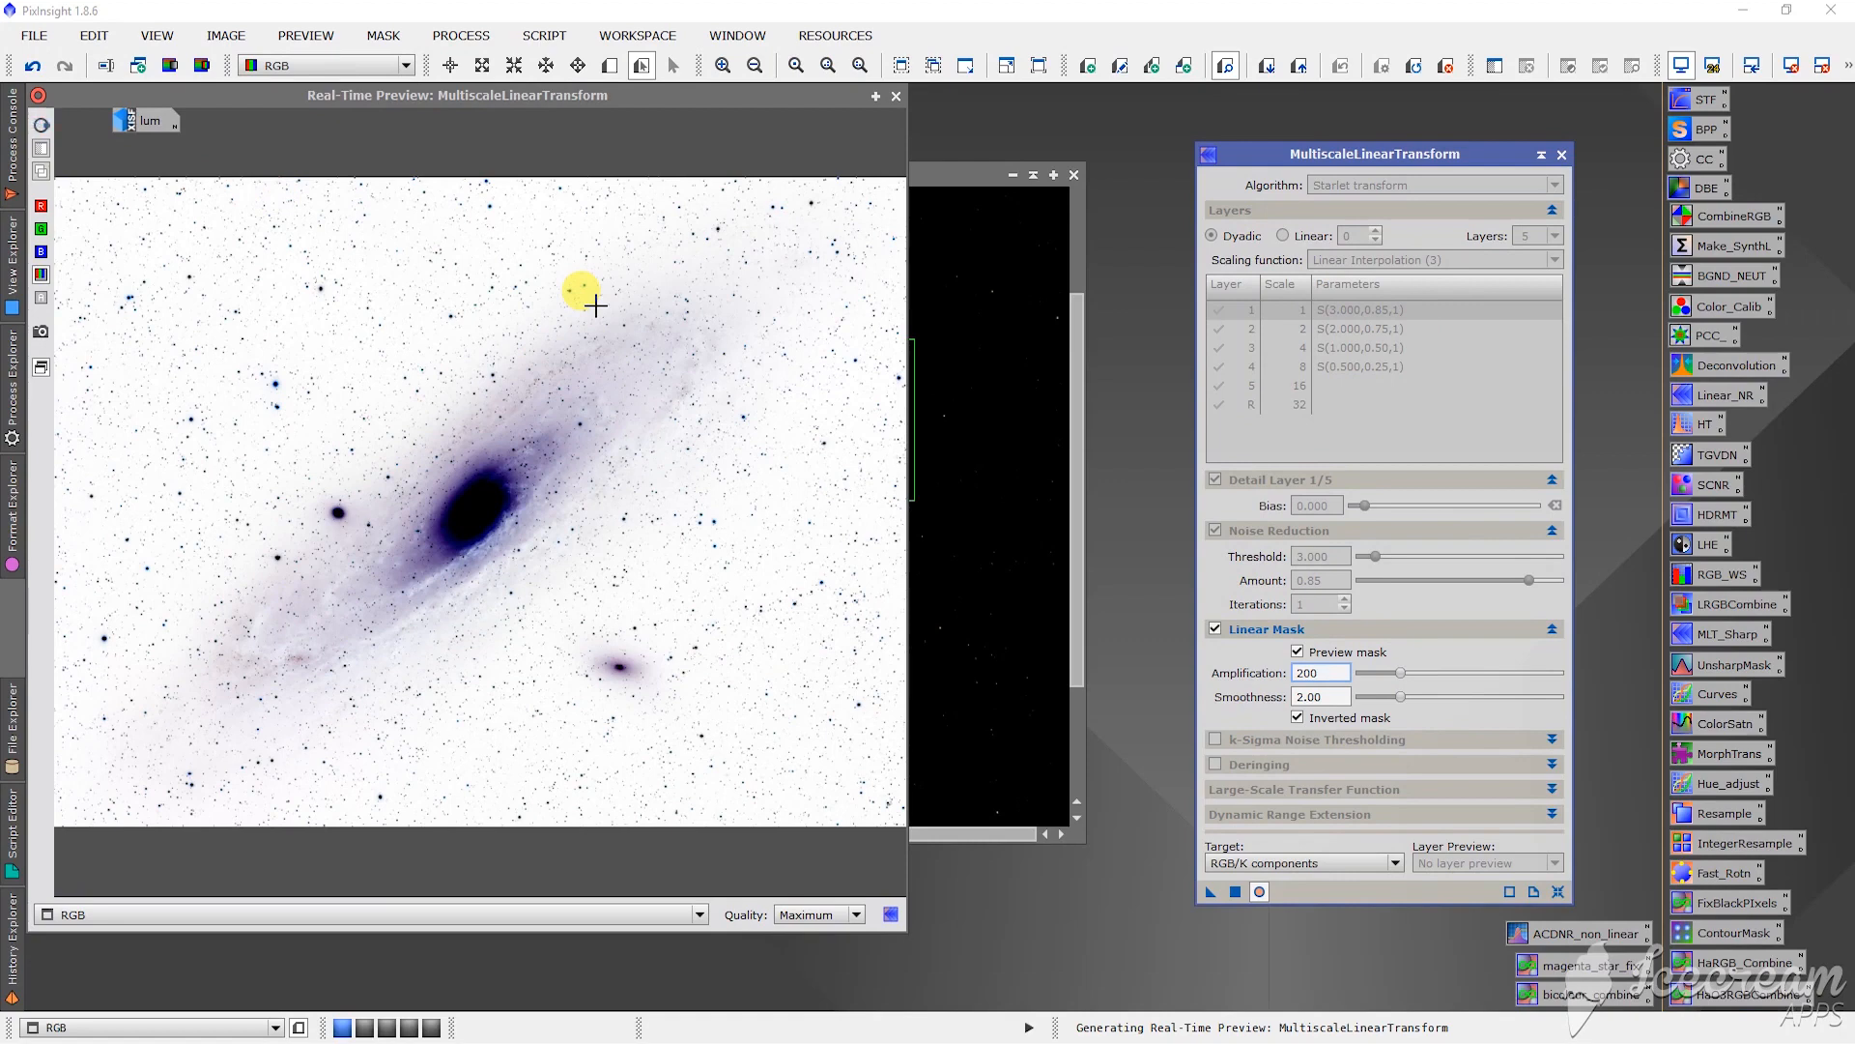
mouse_move(566, 369)
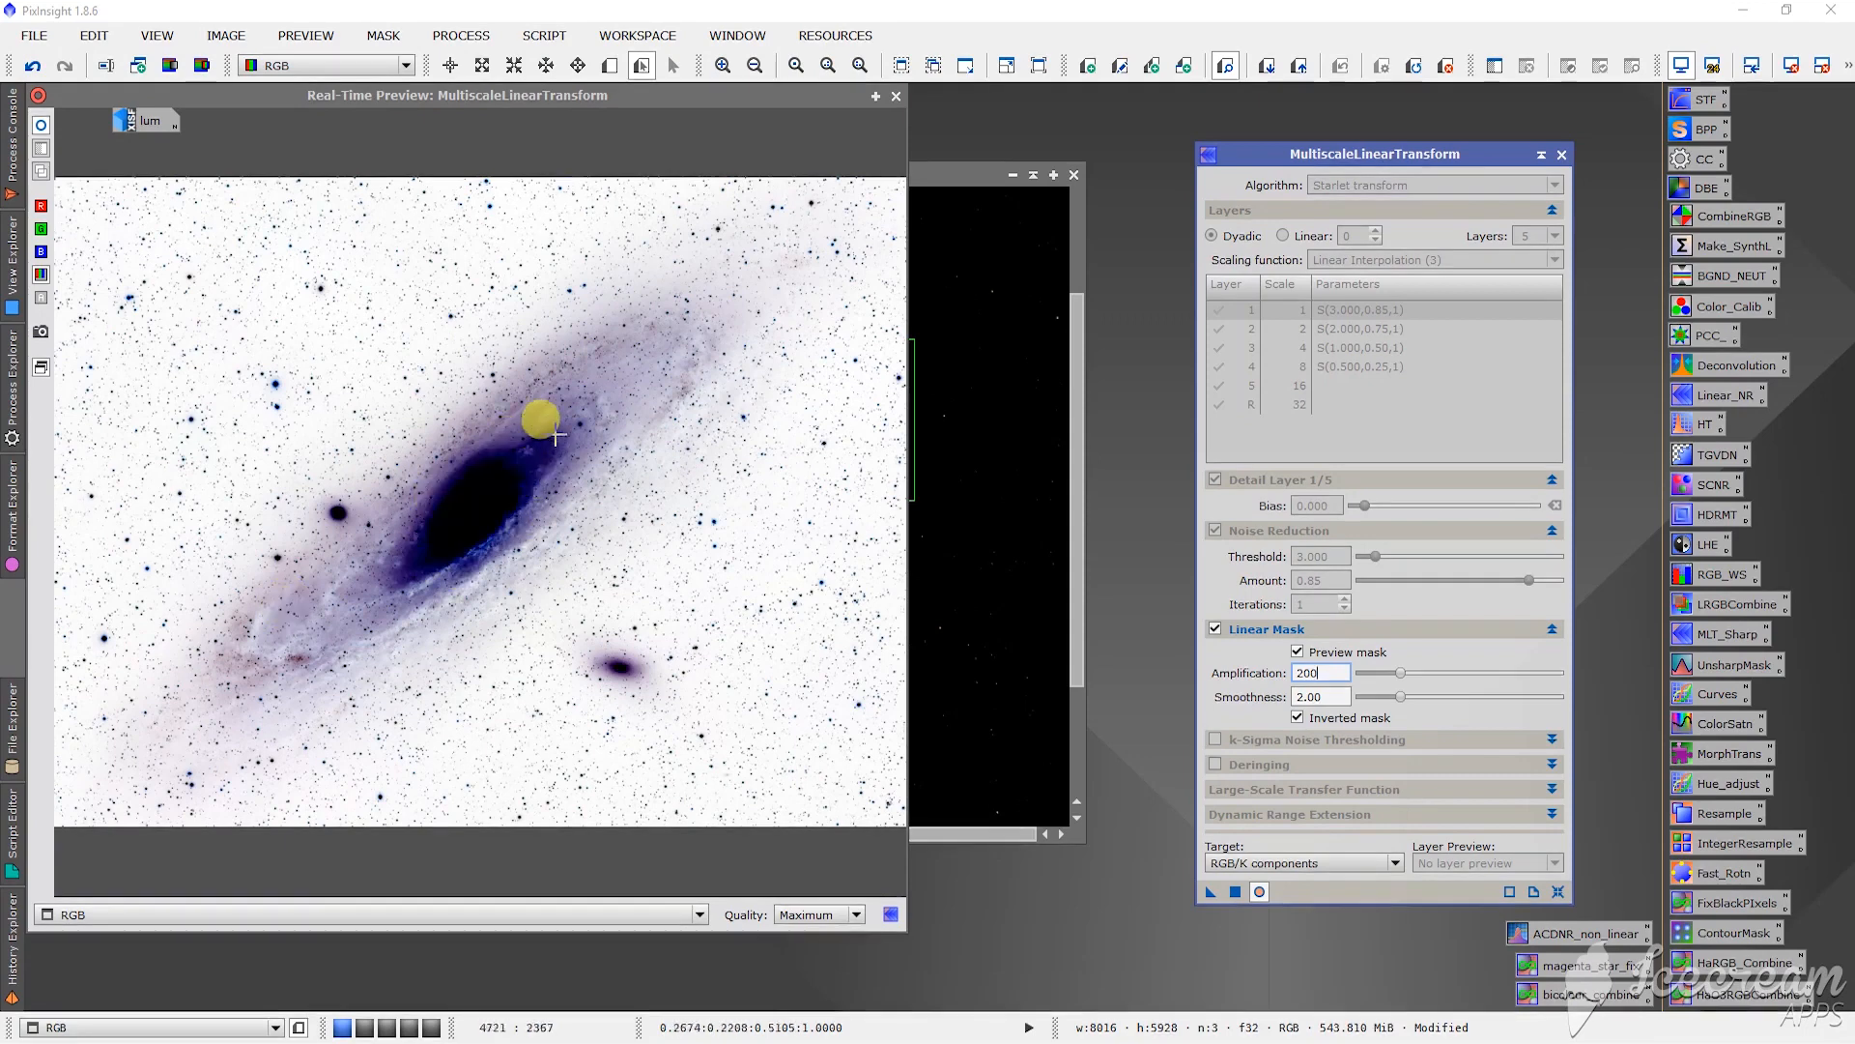
drag(541, 417, 270, 607)
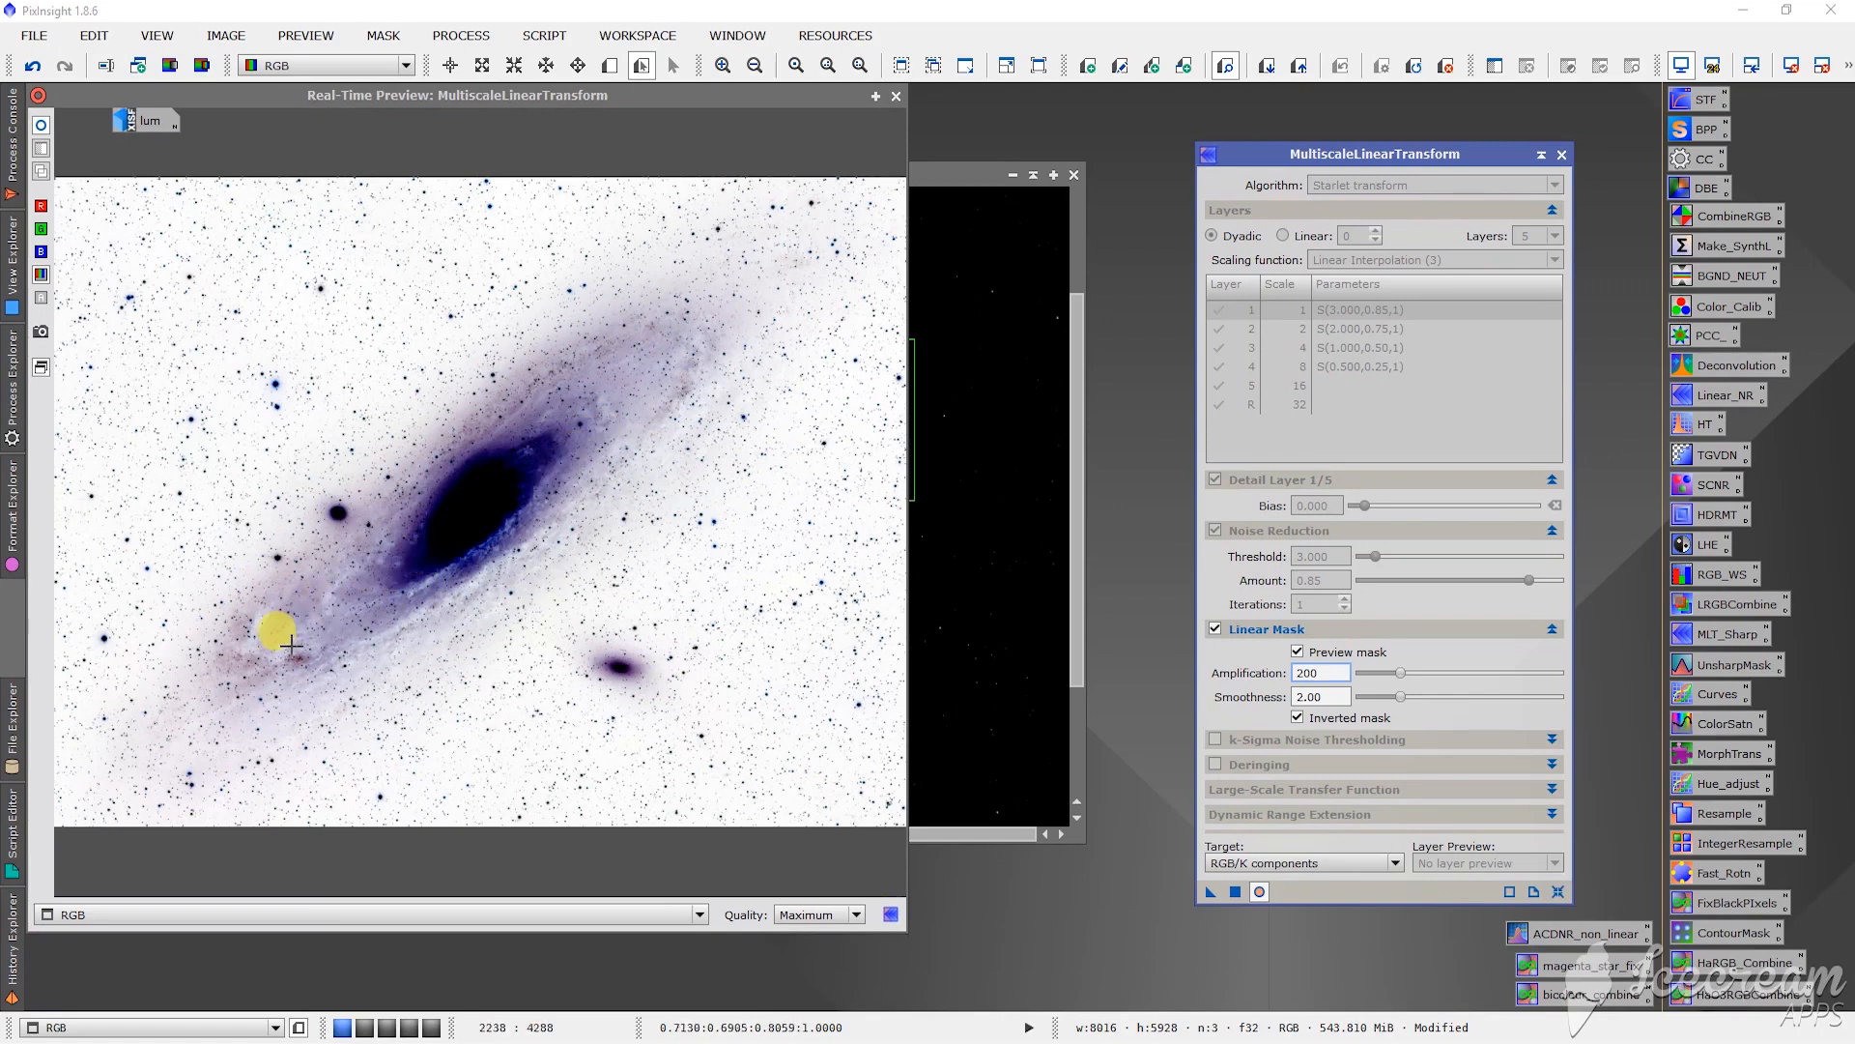
mouse_move(758, 250)
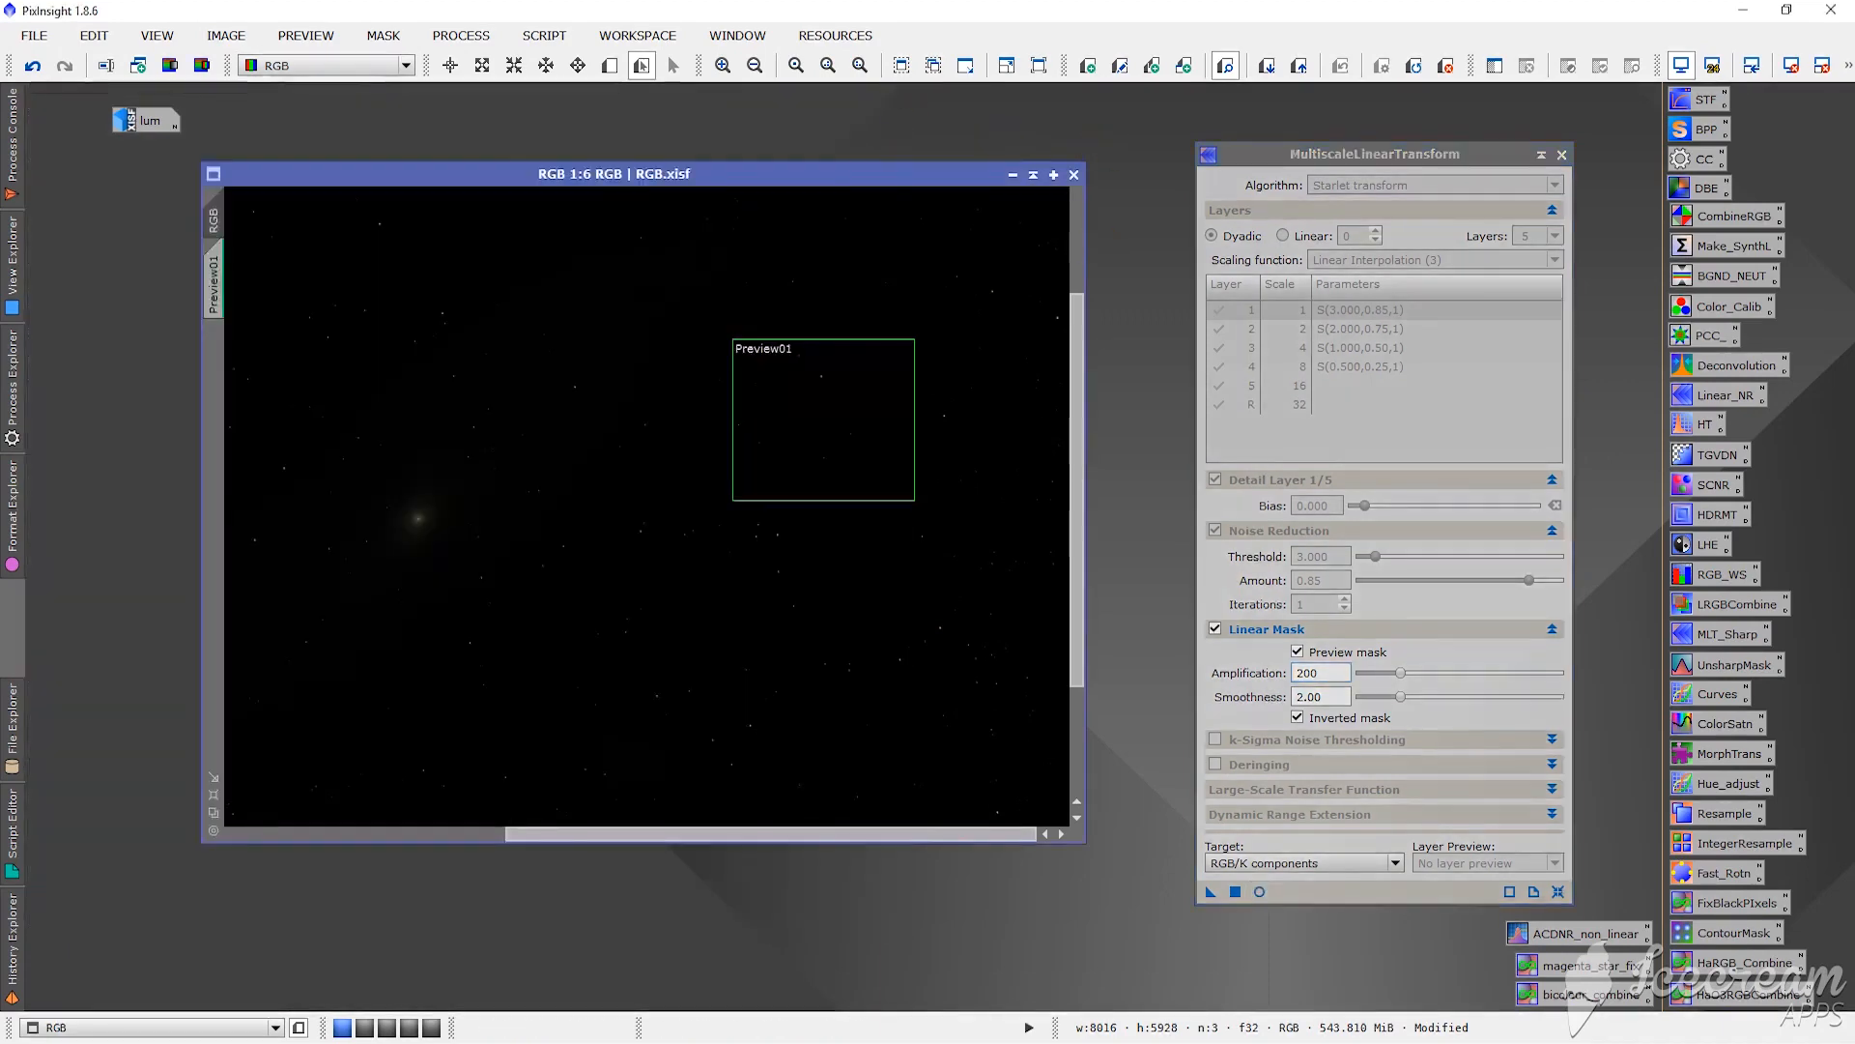
mouse_move(1298, 651)
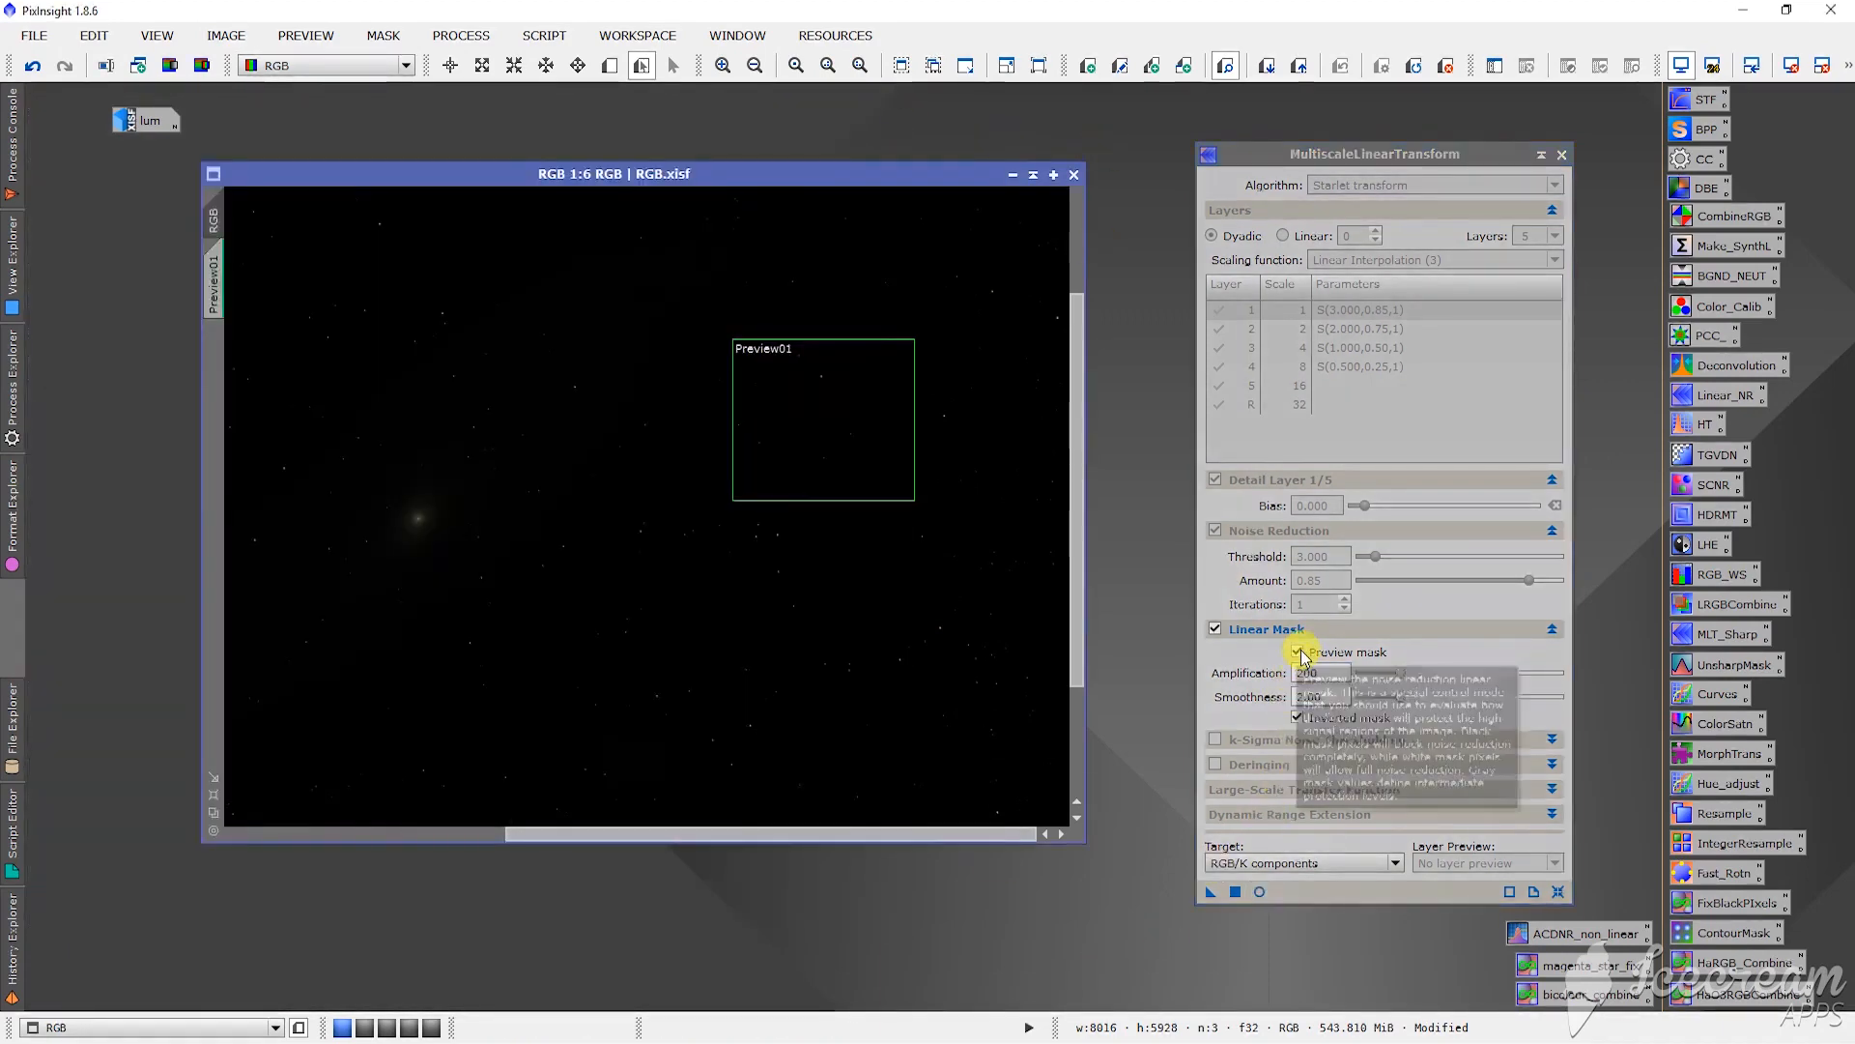
mouse_move(1301, 655)
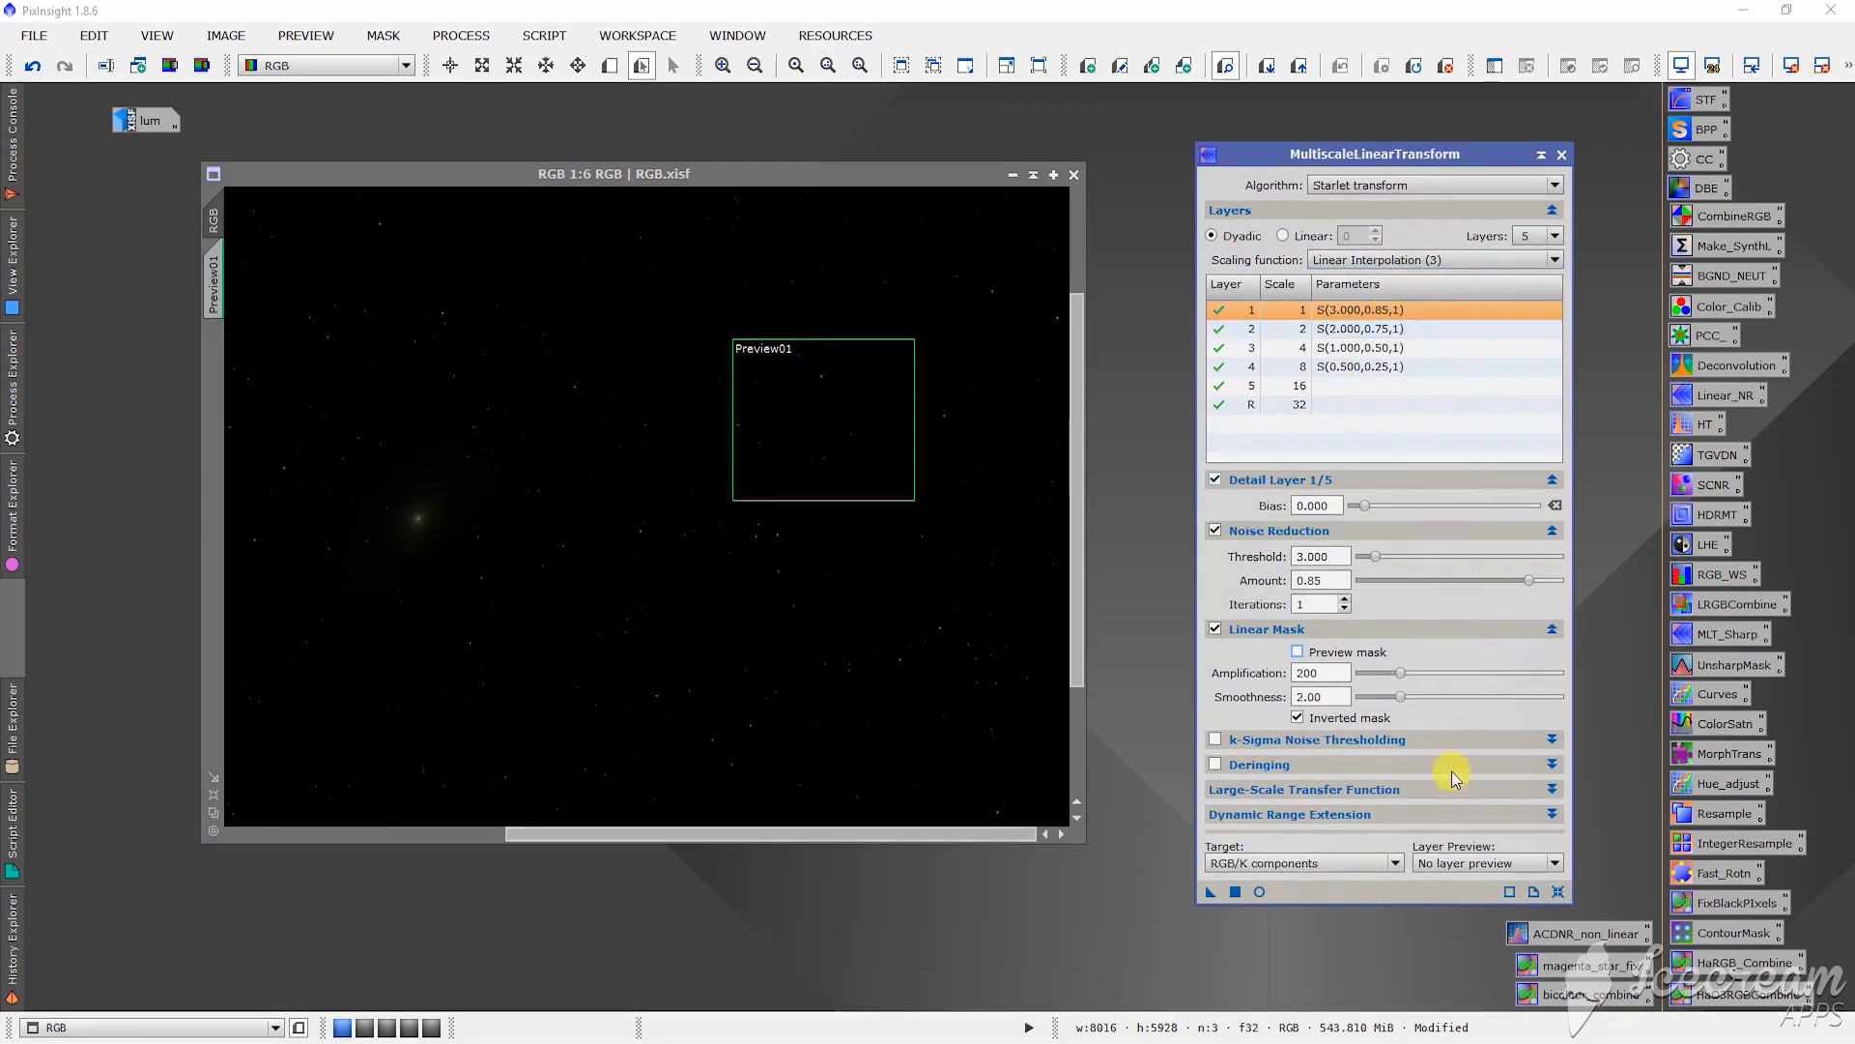
mouse_move(621, 525)
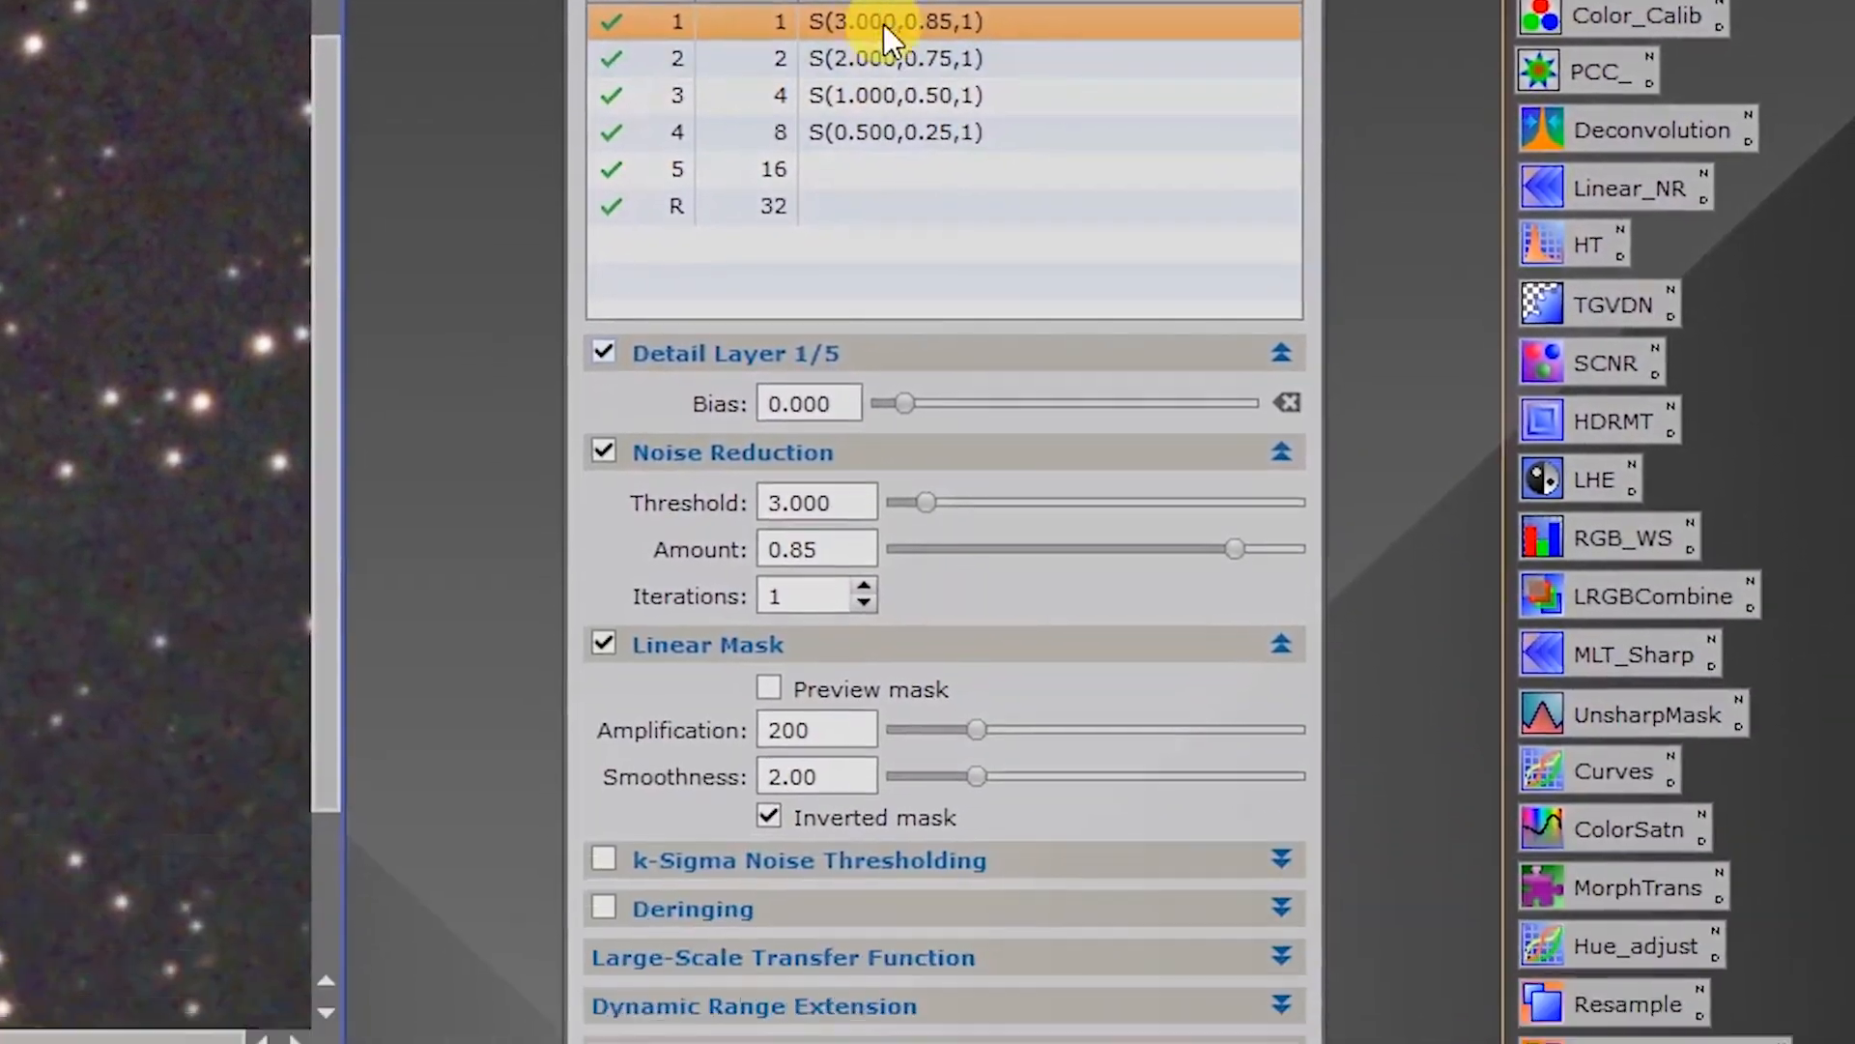
Step: Scroll the MultiscaleLinearTransform dialog down to the Linear Mask section
scroll(down, 3)
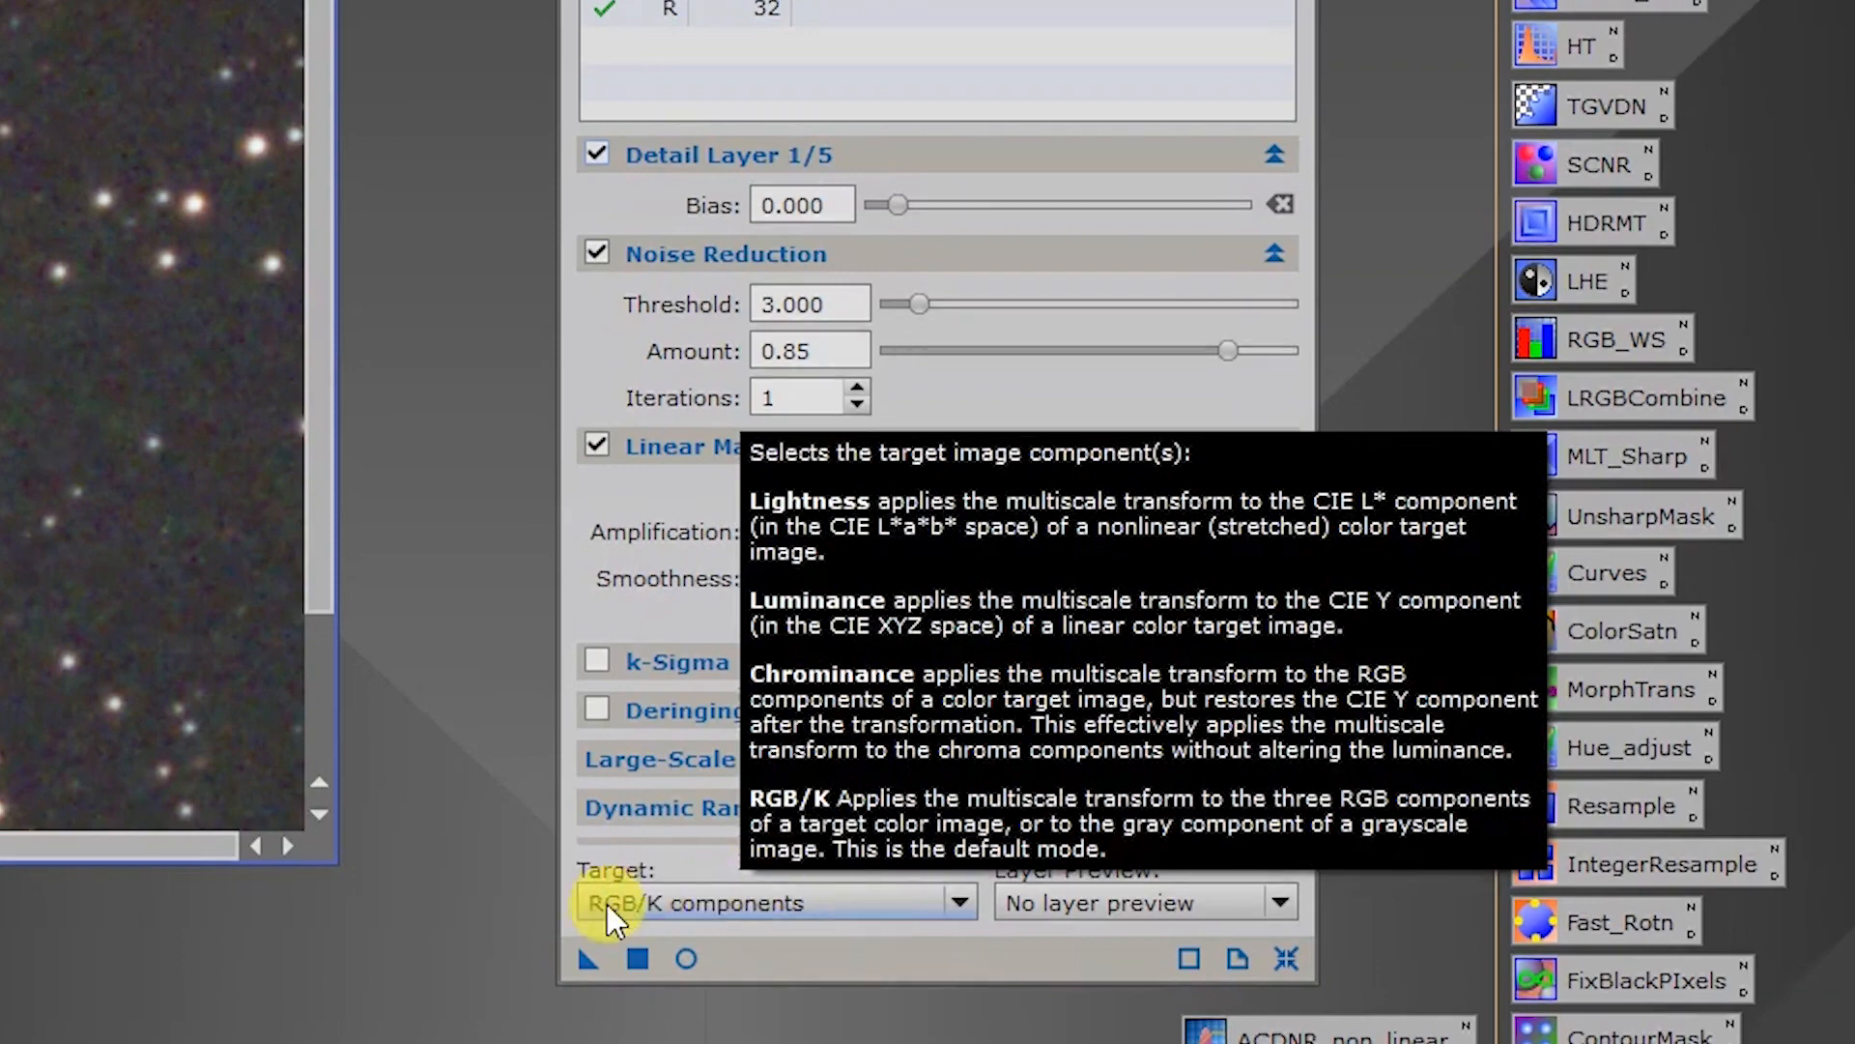
mouse_move(816, 916)
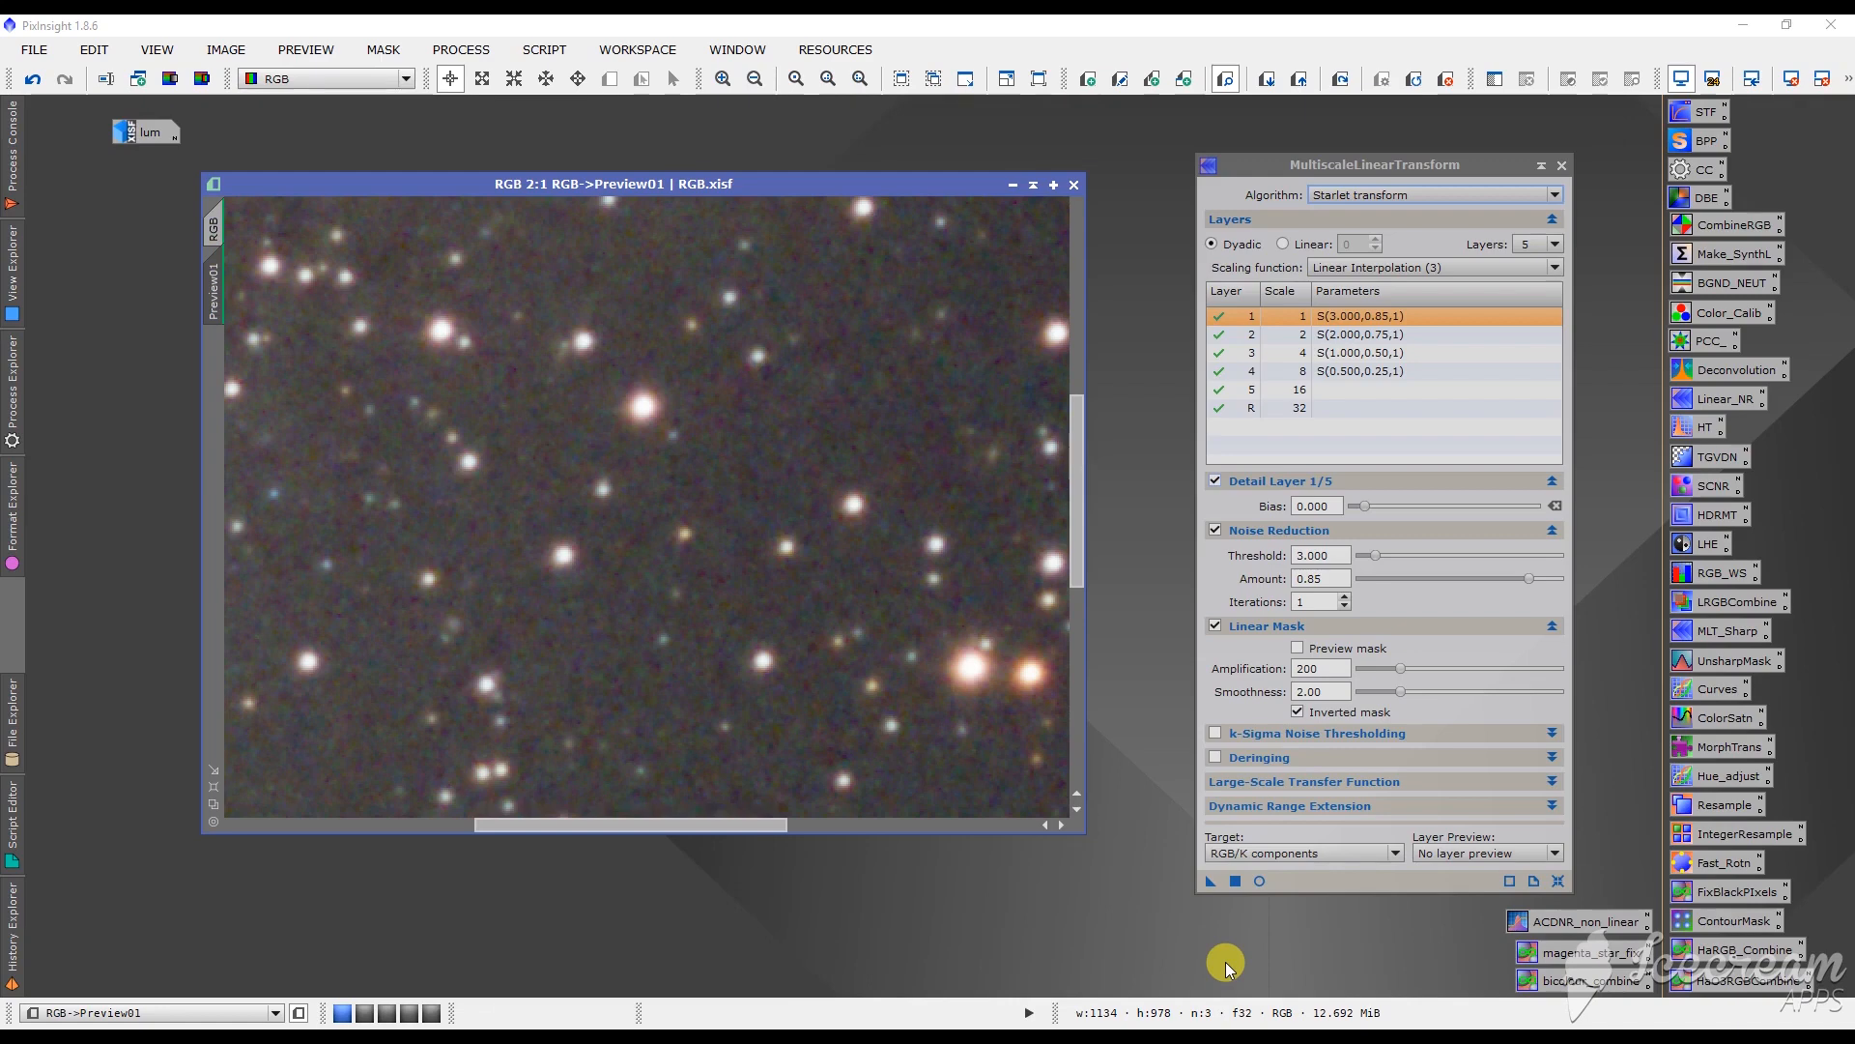
mouse_move(1248, 442)
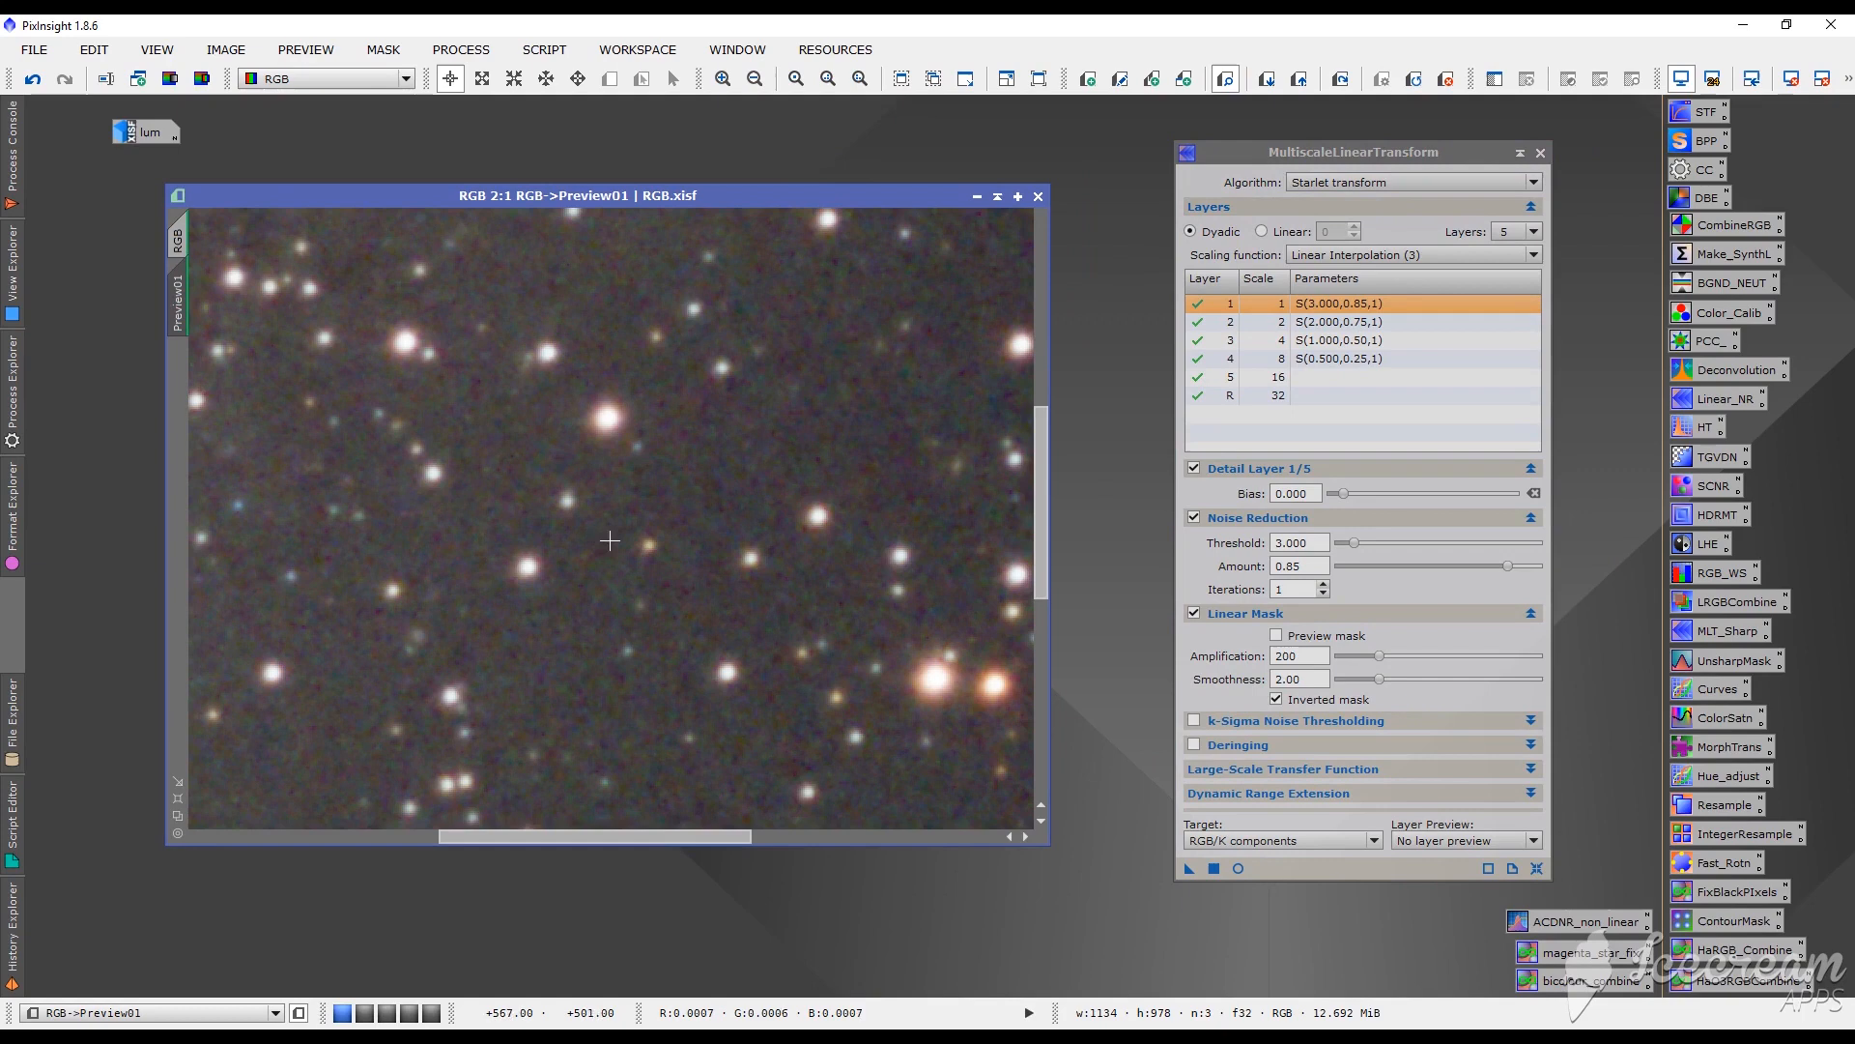
mouse_move(743, 547)
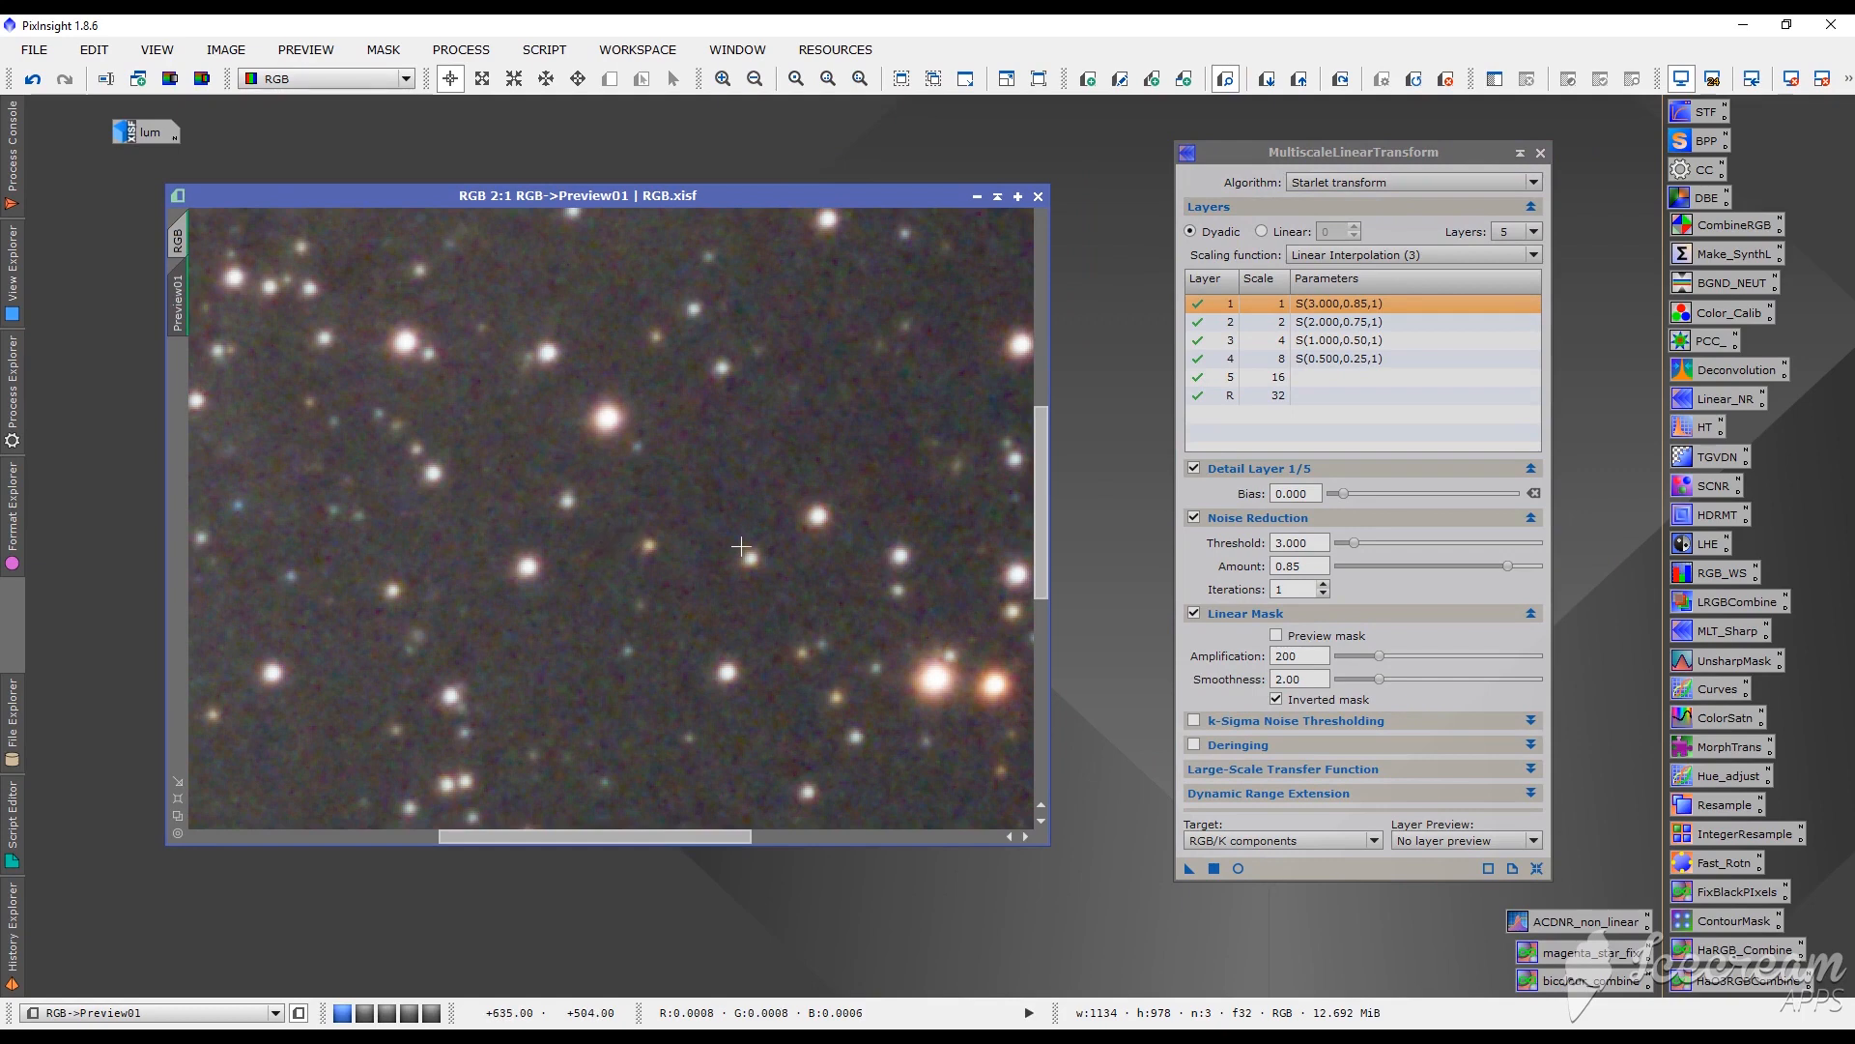
Step: Redo the noise reduction on Preview01 to compare against the original
key(ctrl+shift+z)
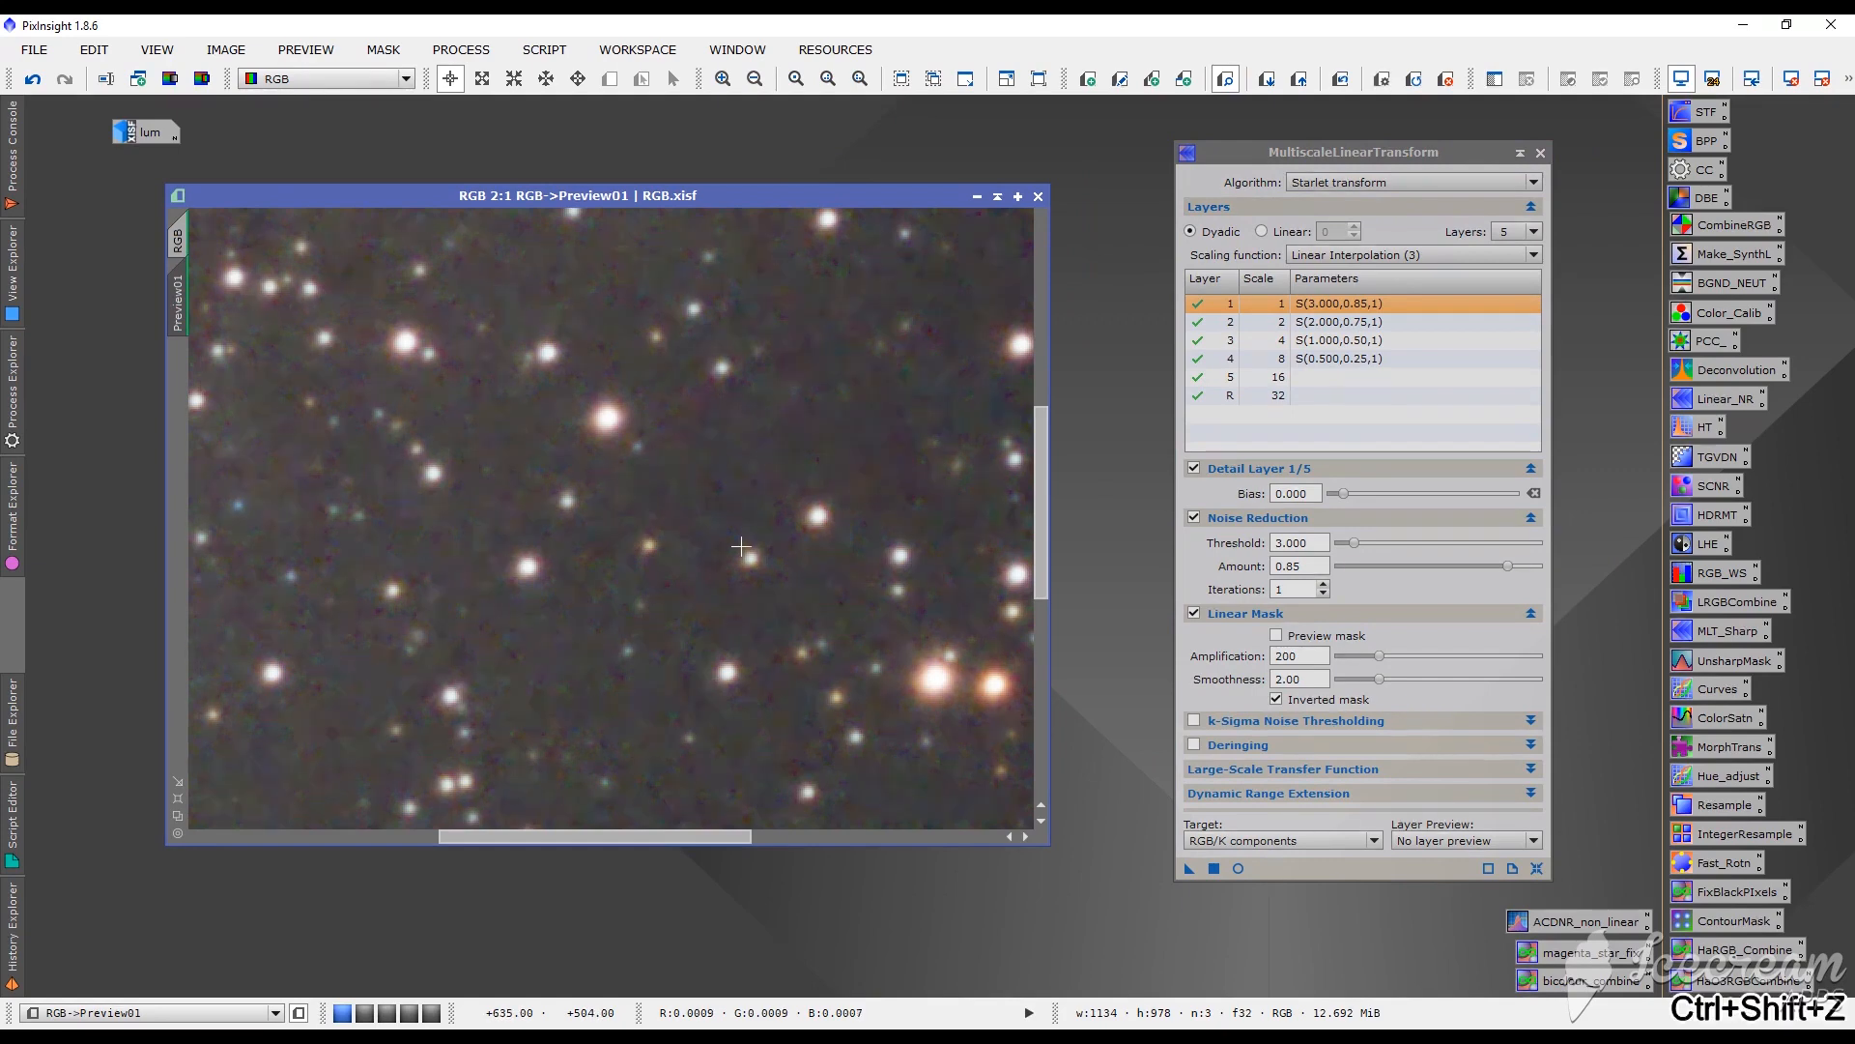